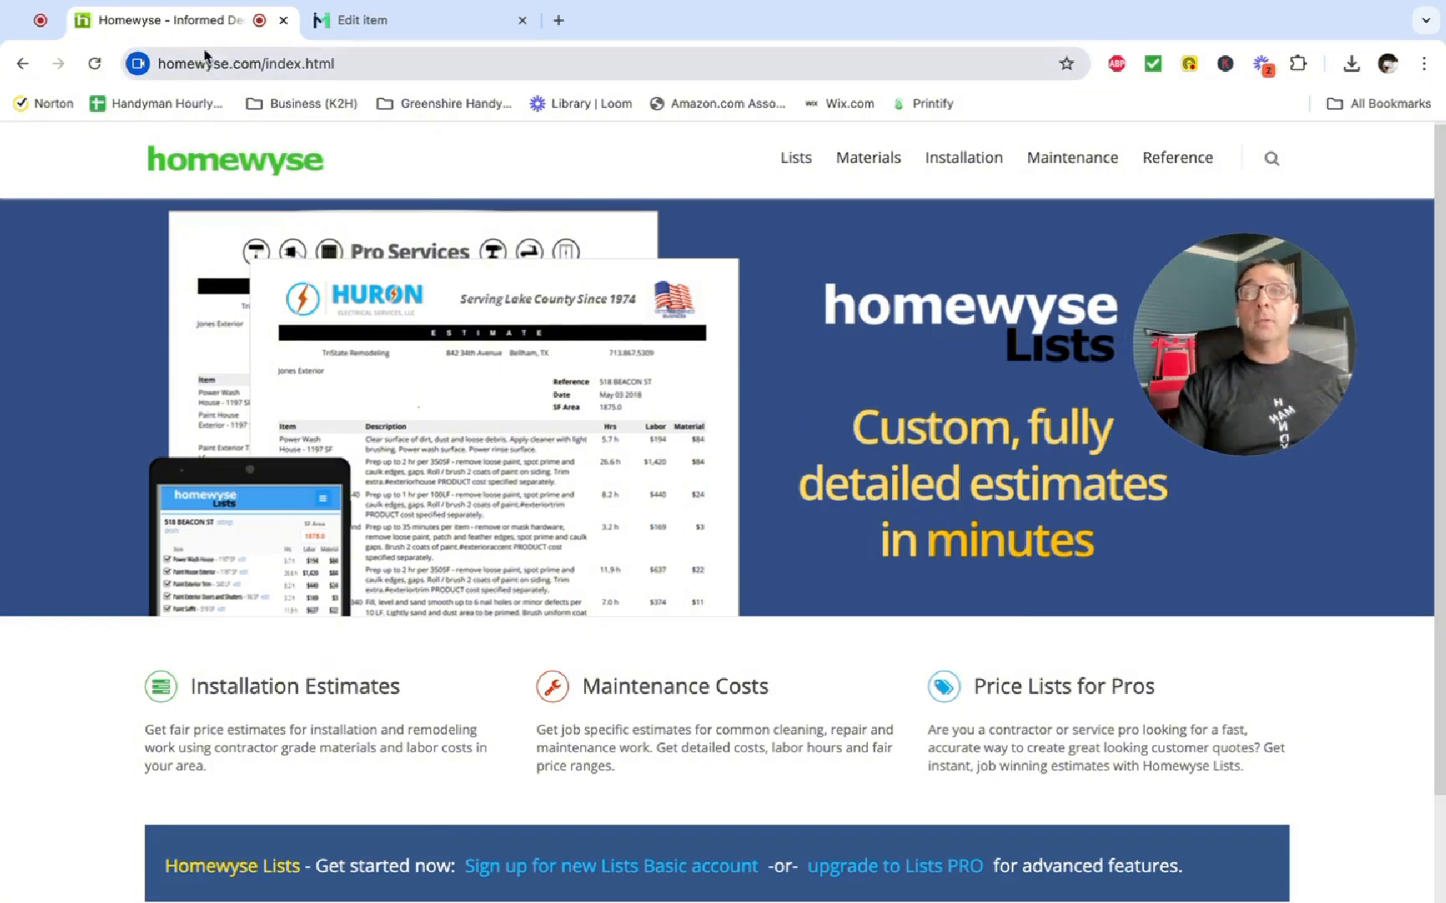
mouse_move(925, 341)
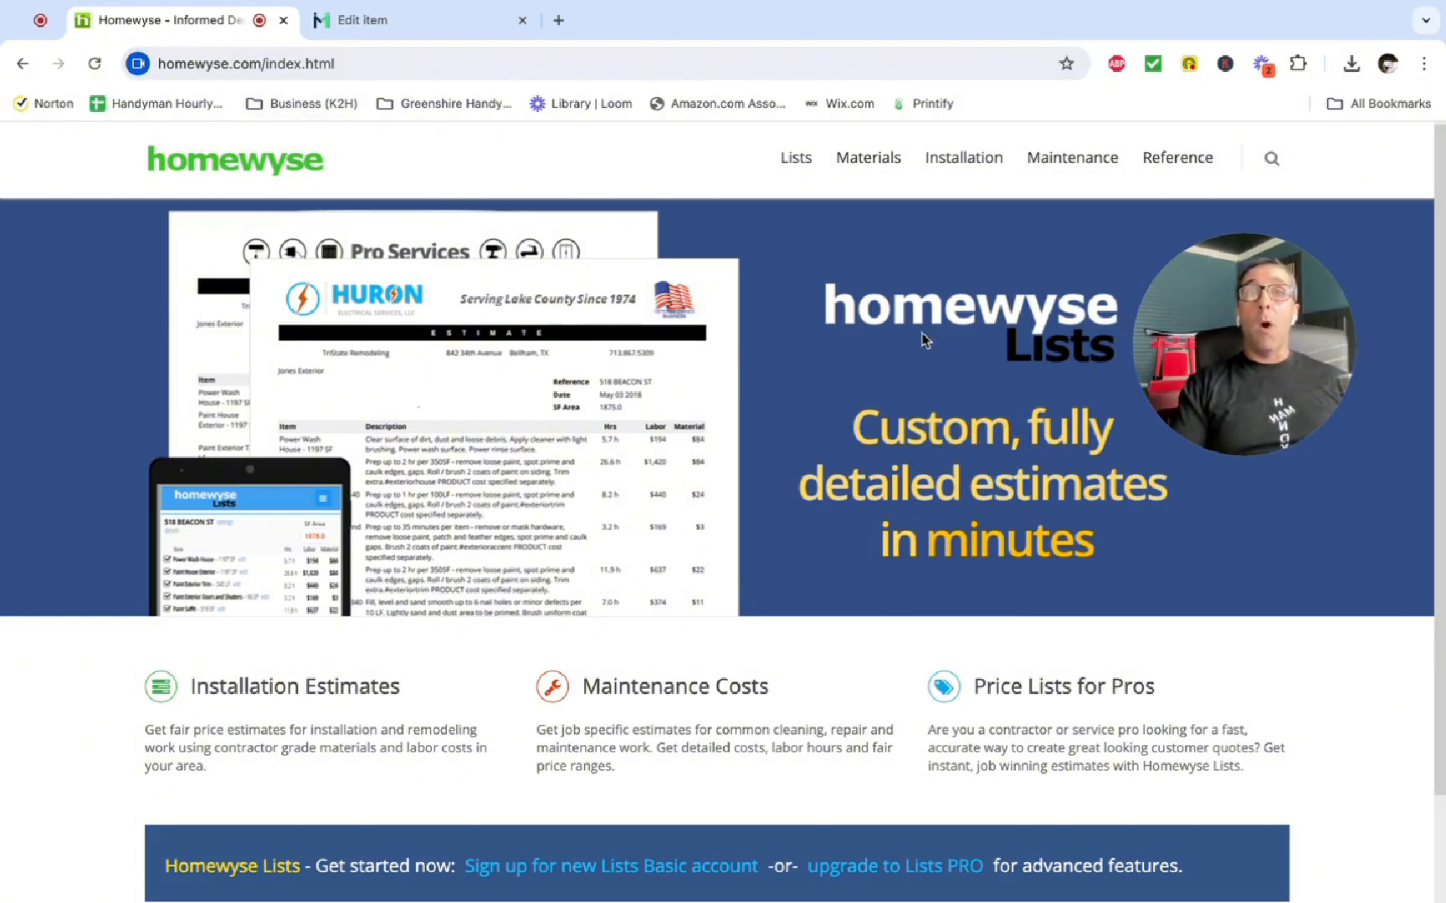
mouse_move(842, 310)
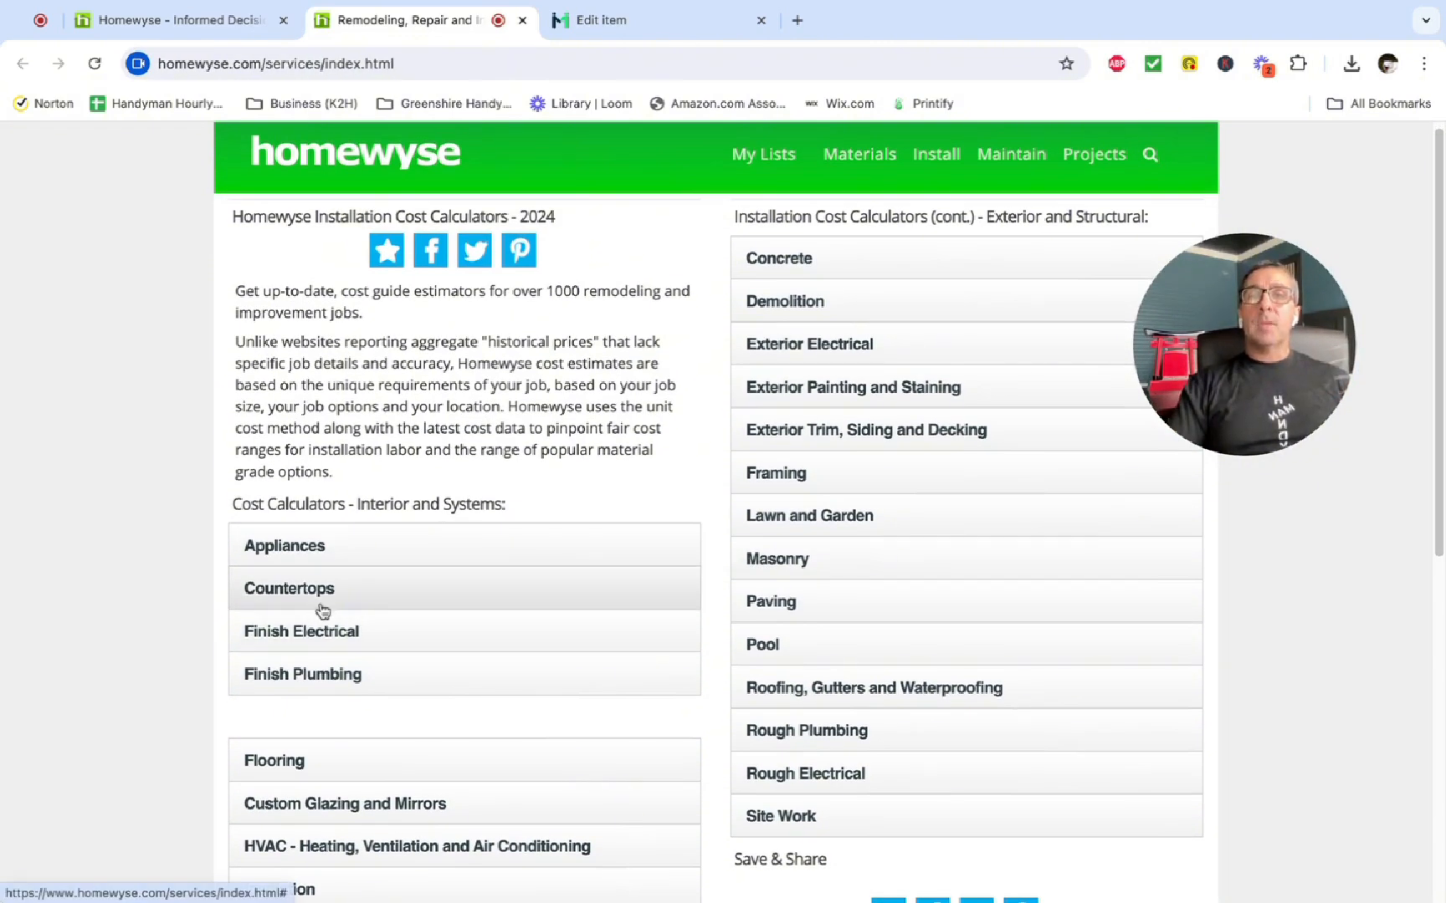
mouse_move(336, 634)
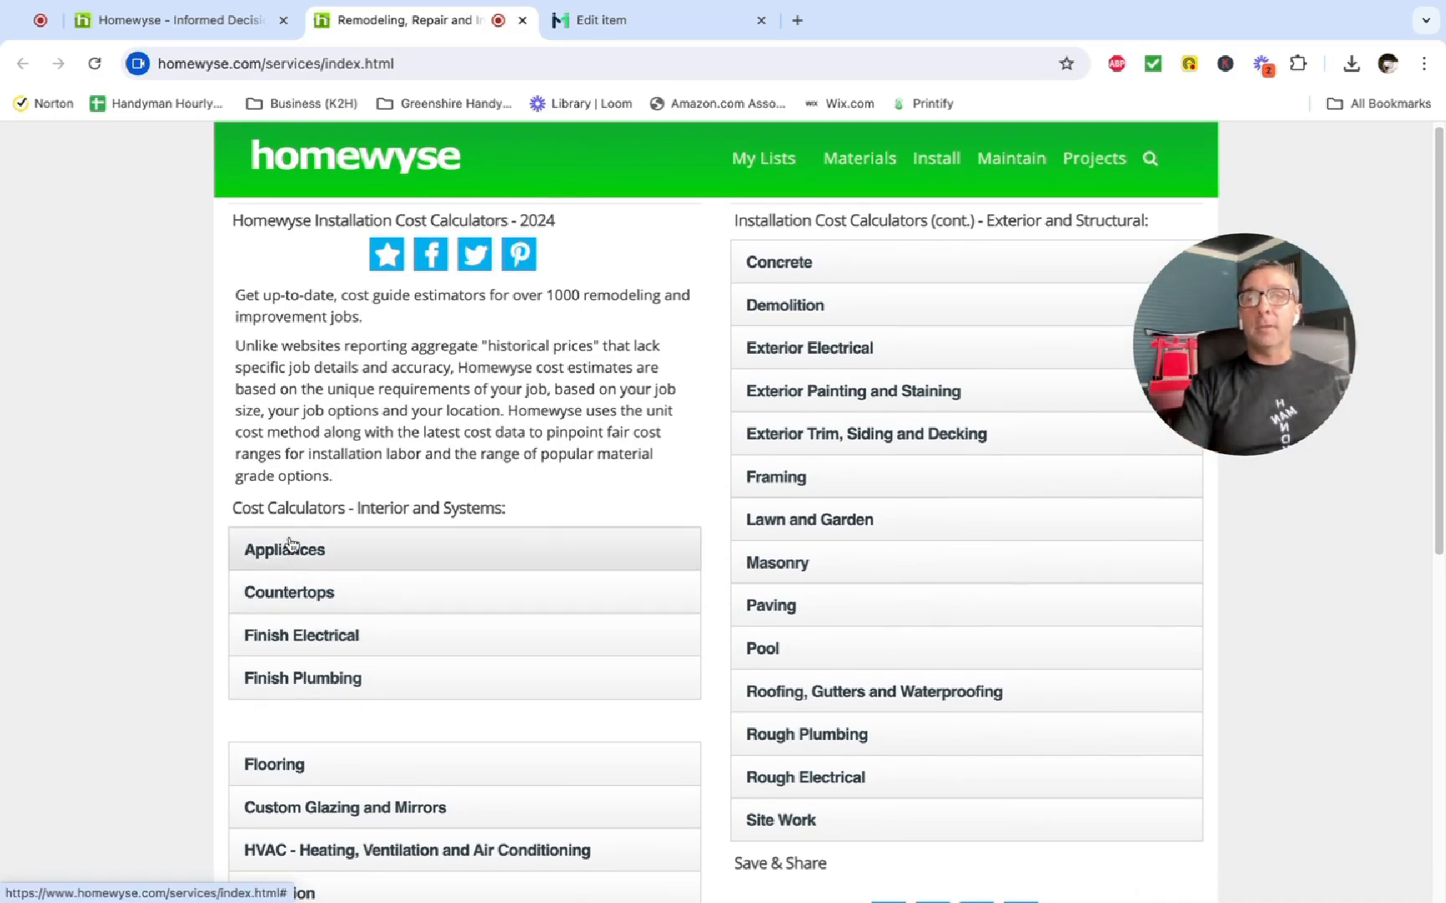
- Glance at Appliances, then expand Finish Electrical to list its calculators (doorbells, outlets, bathroom fan)
left_click(284, 549)
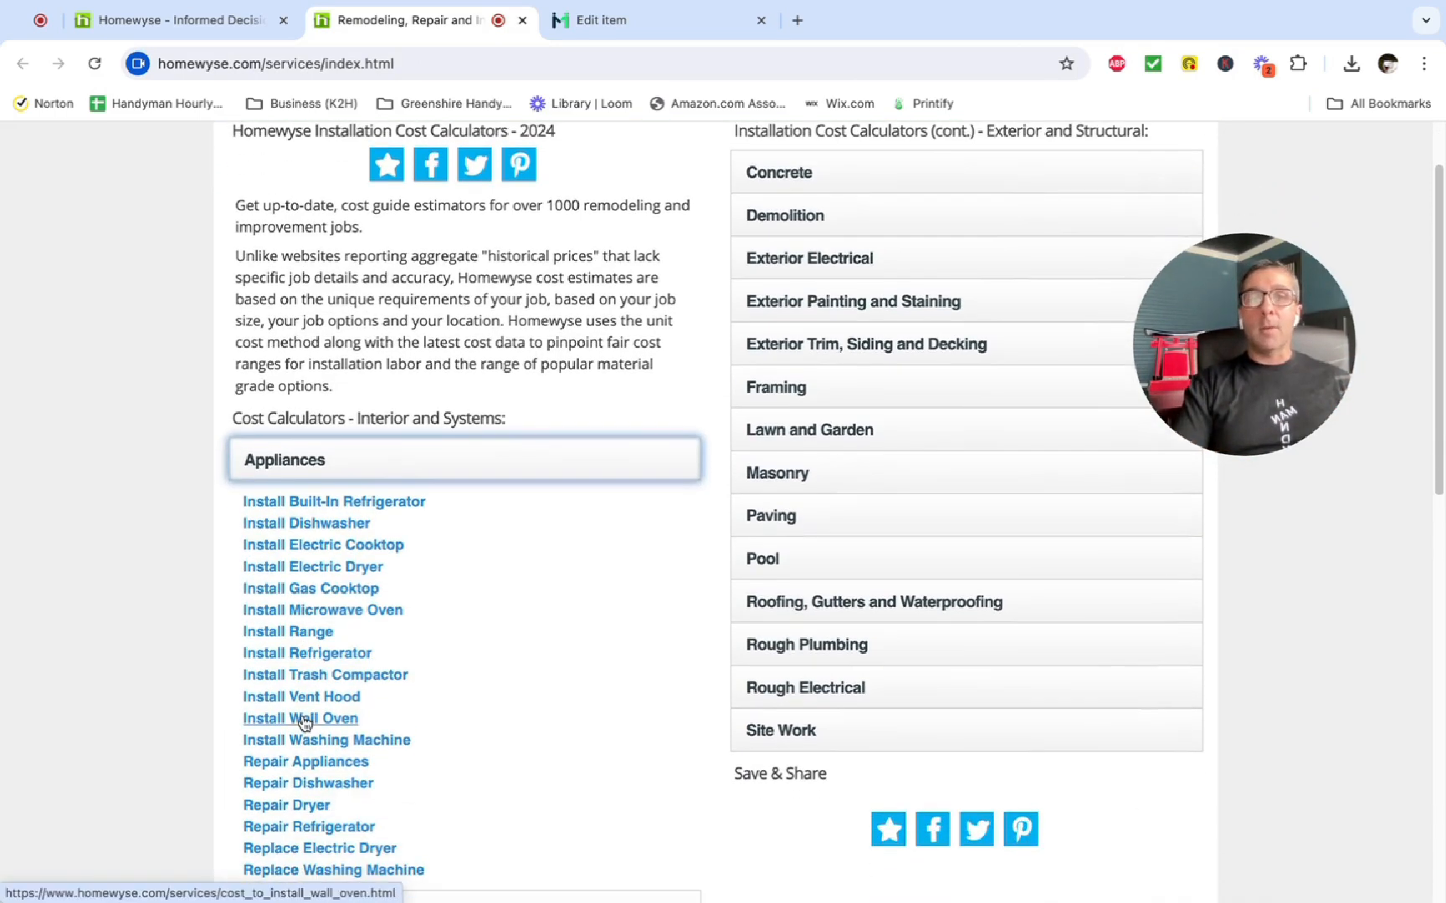
left_click(284, 460)
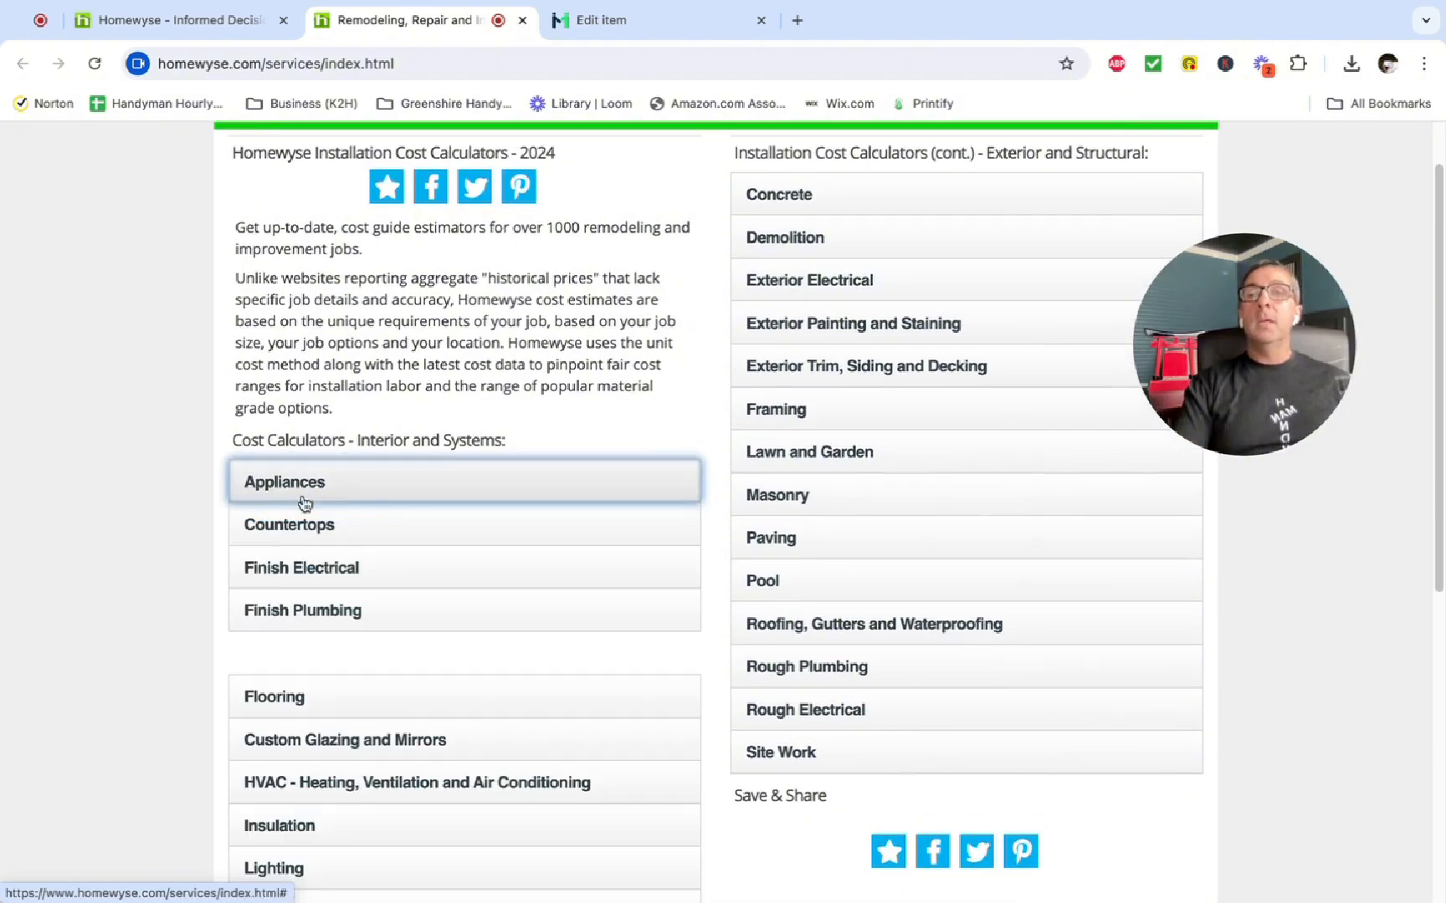
left_click(273, 697)
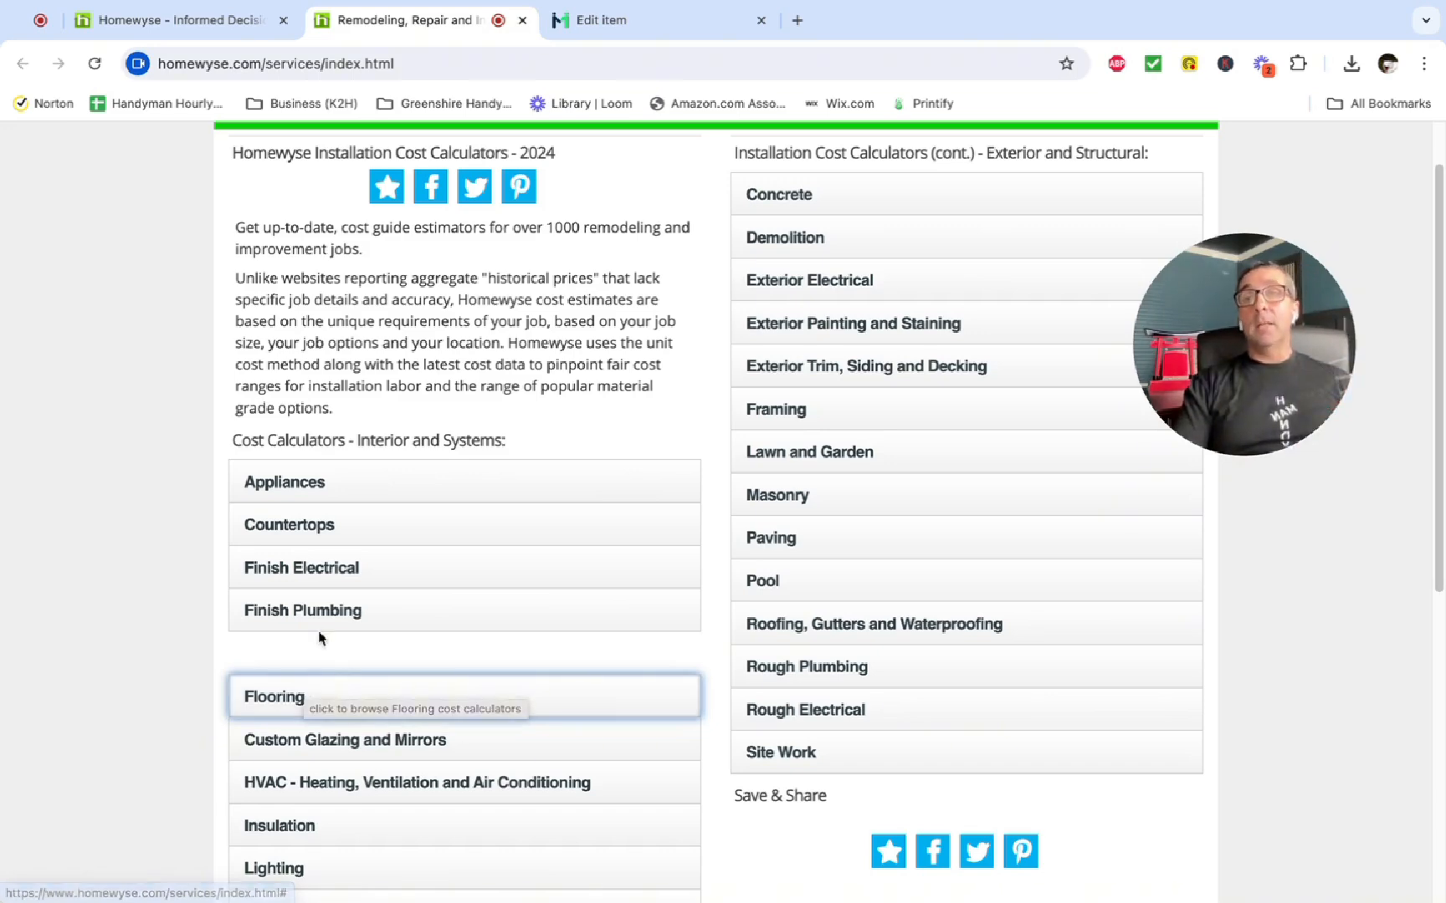
left_click(300, 567)
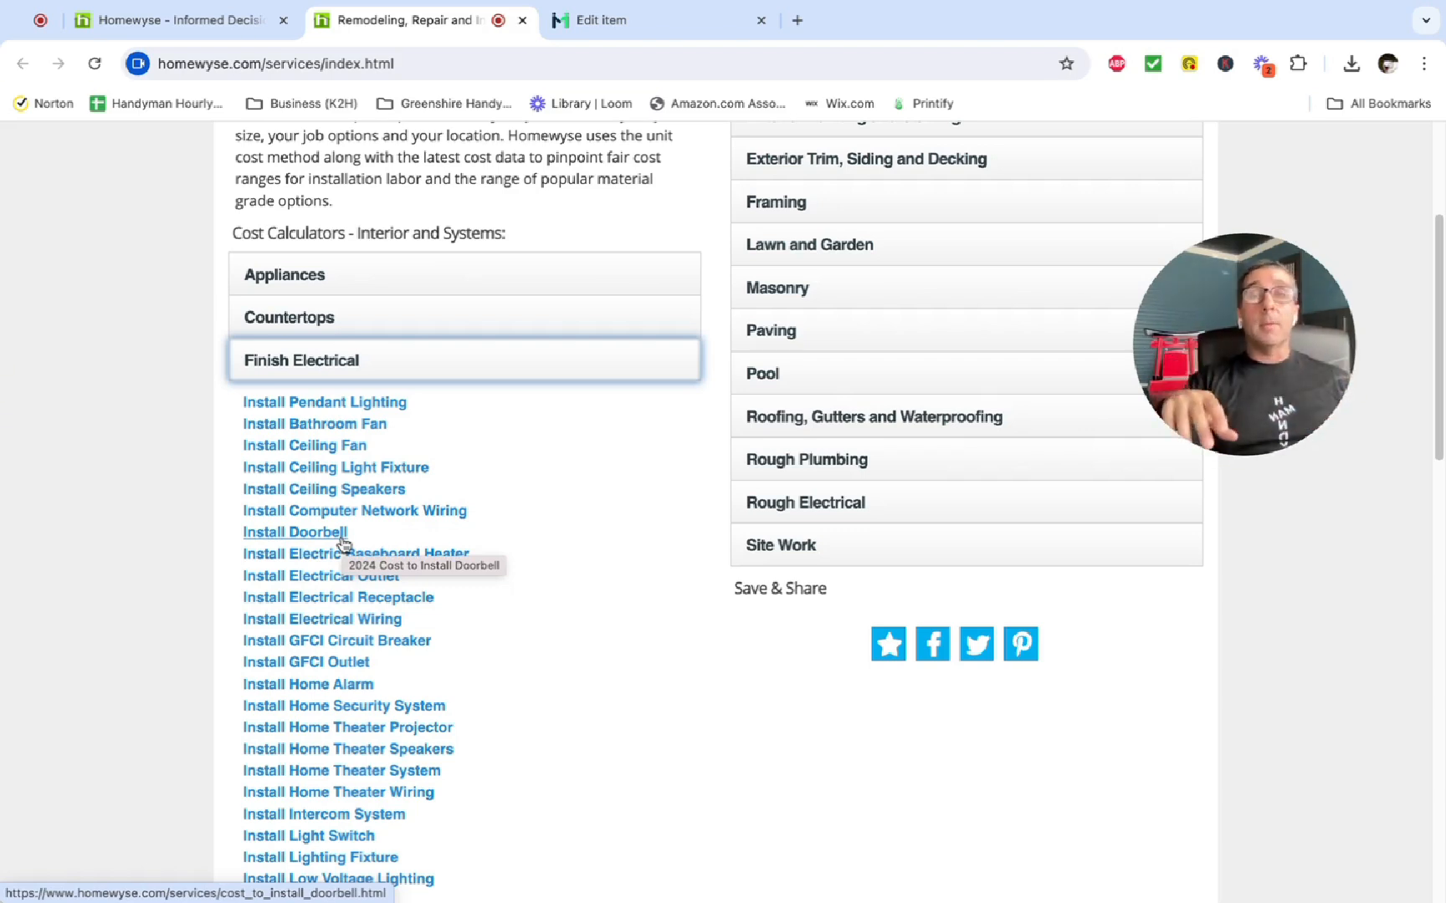
mouse_move(313, 424)
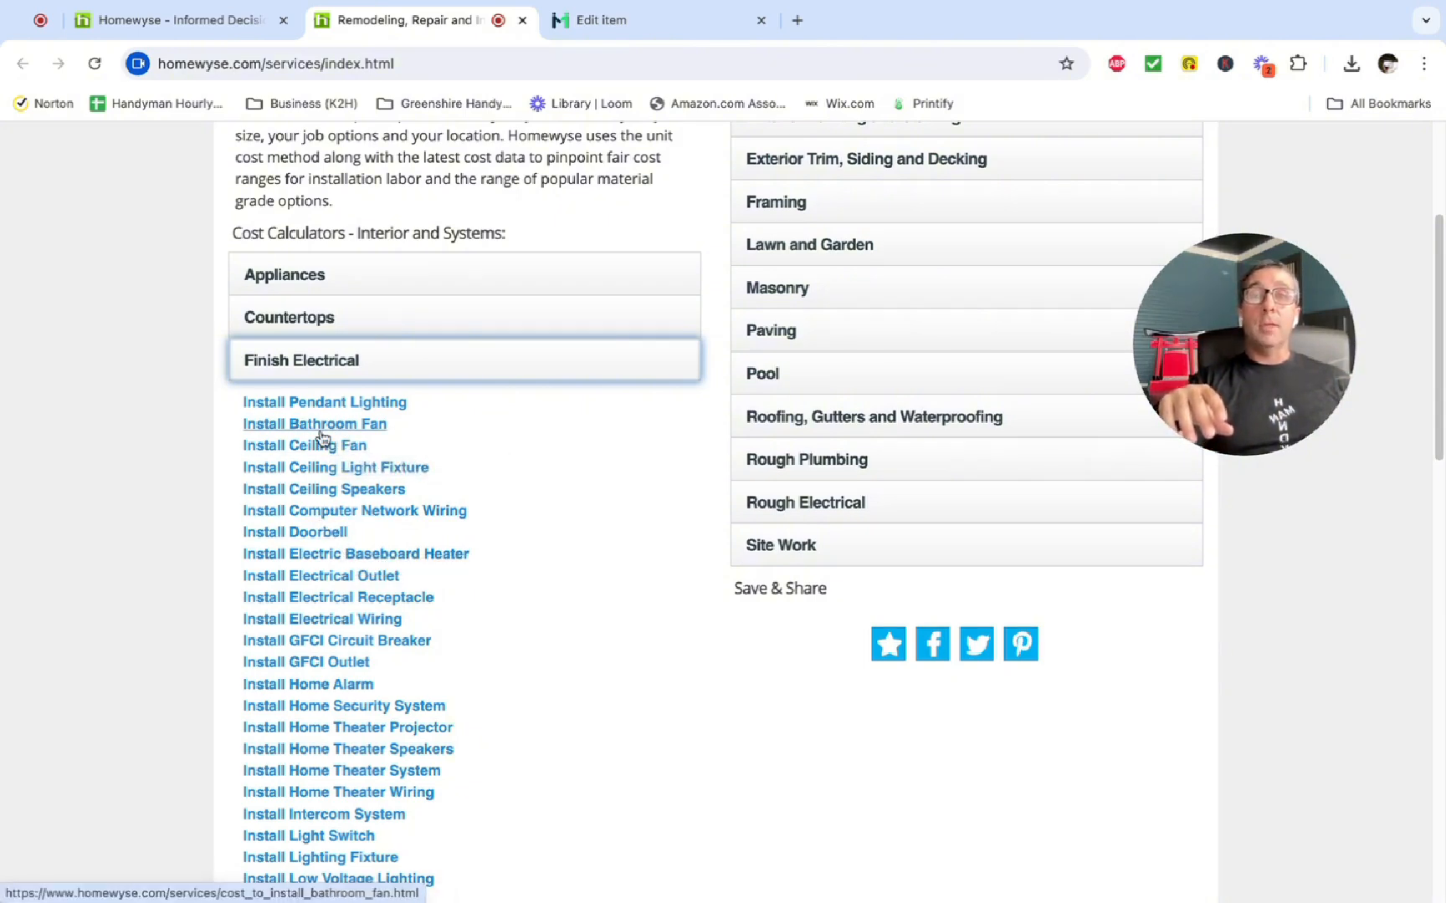
- Open Install Bathroom Fan and exclude the Bathroom Fan Cost, leaving a $196–$516 total
left_click(313, 423)
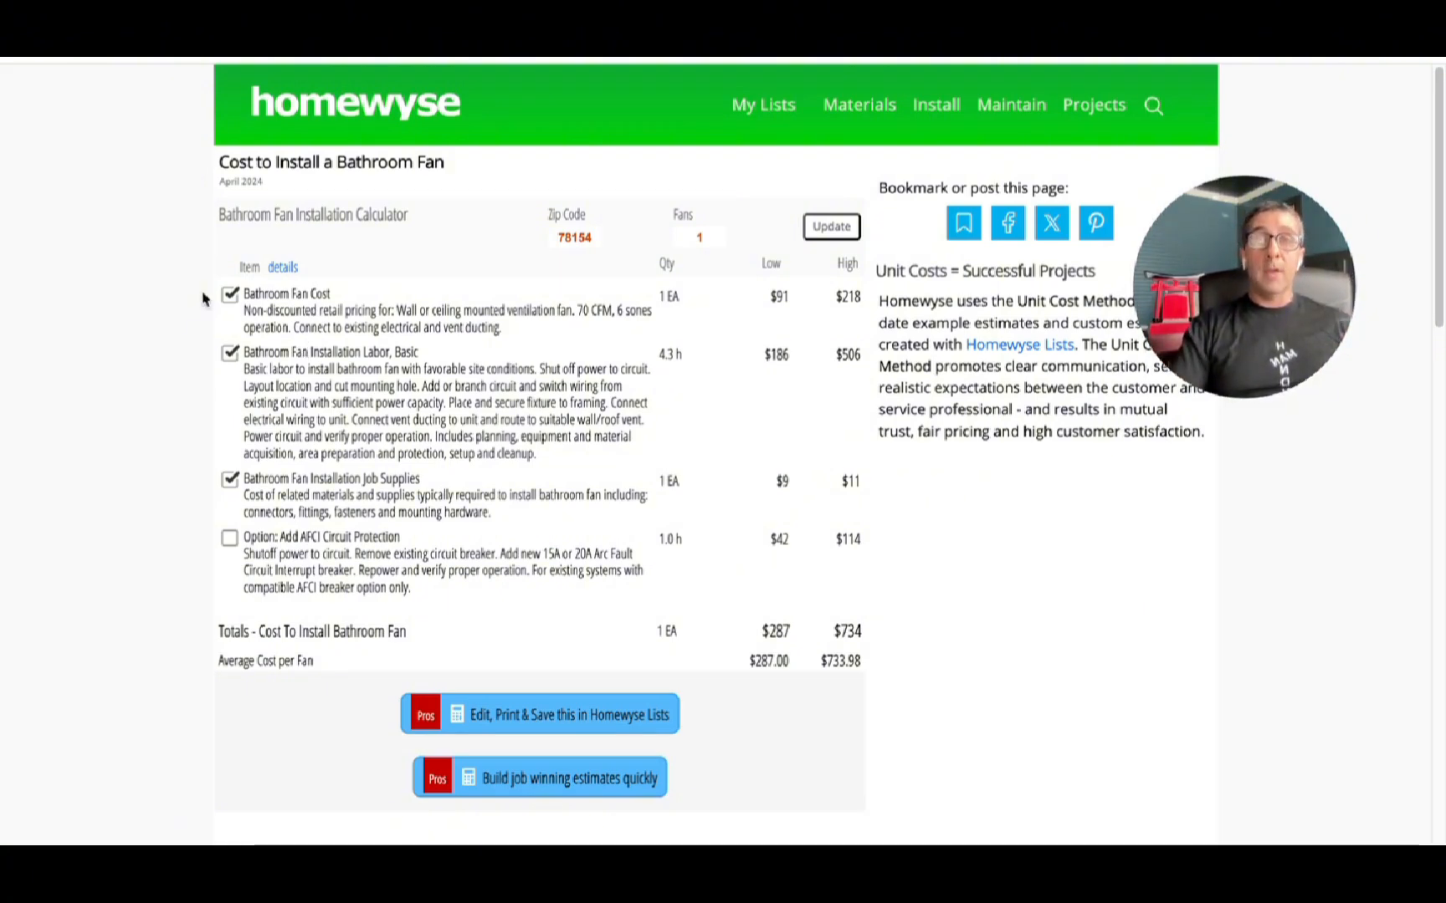
mouse_move(507, 256)
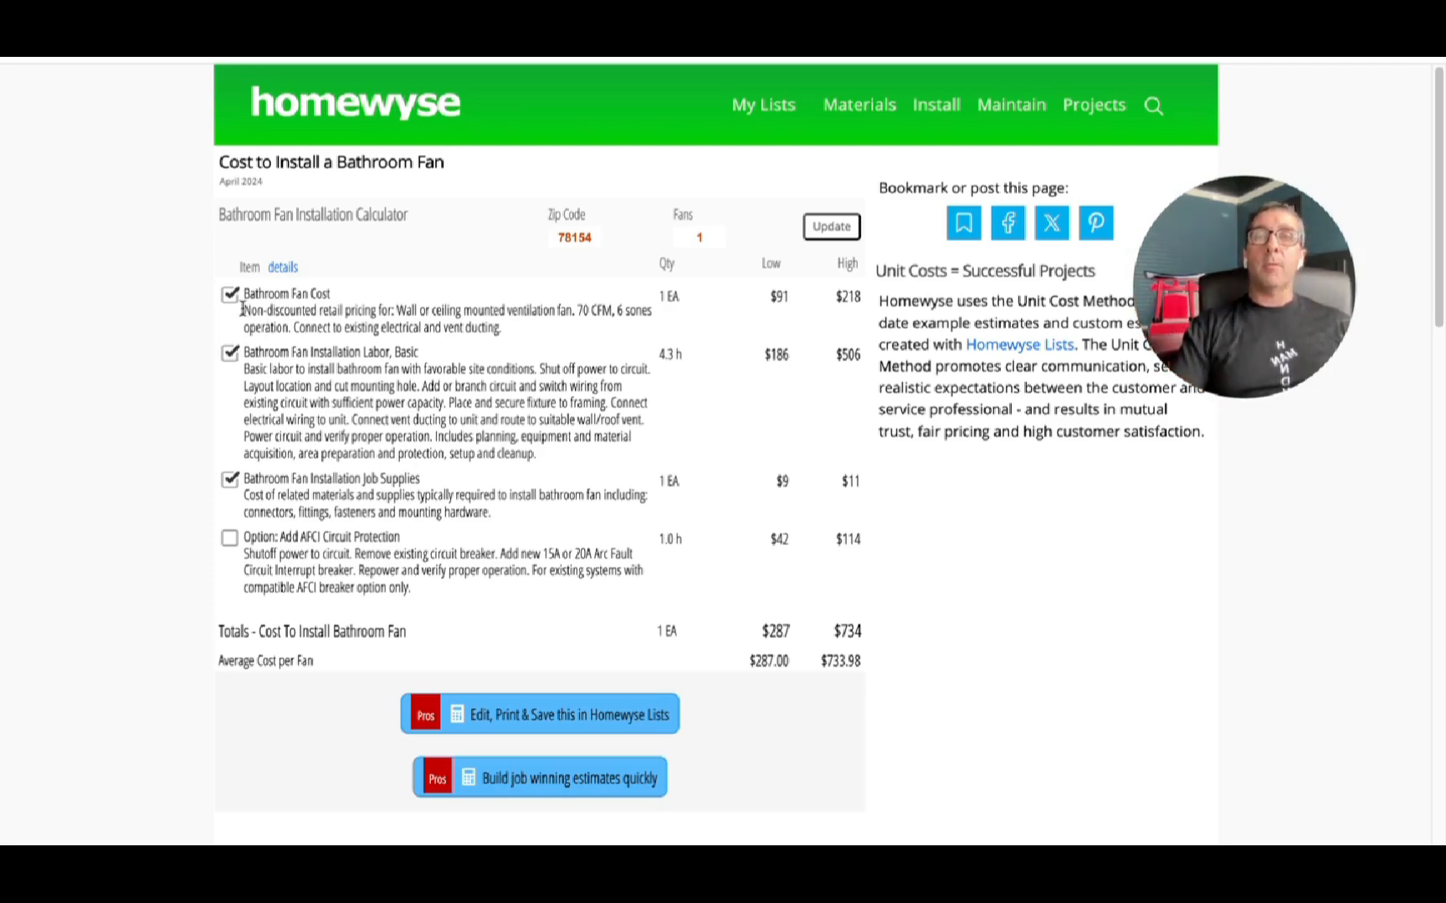
left_click(229, 294)
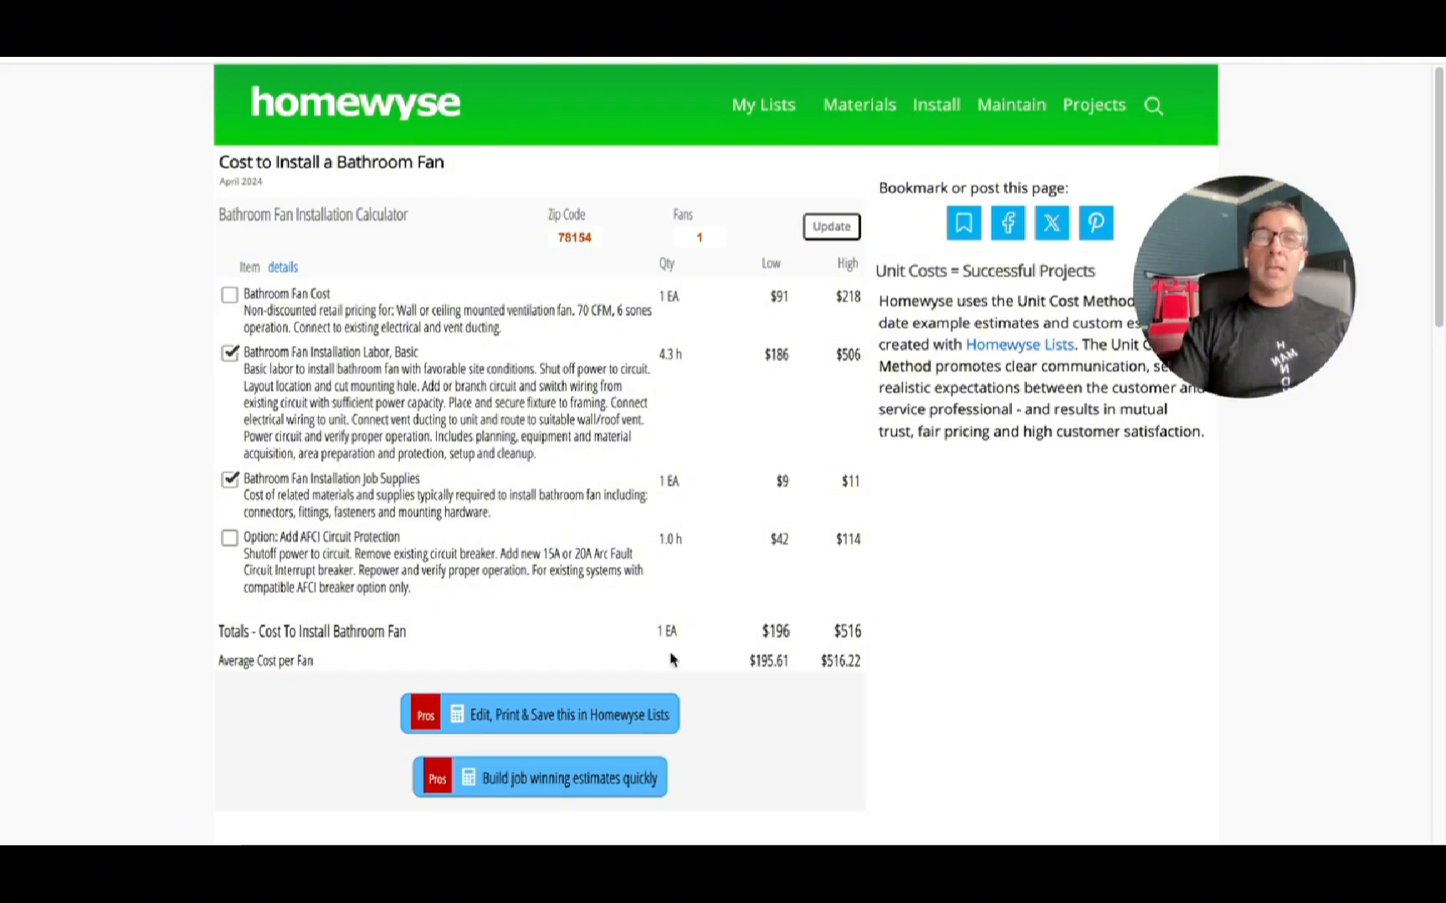
mouse_move(803, 649)
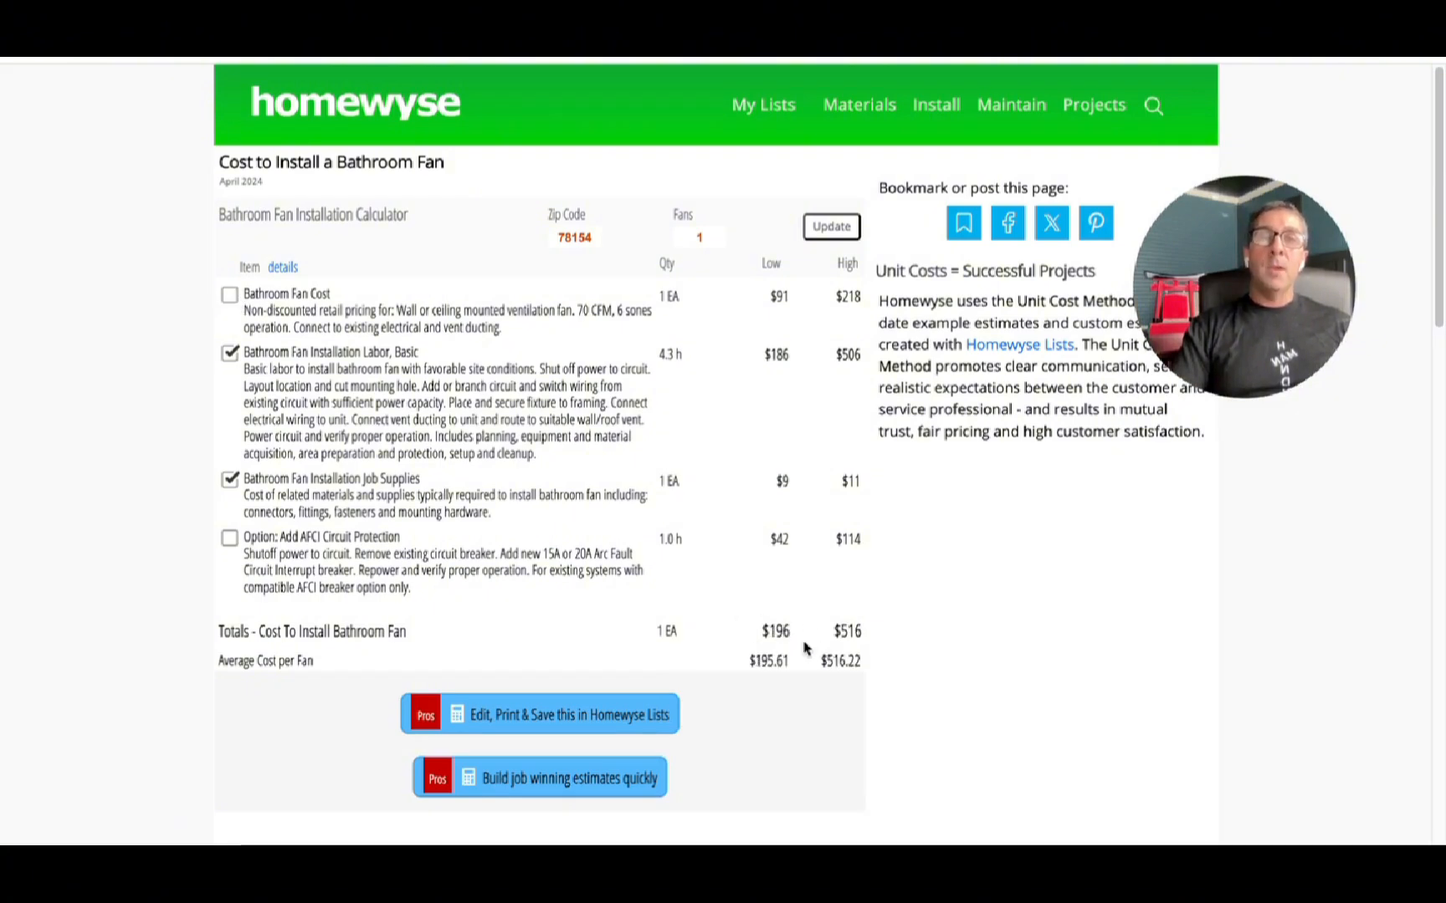
left_click(229, 295)
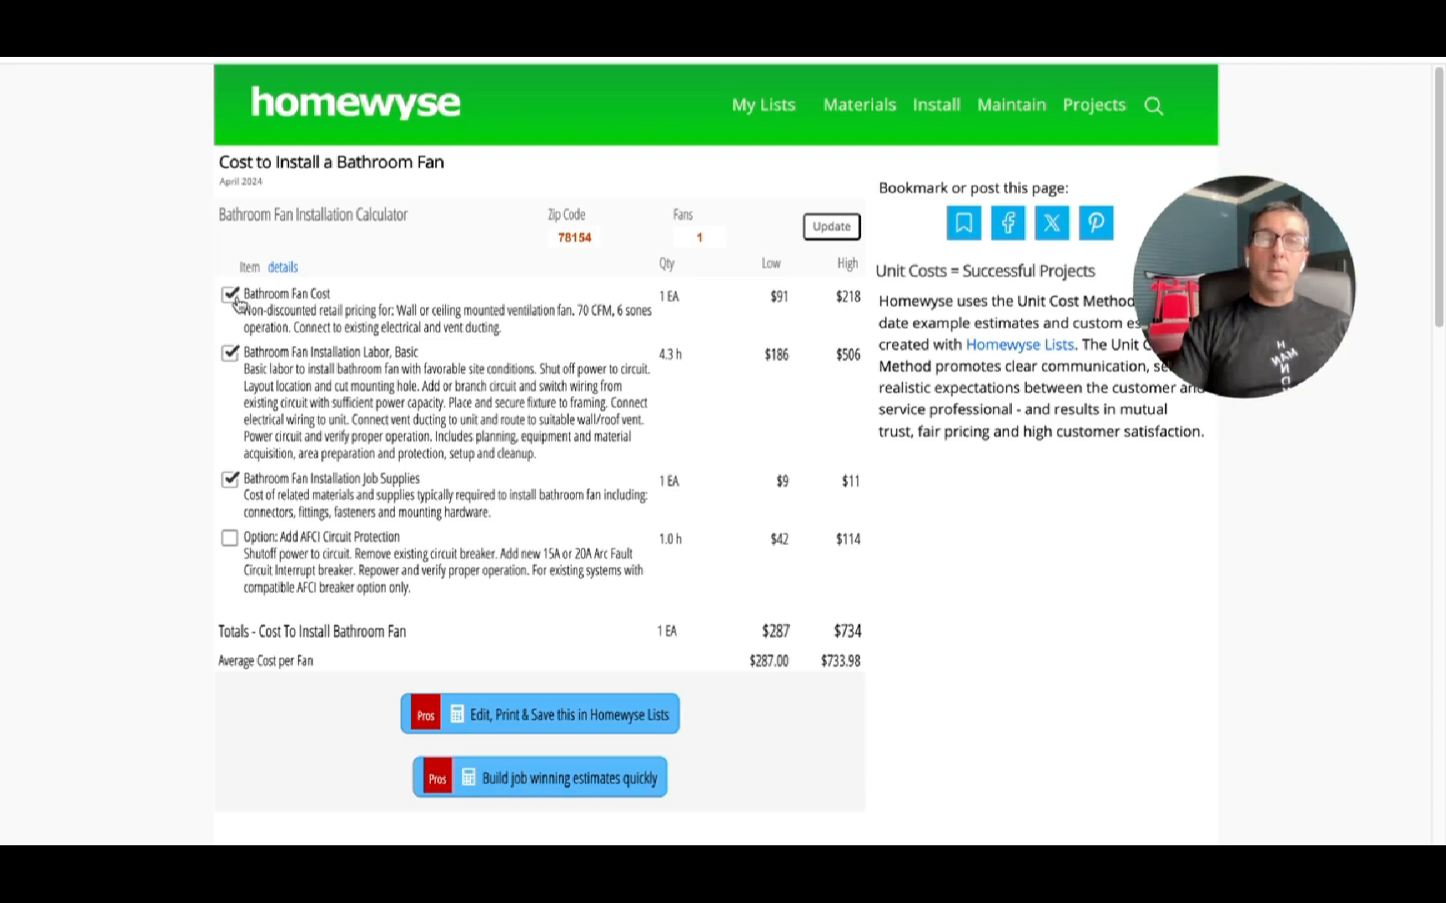
left_click(229, 295)
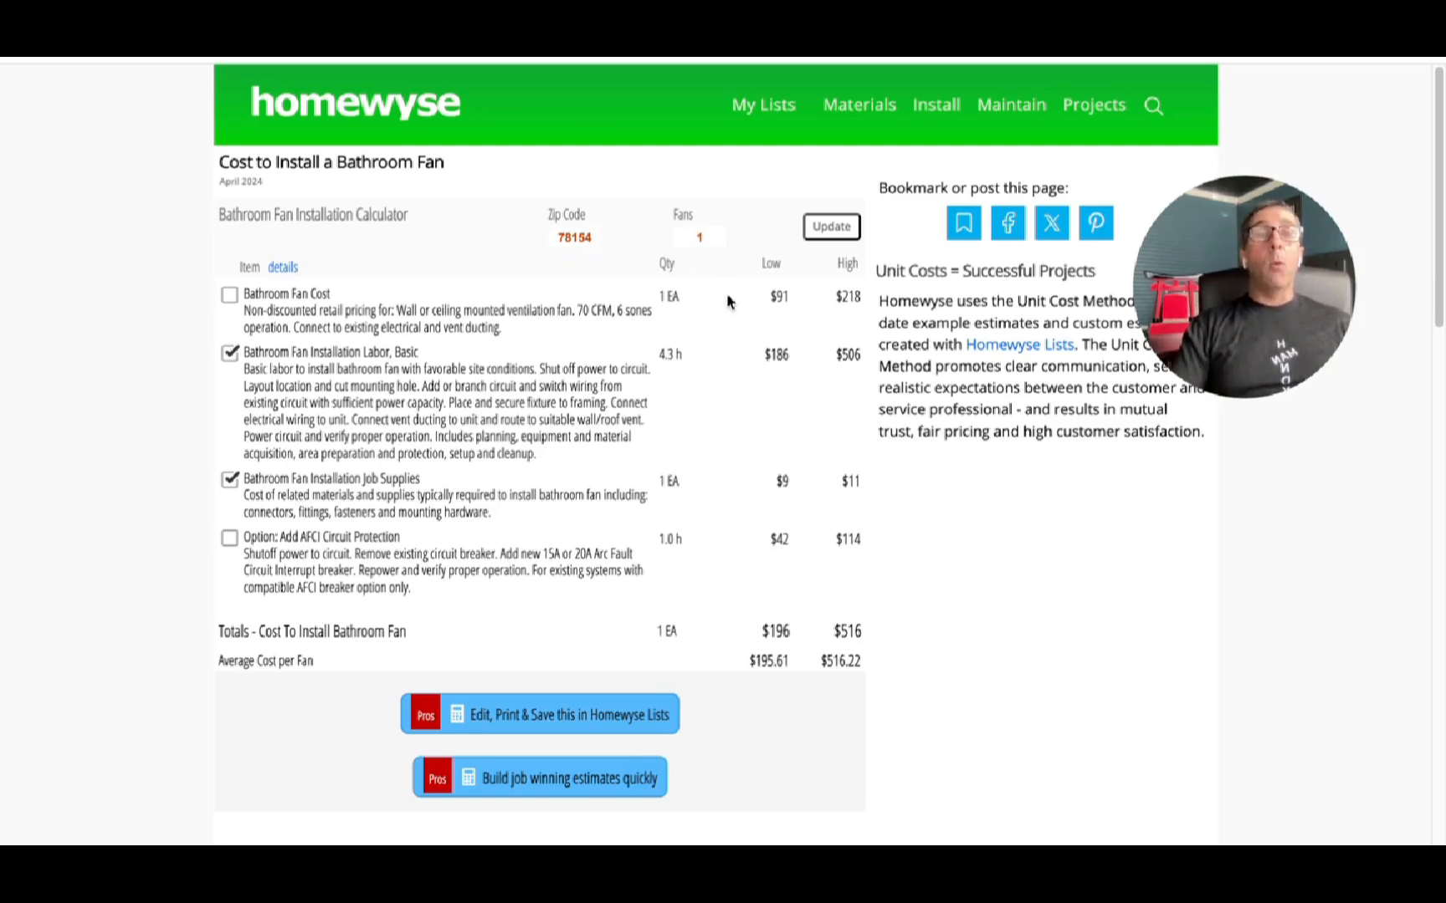
mouse_move(696, 281)
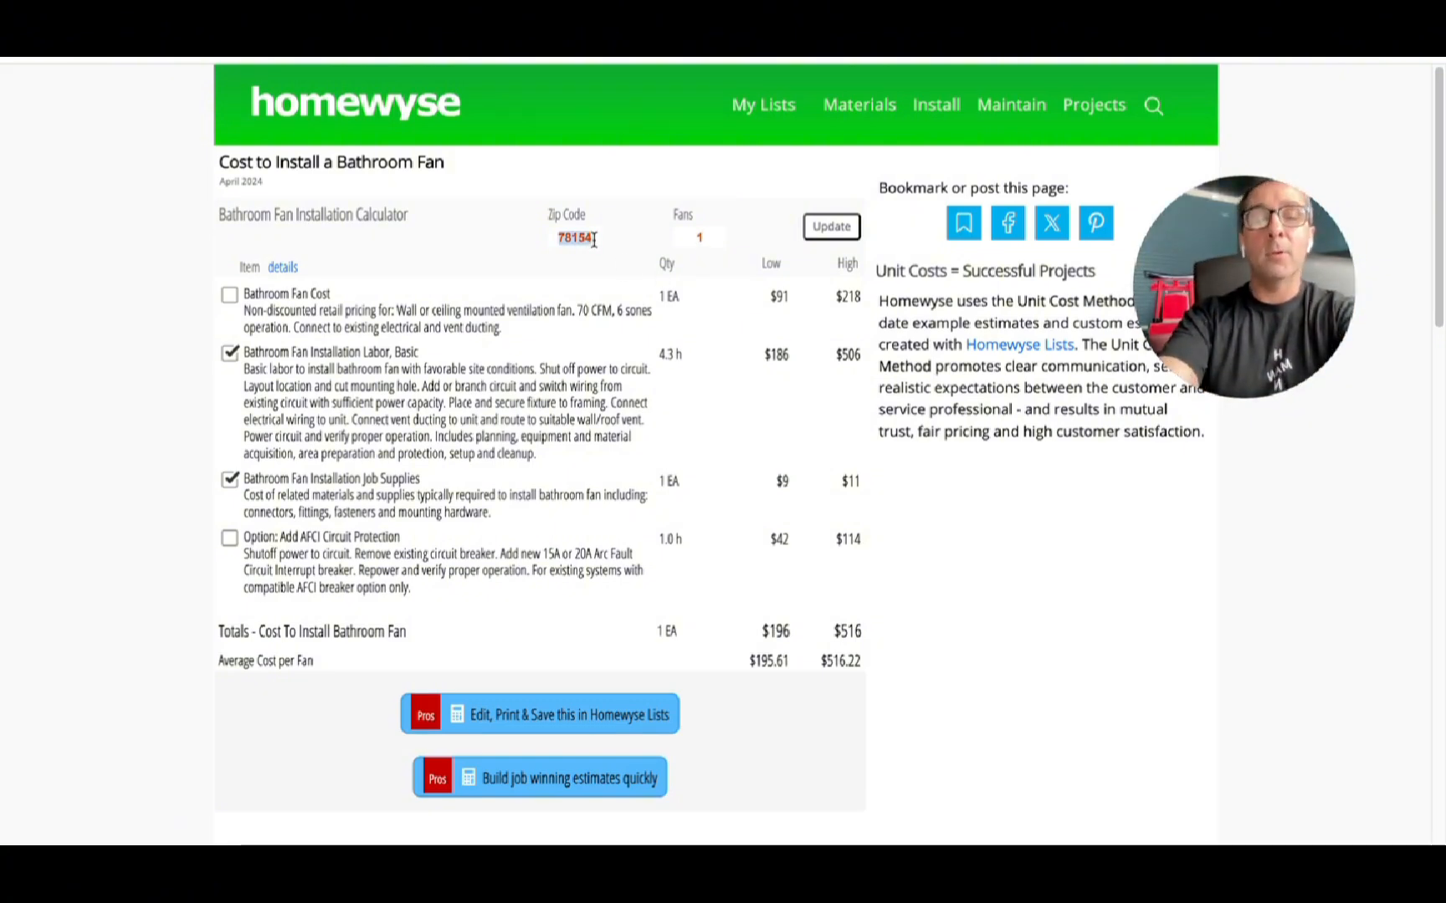
type("90210")
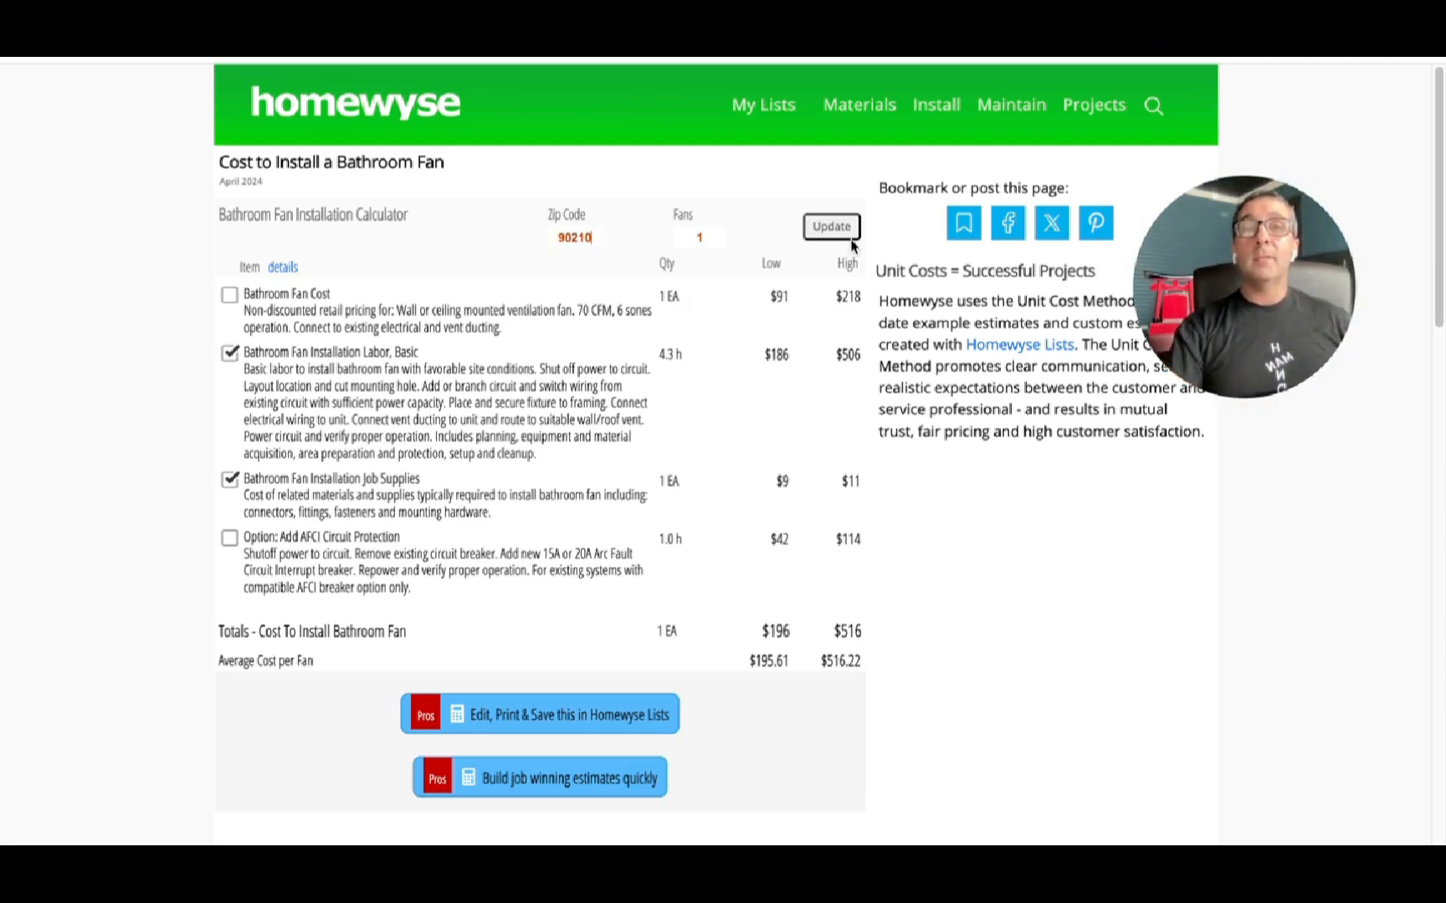
left_click(828, 228)
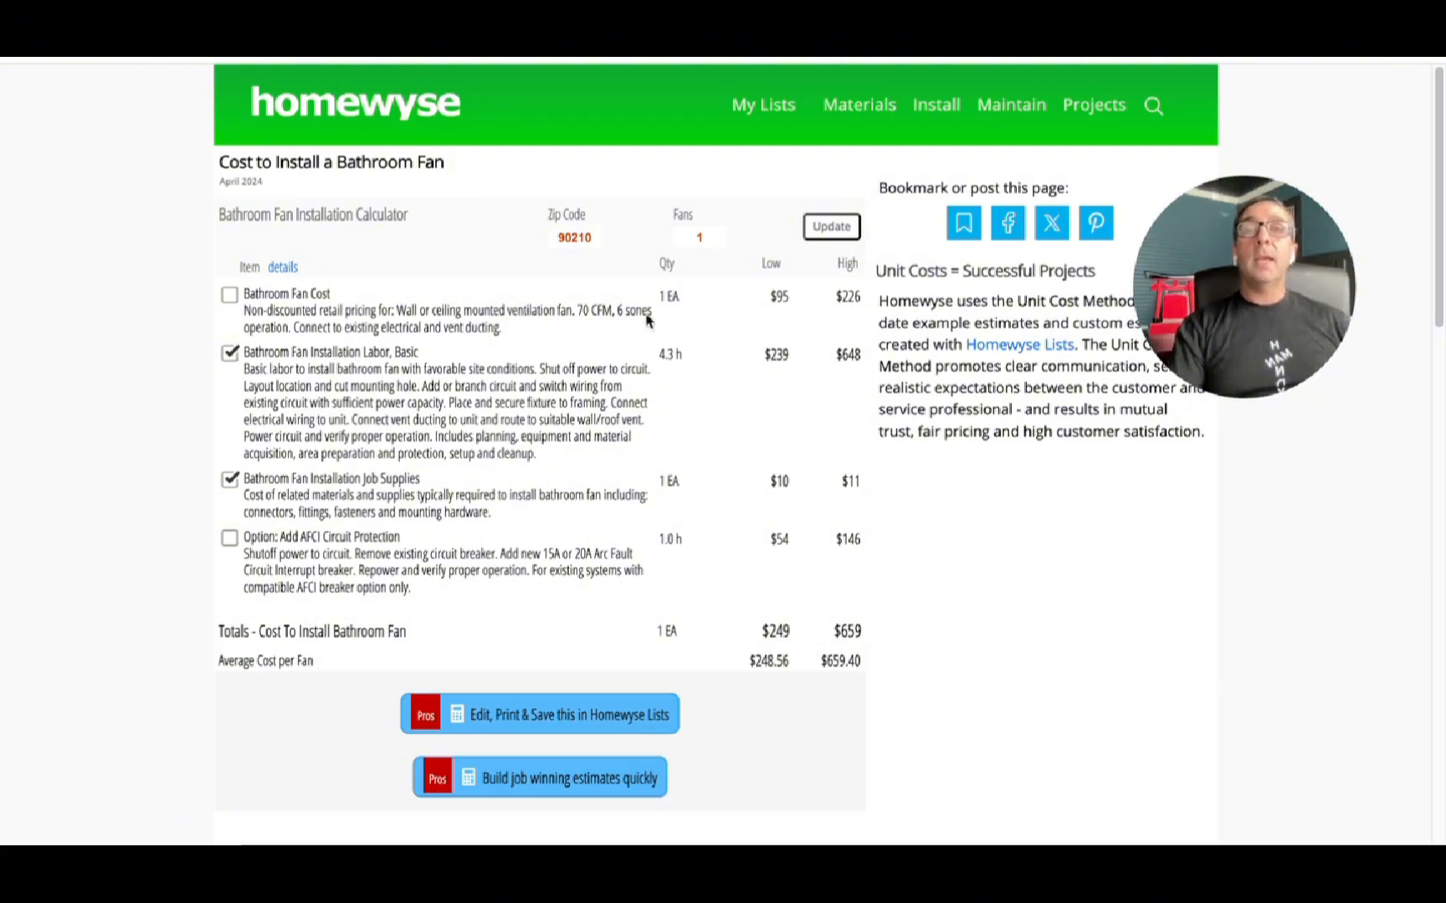
left_click(574, 237)
type("78154")
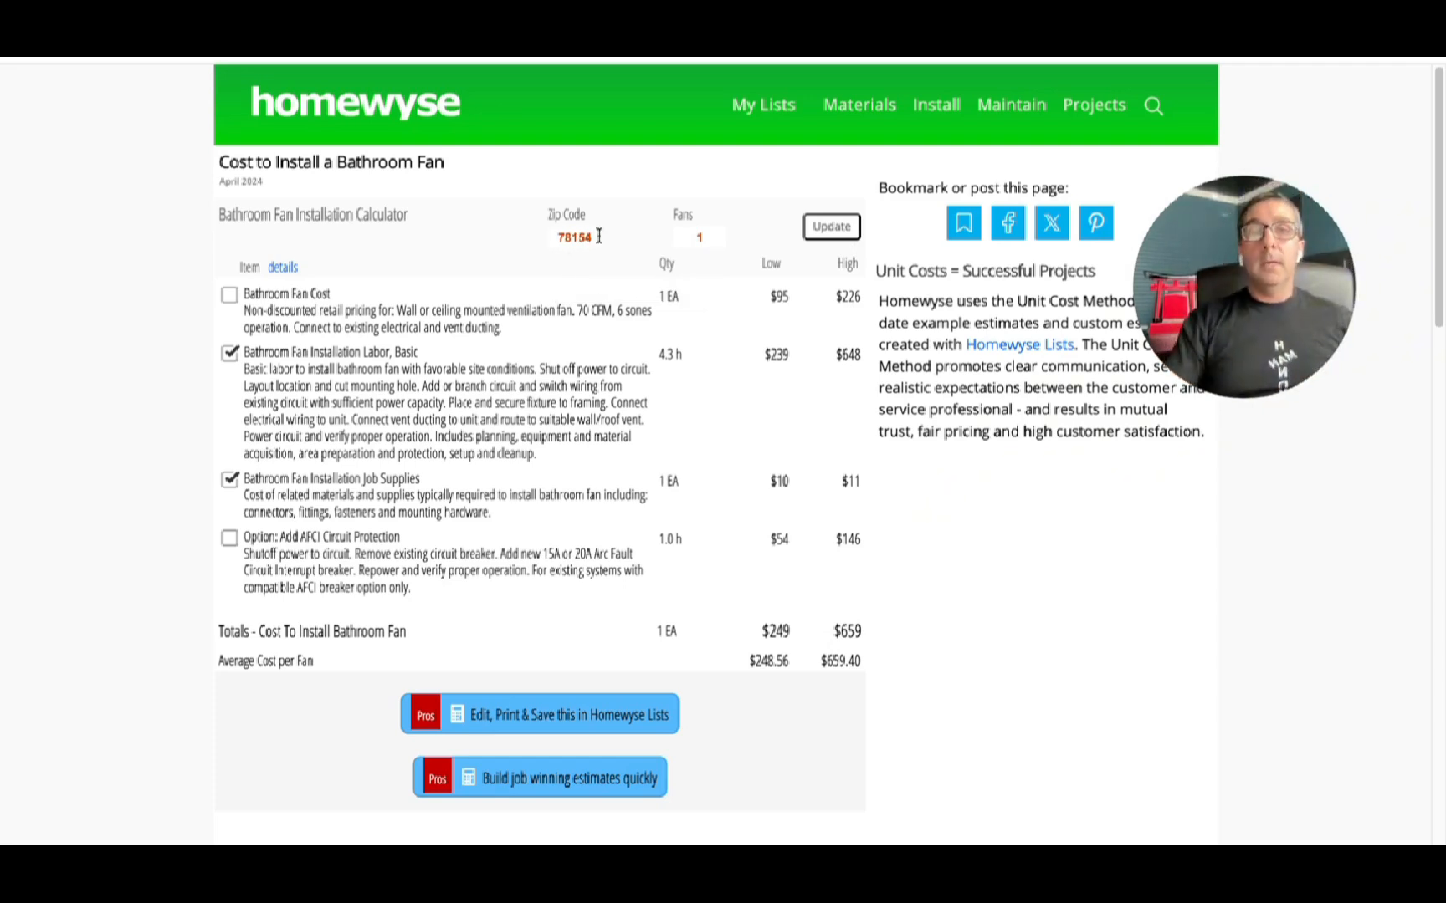
left_click(829, 227)
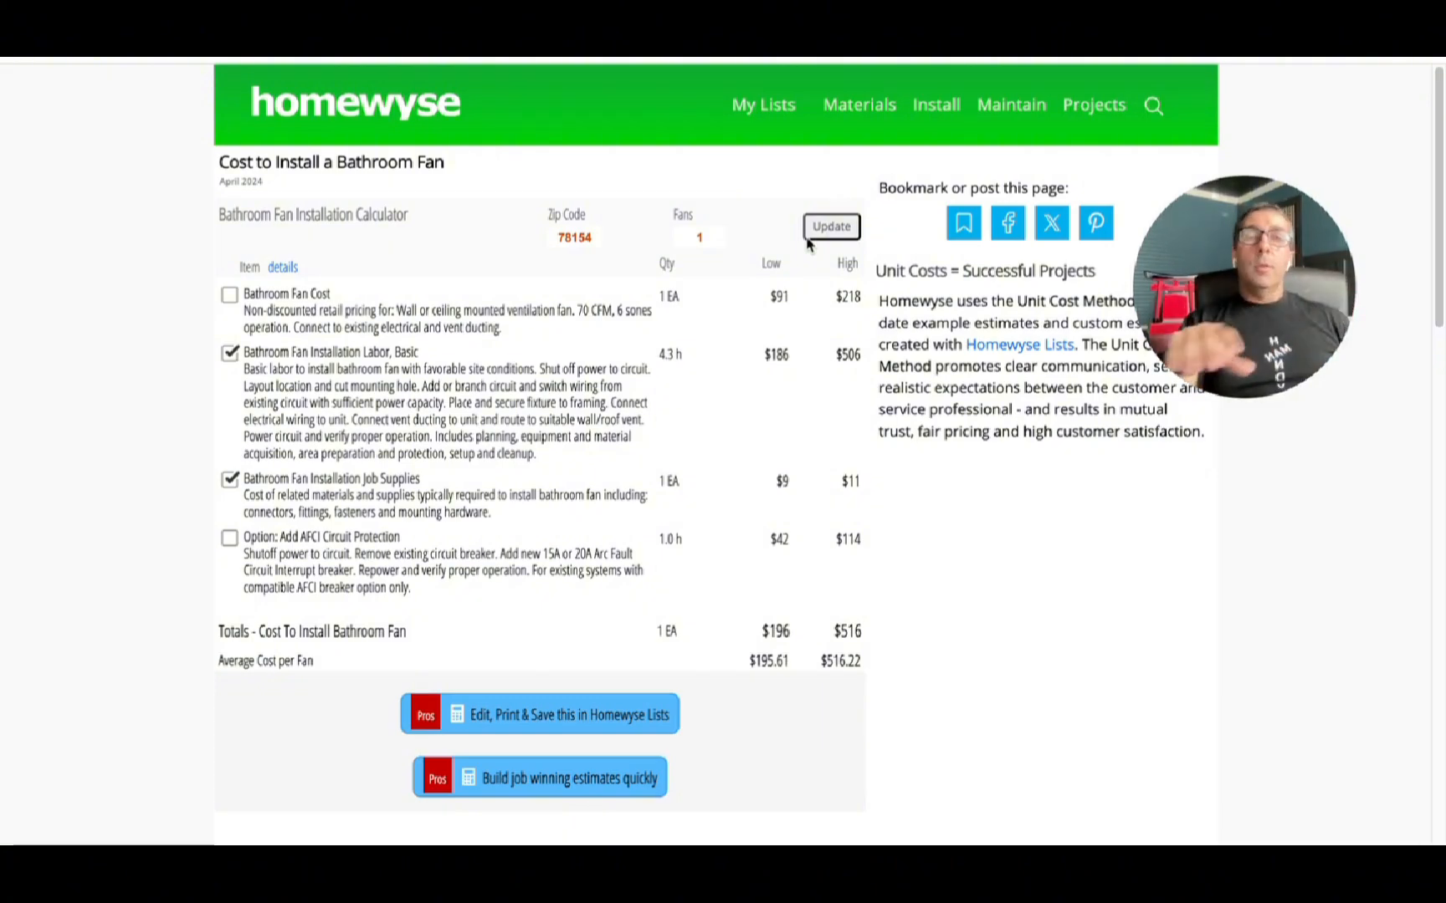
scroll("down", 3)
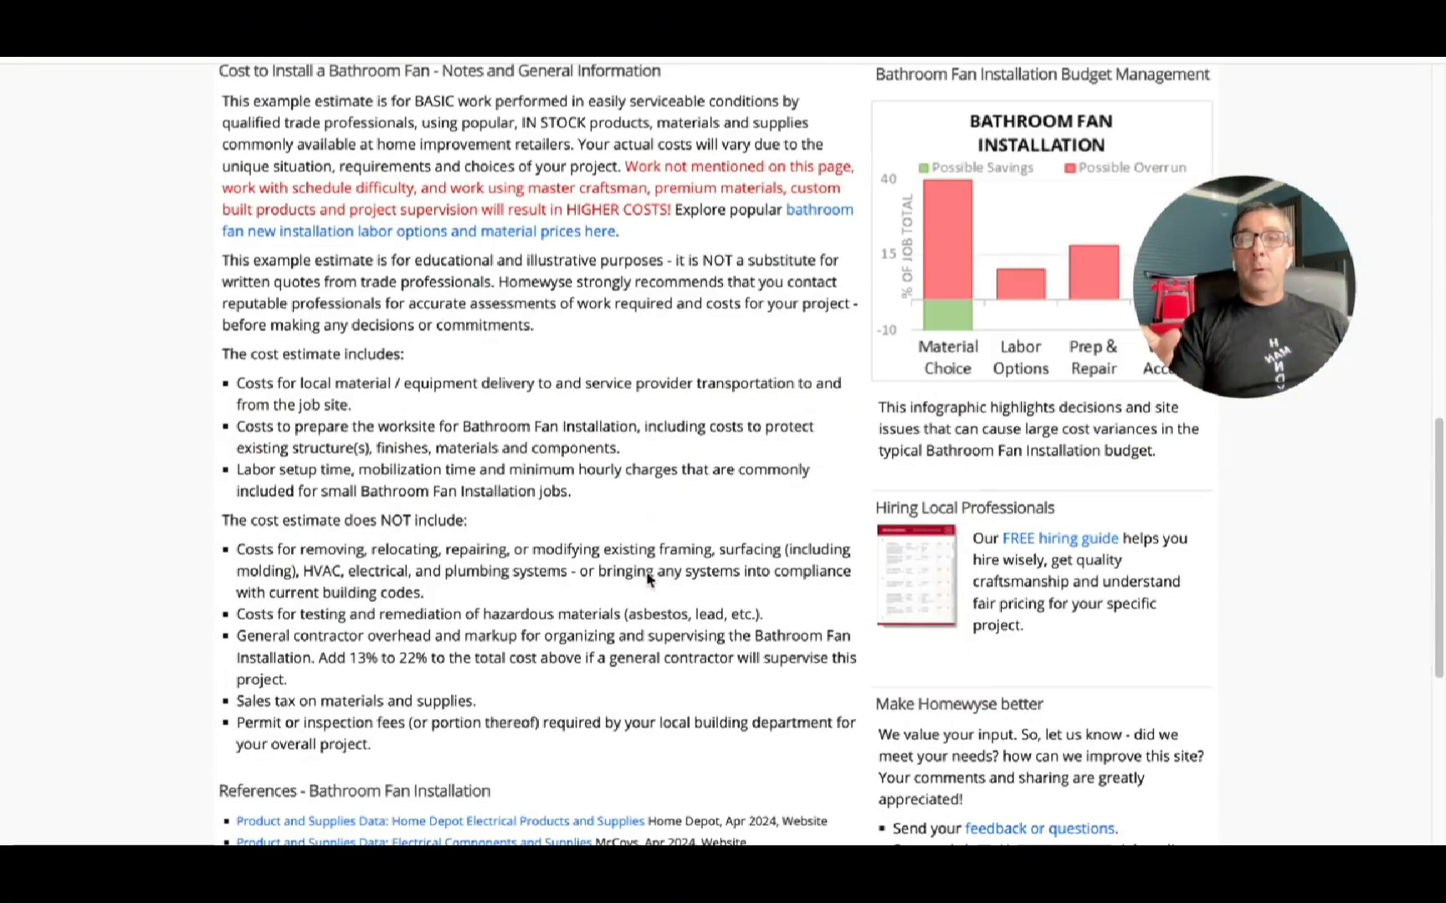
scroll("down", 3)
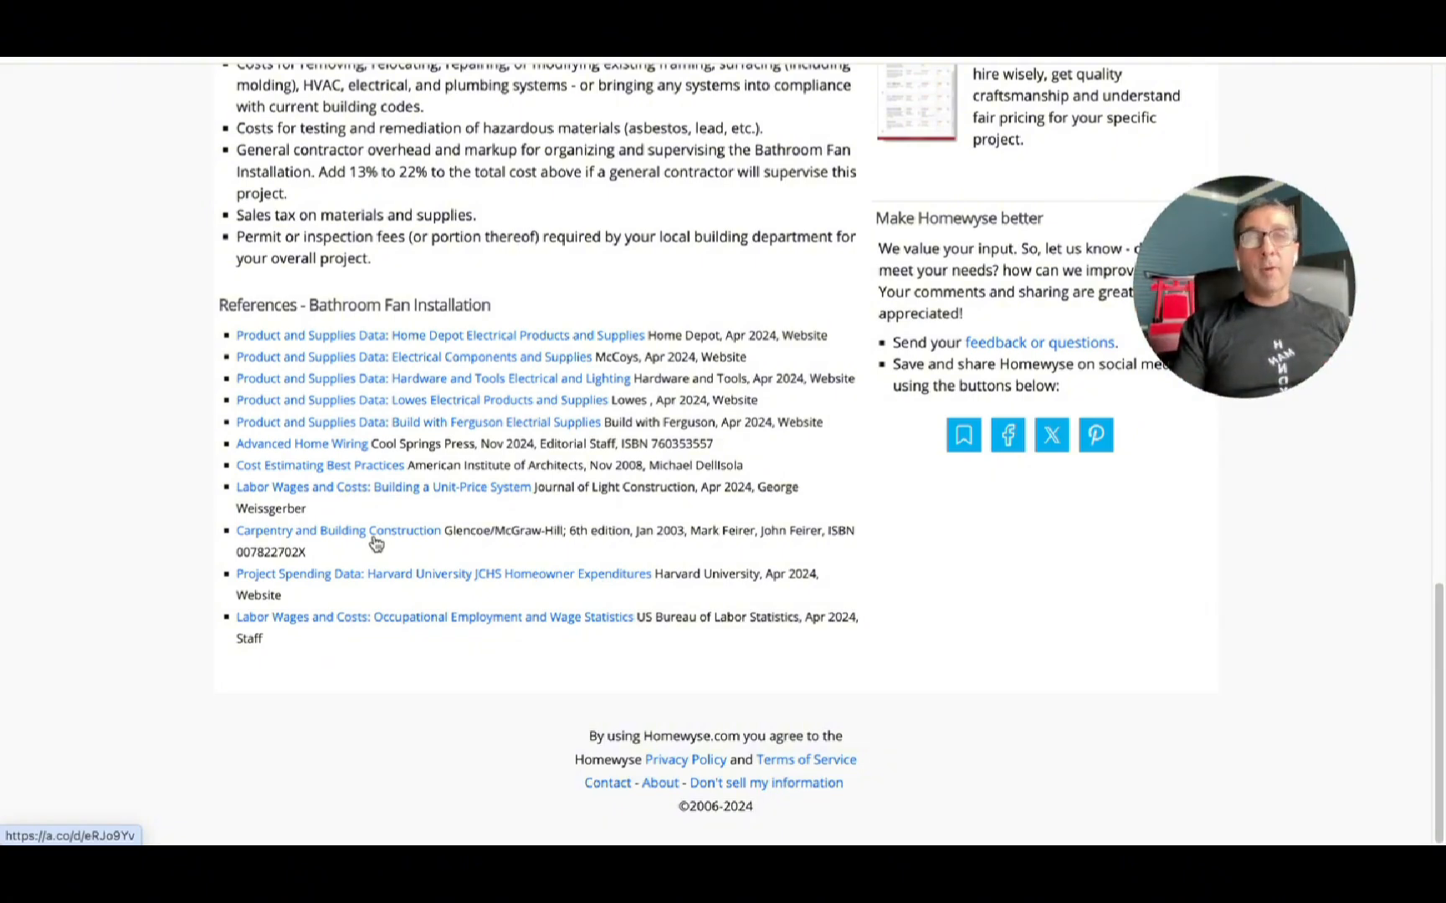
scroll("up", 3)
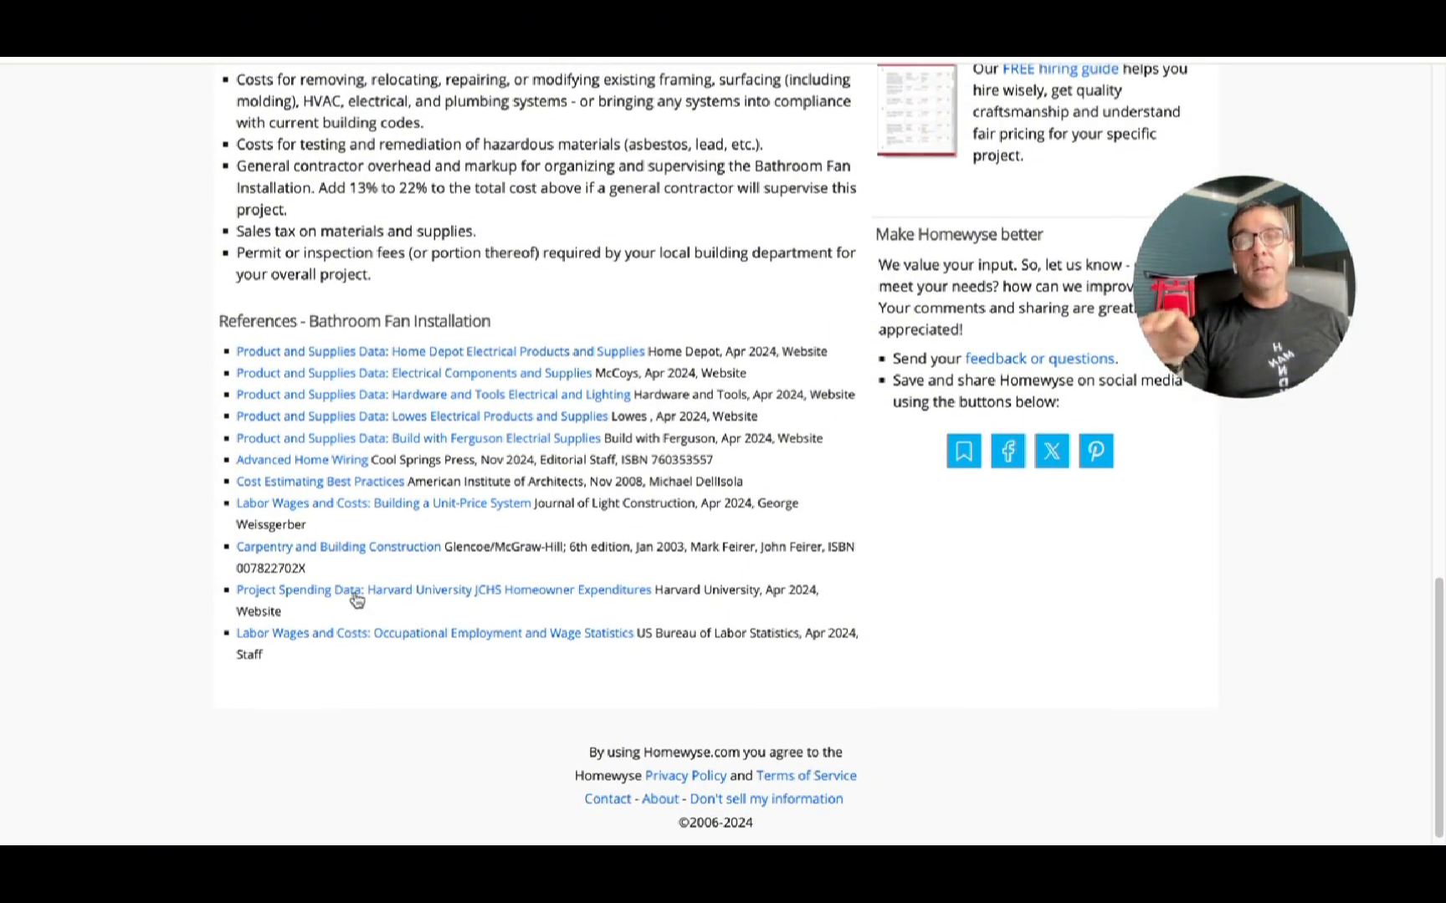
scroll("up", 3)
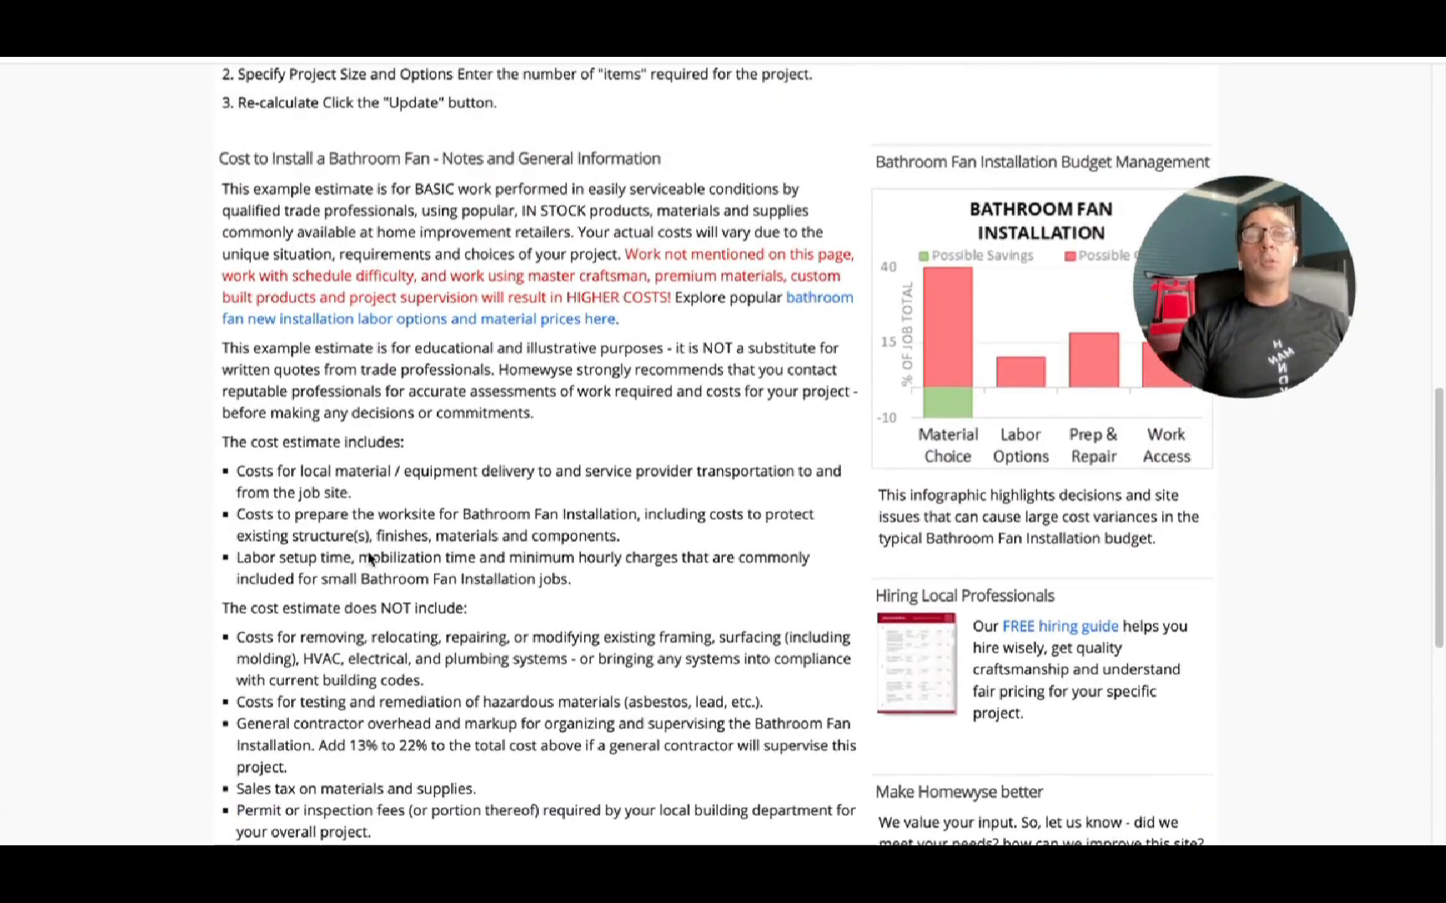
scroll("up", 3)
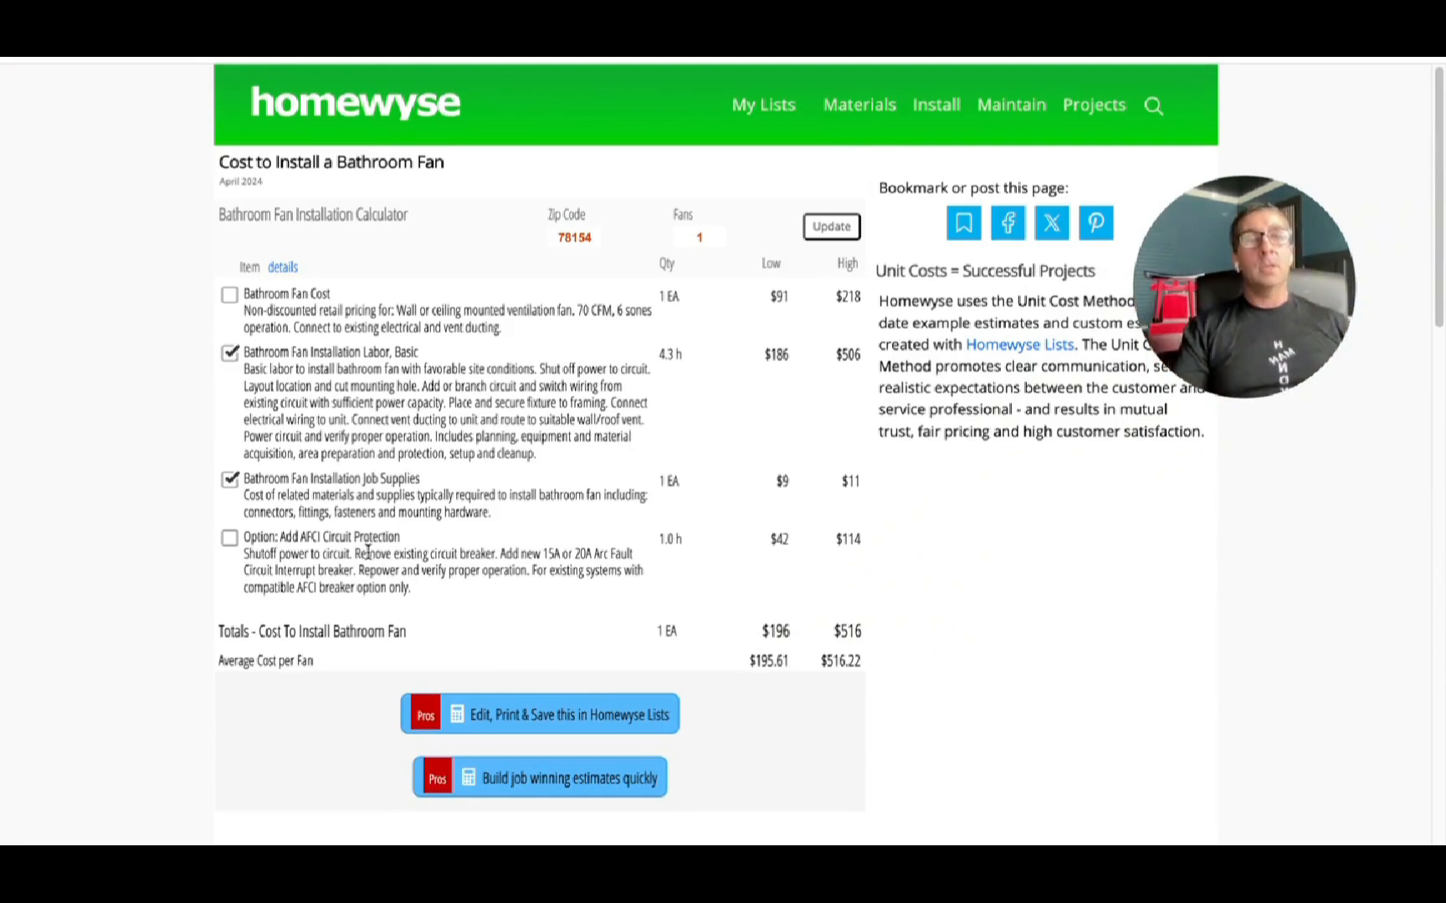
mouse_move(594, 360)
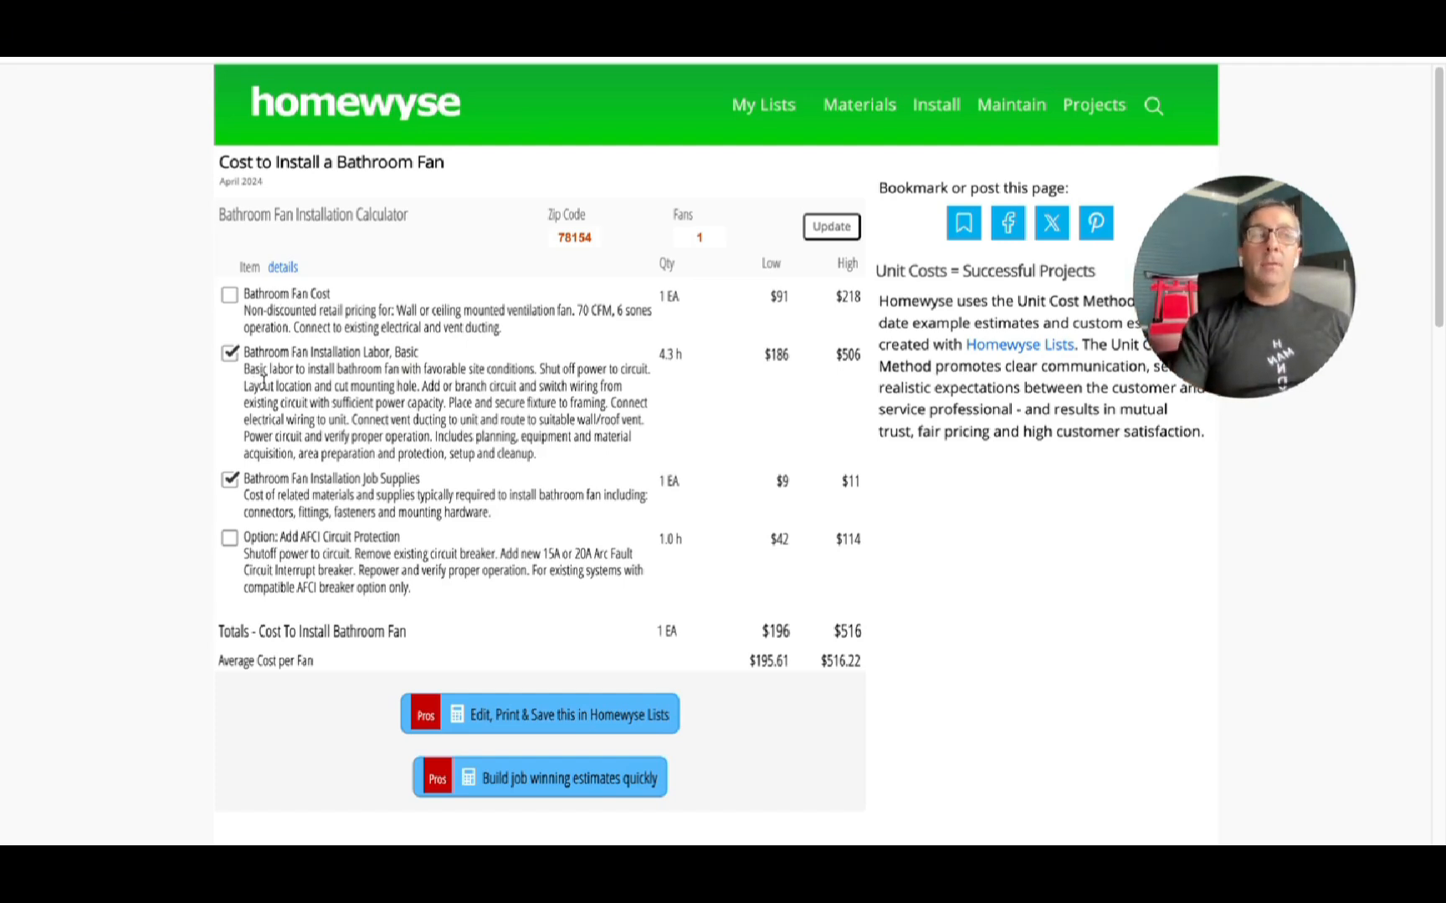
mouse_move(194, 403)
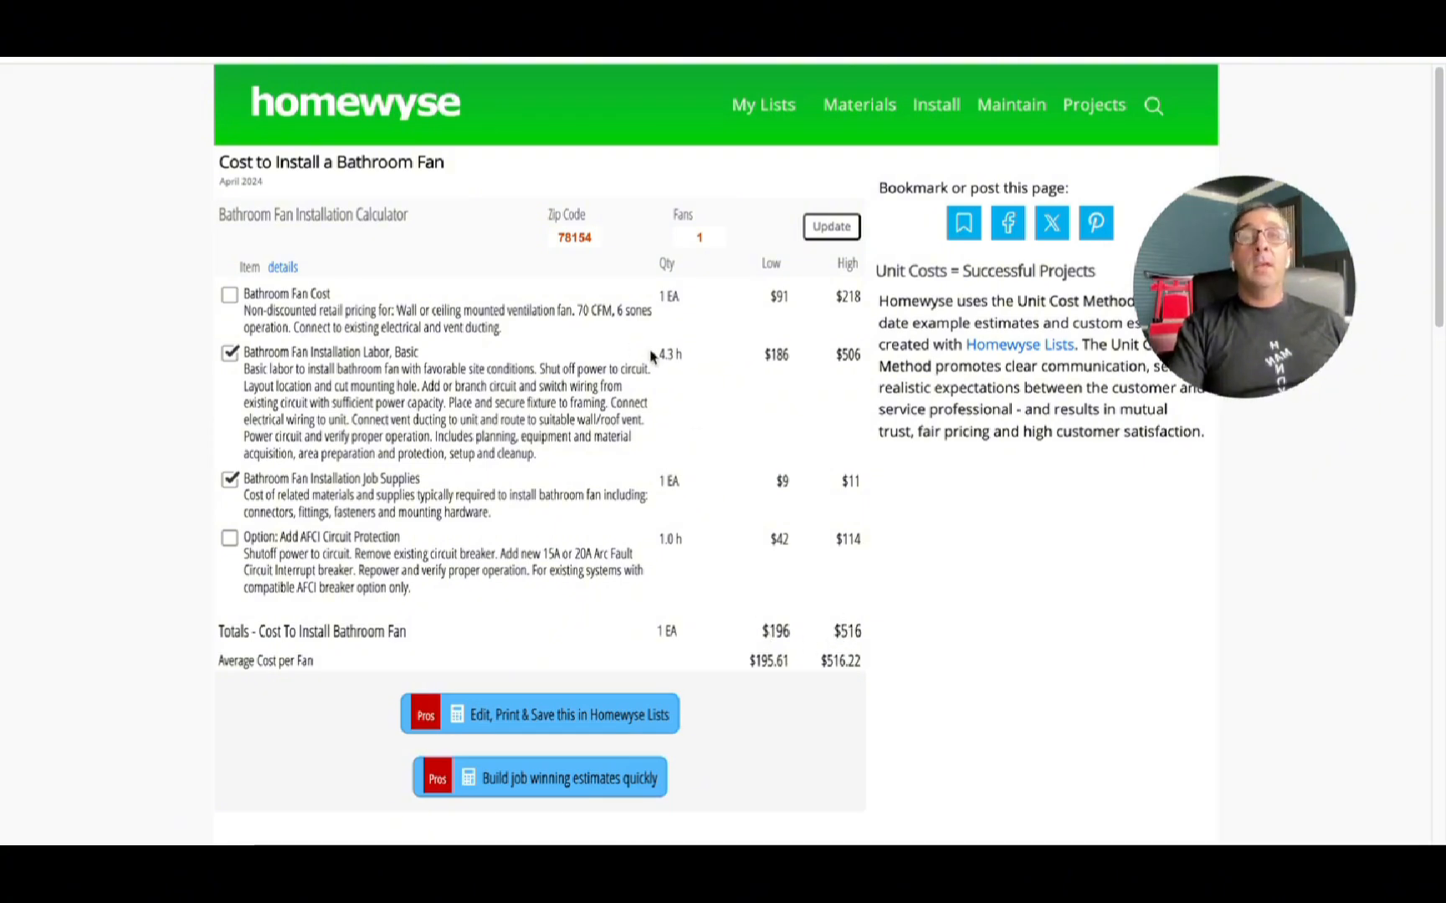
mouse_move(683, 374)
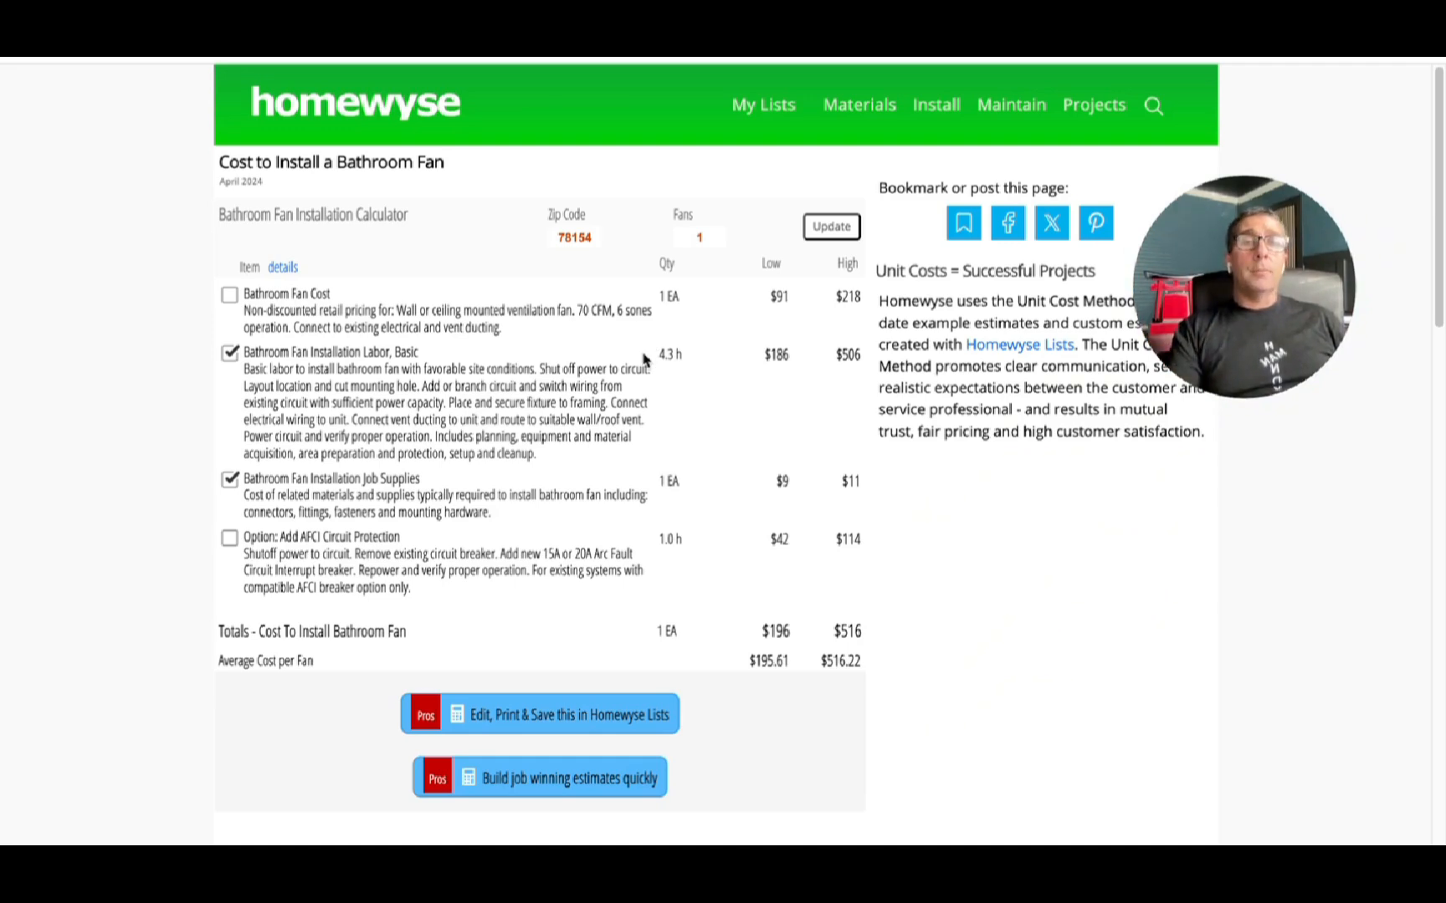
mouse_move(649, 368)
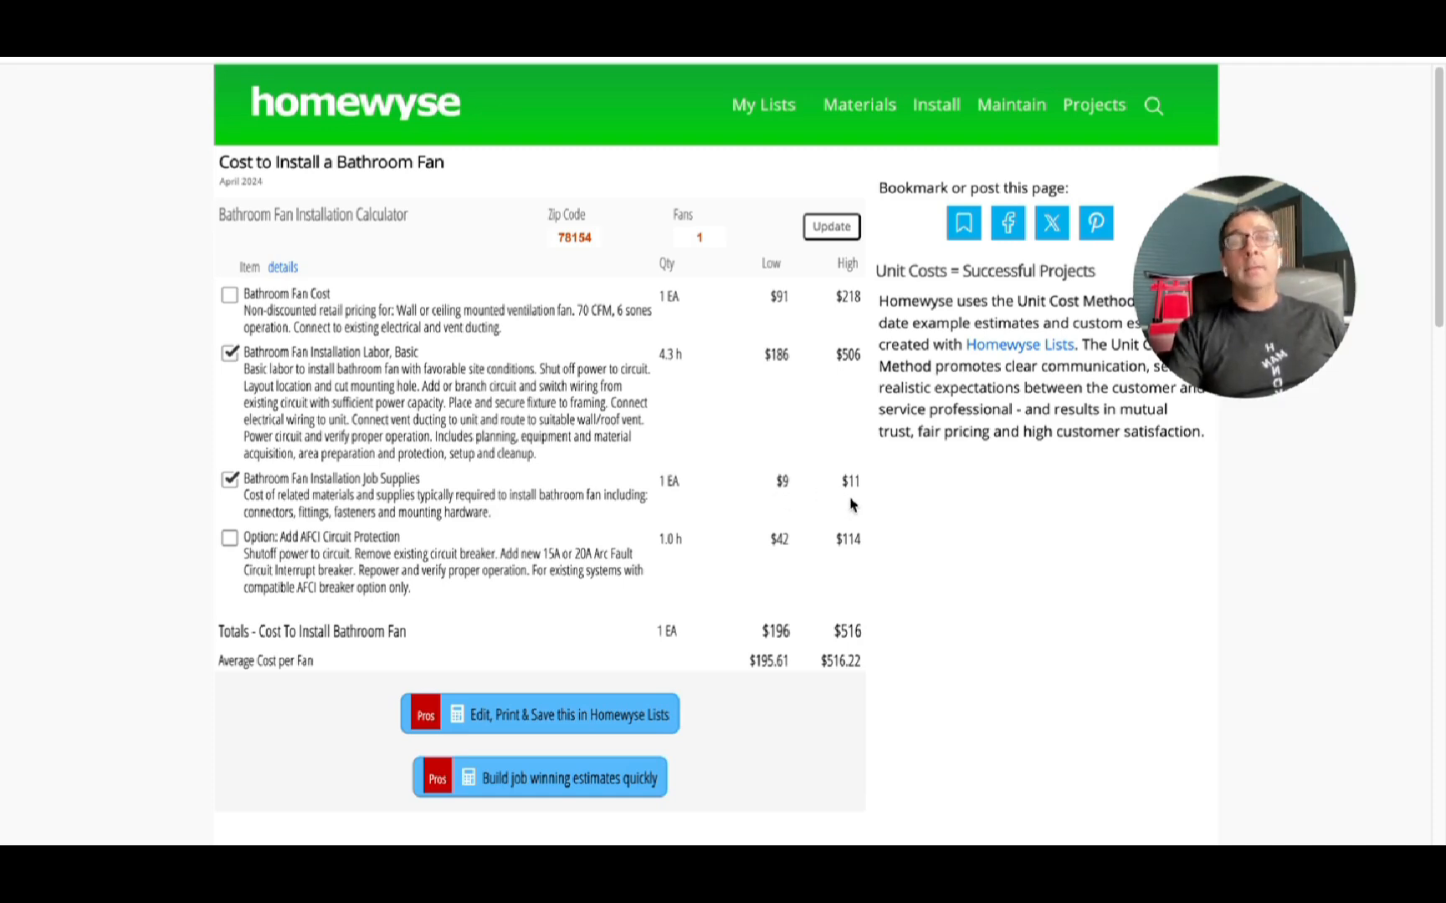
mouse_move(702, 426)
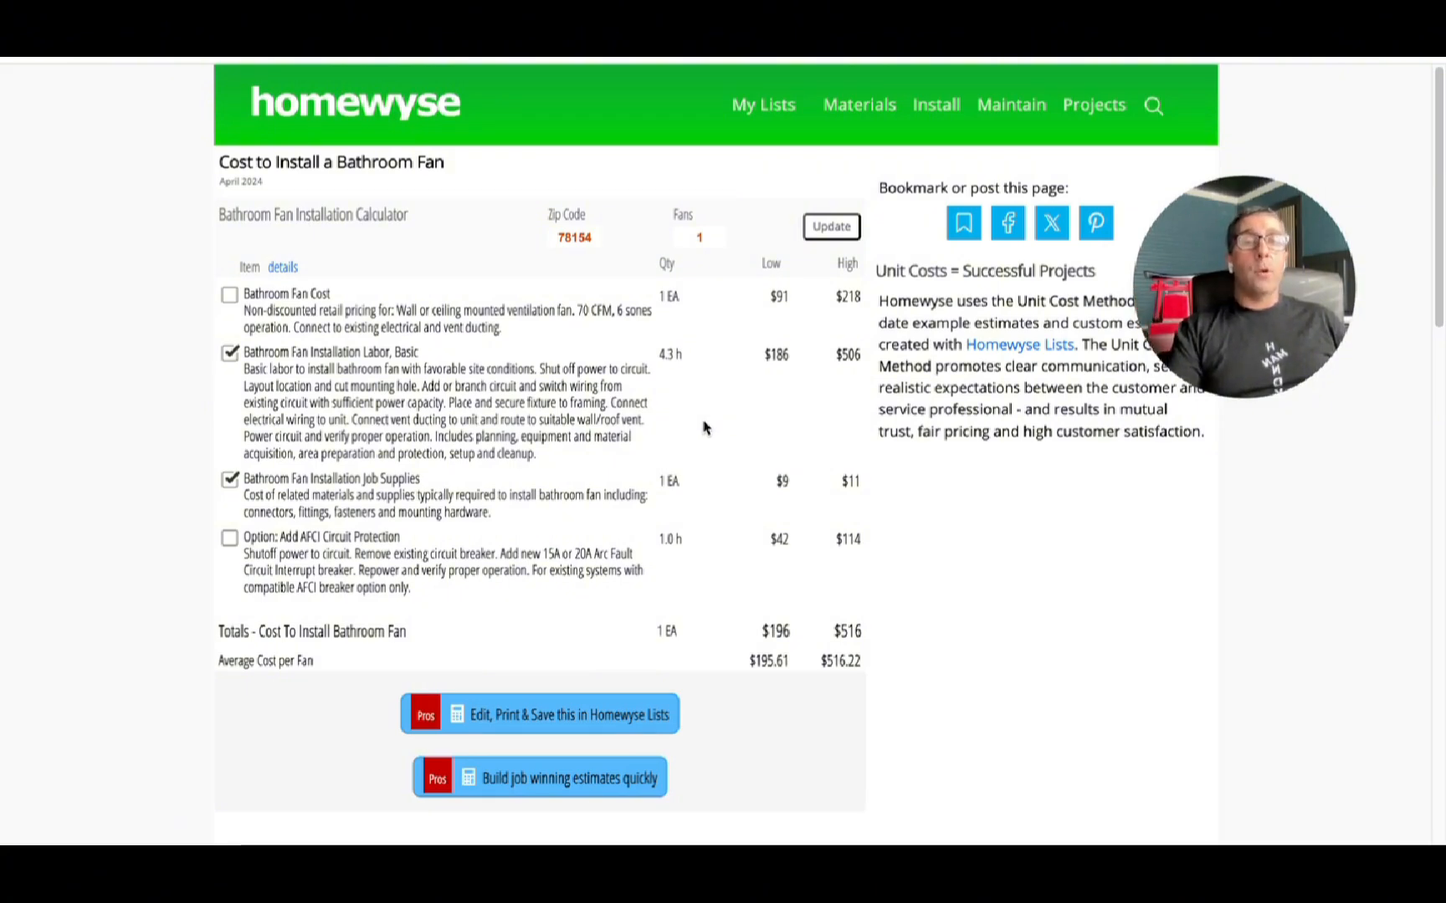
mouse_move(801, 653)
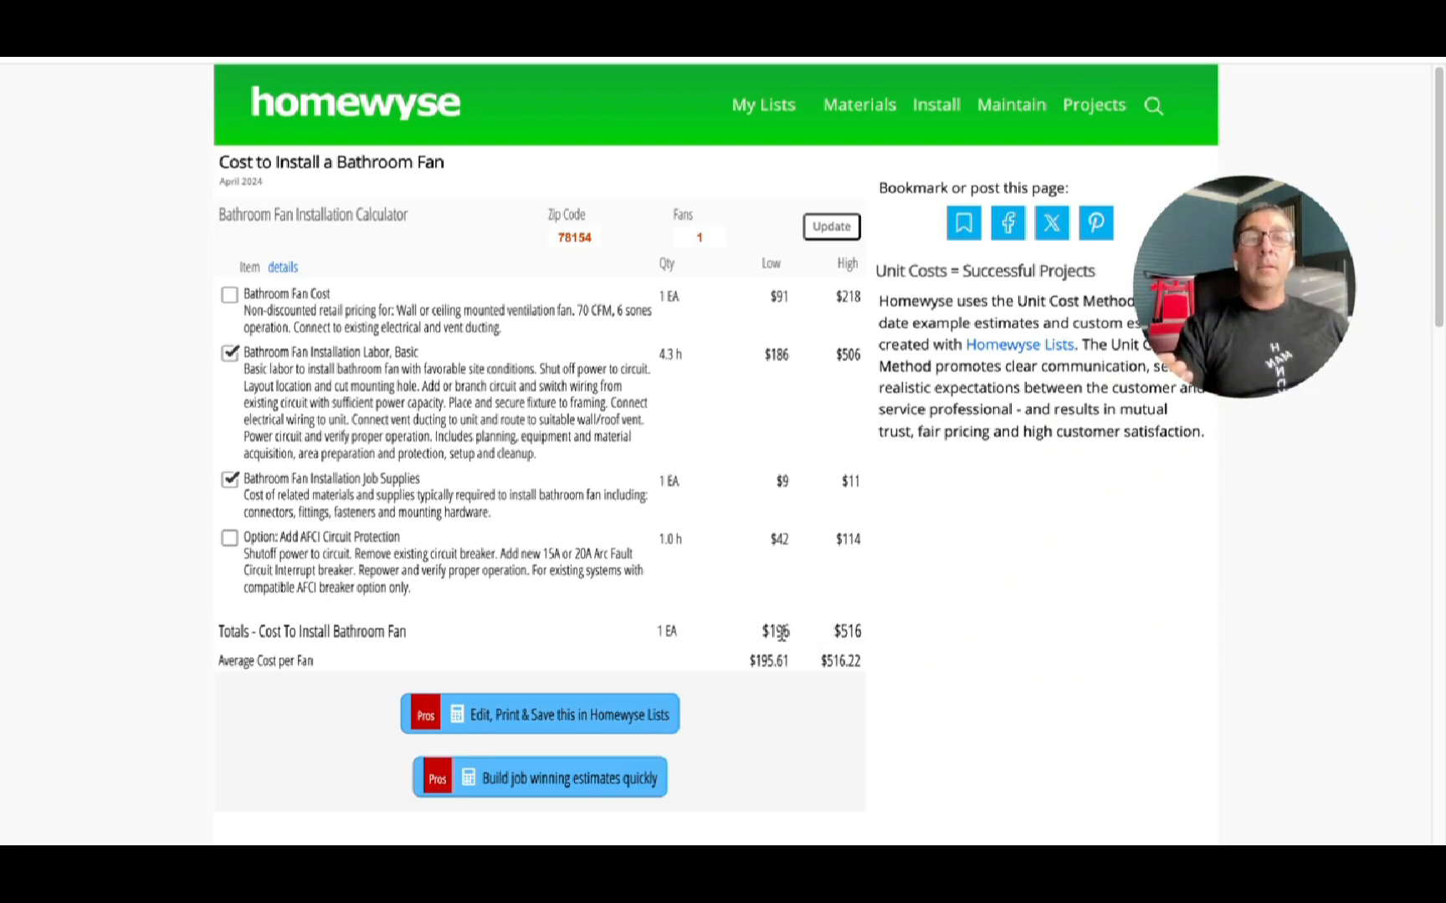
mouse_move(671, 600)
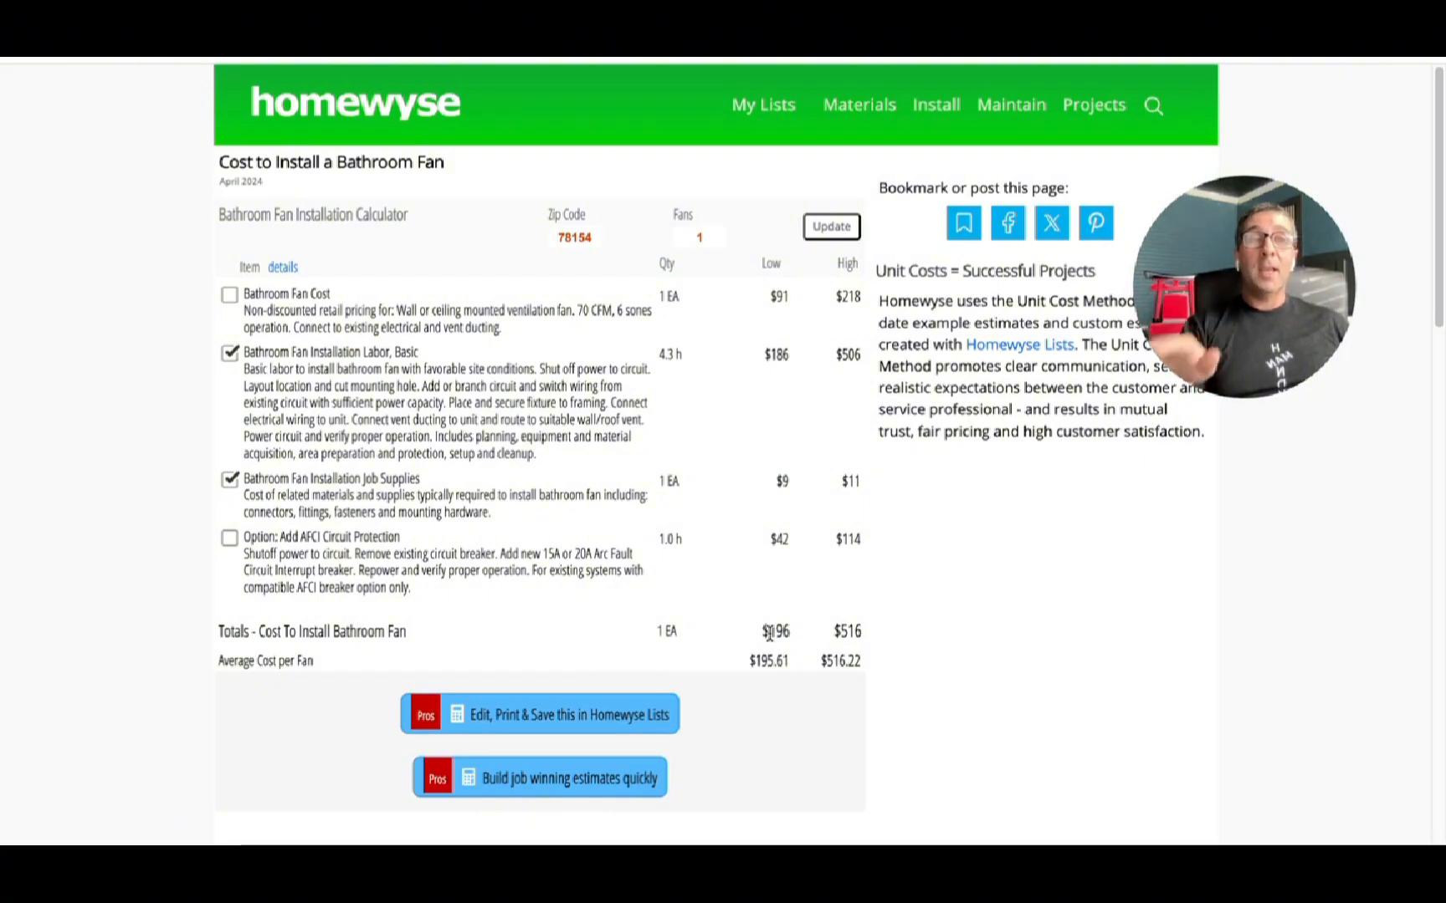
mouse_move(539, 525)
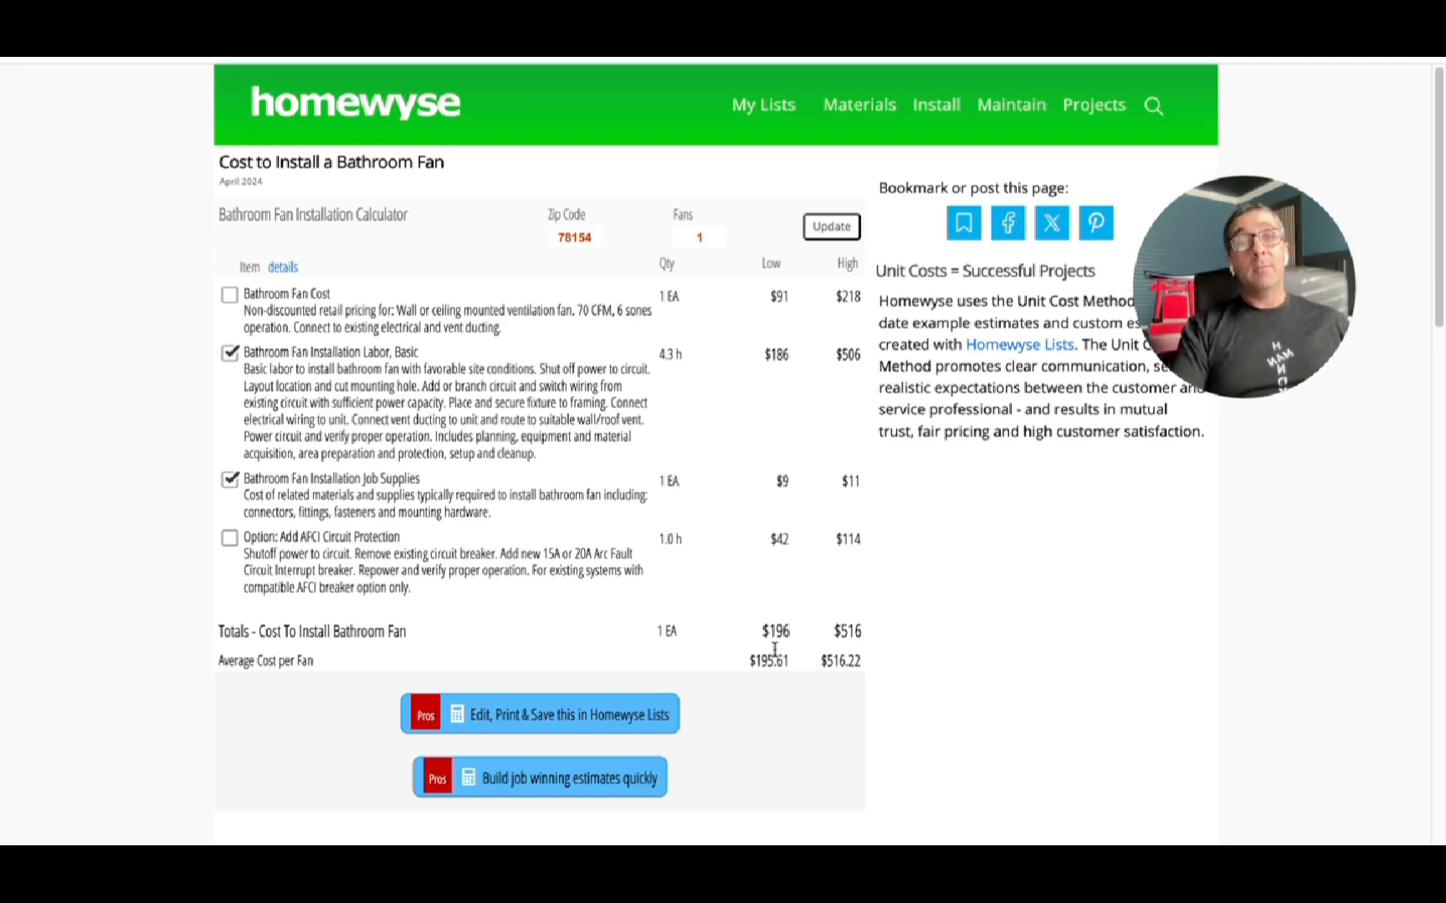
mouse_move(970, 605)
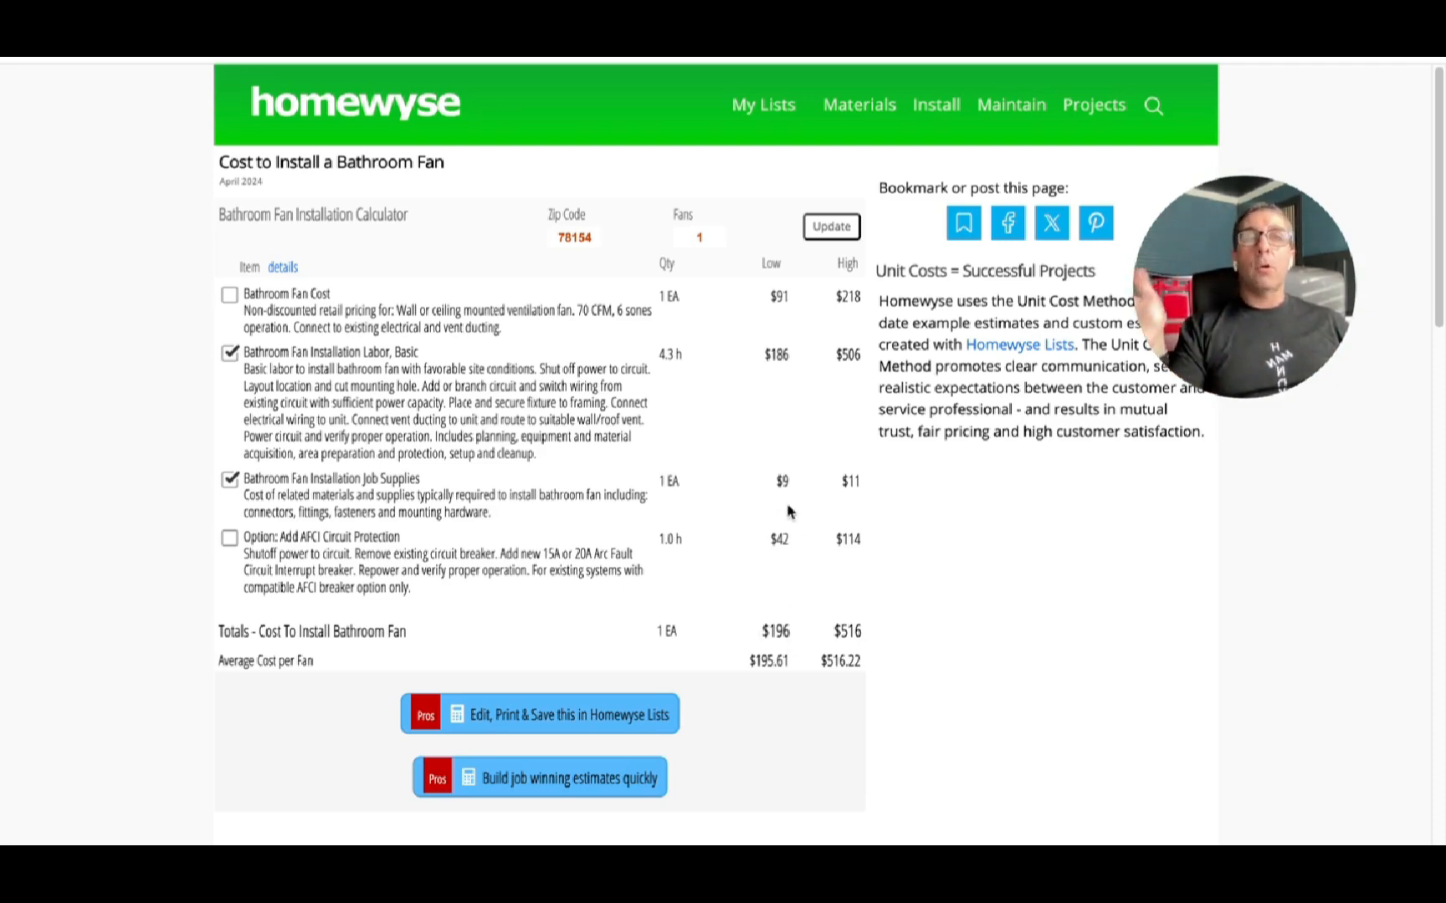
mouse_move(783, 572)
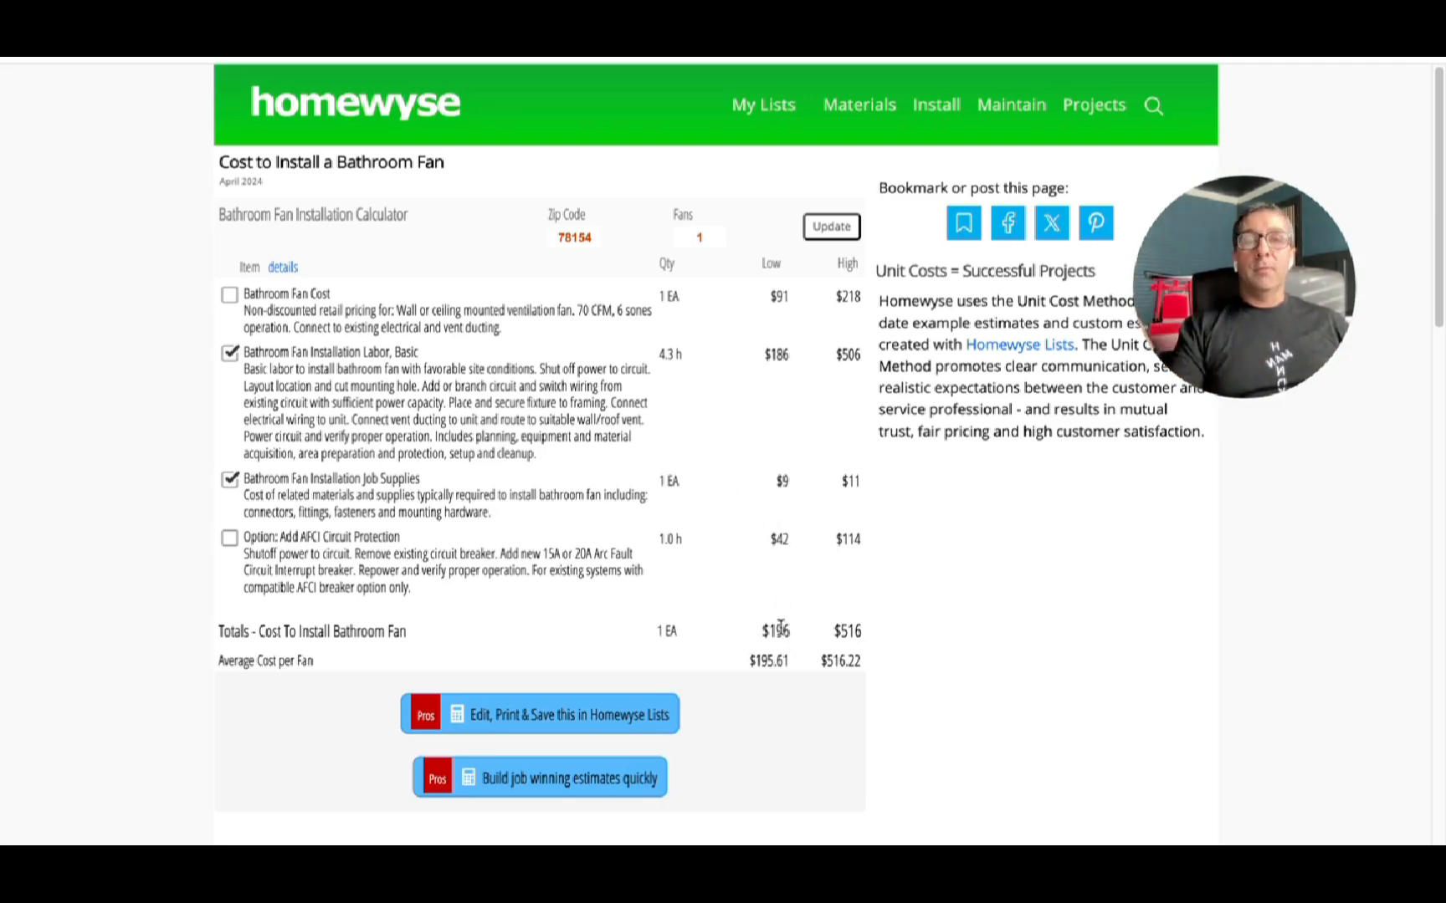
mouse_move(806, 666)
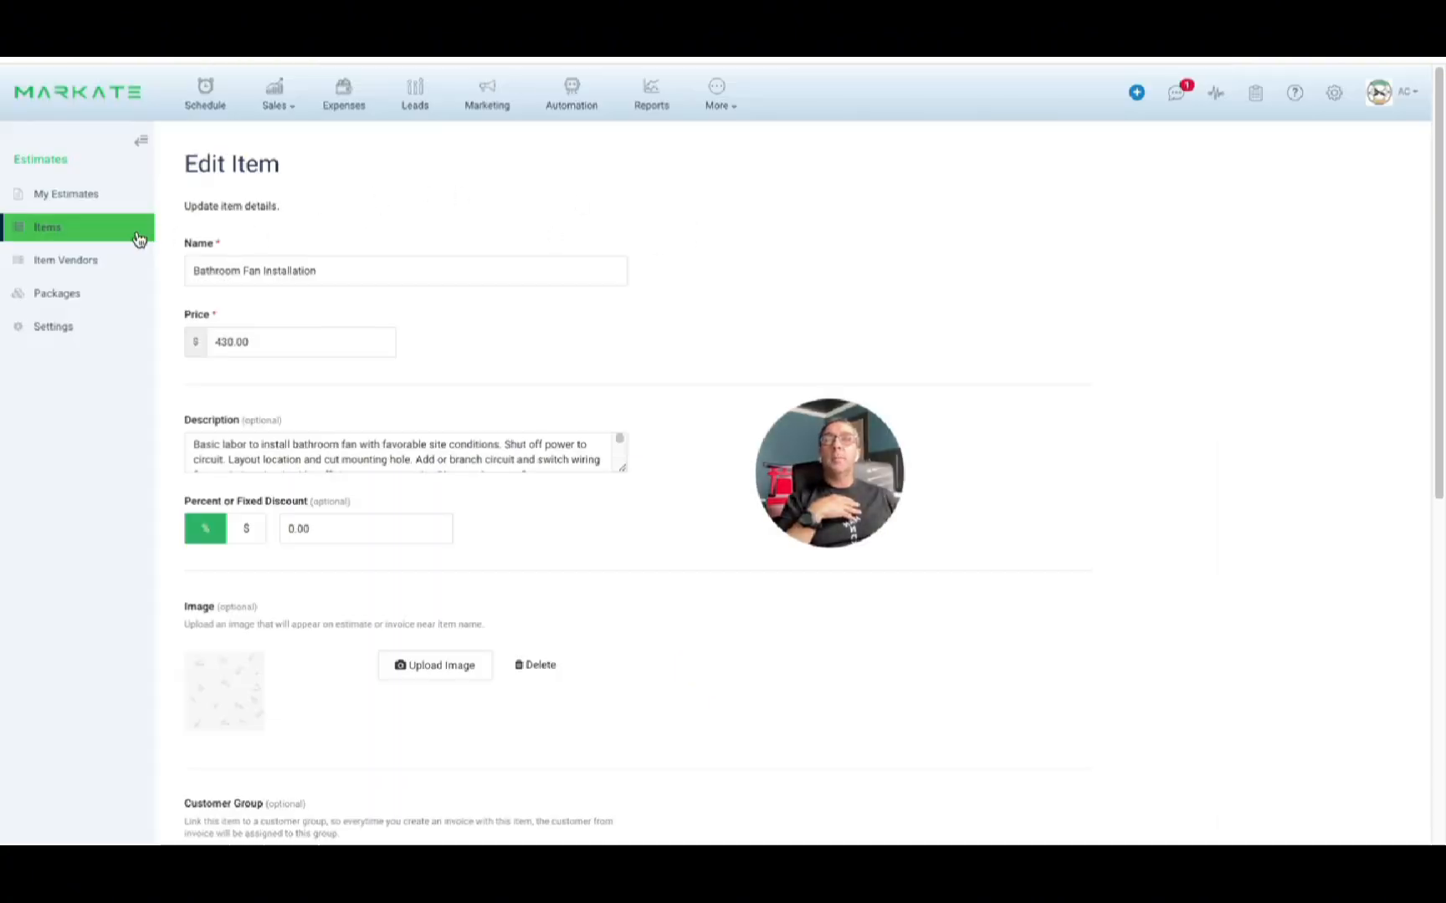
- Return to the Markate Edit Item form for Bathroom Fan Installation at $430
left_click(276, 92)
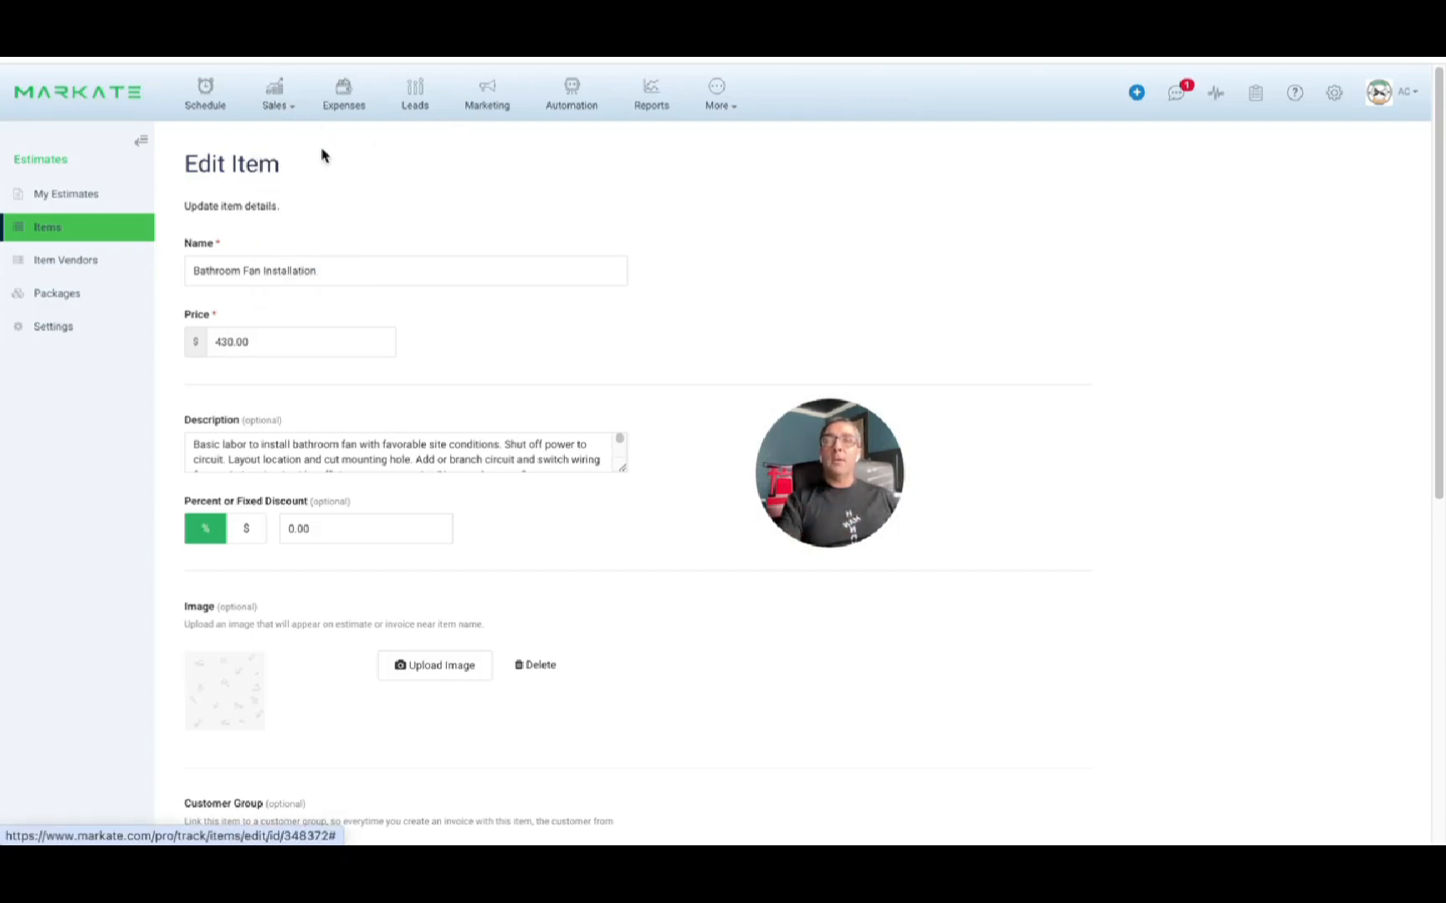
left_click(275, 92)
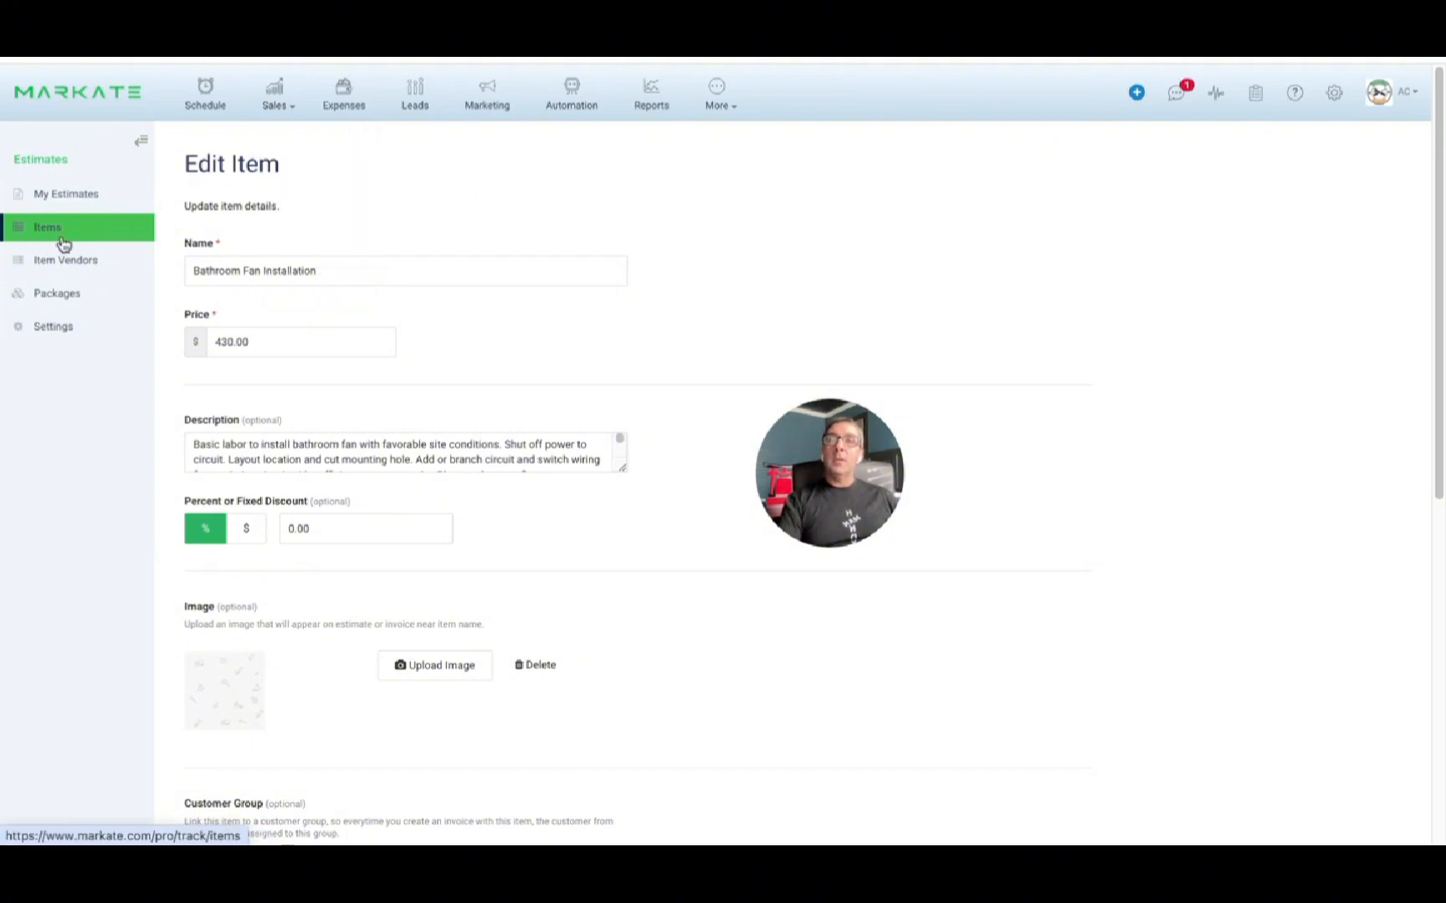
mouse_move(47, 228)
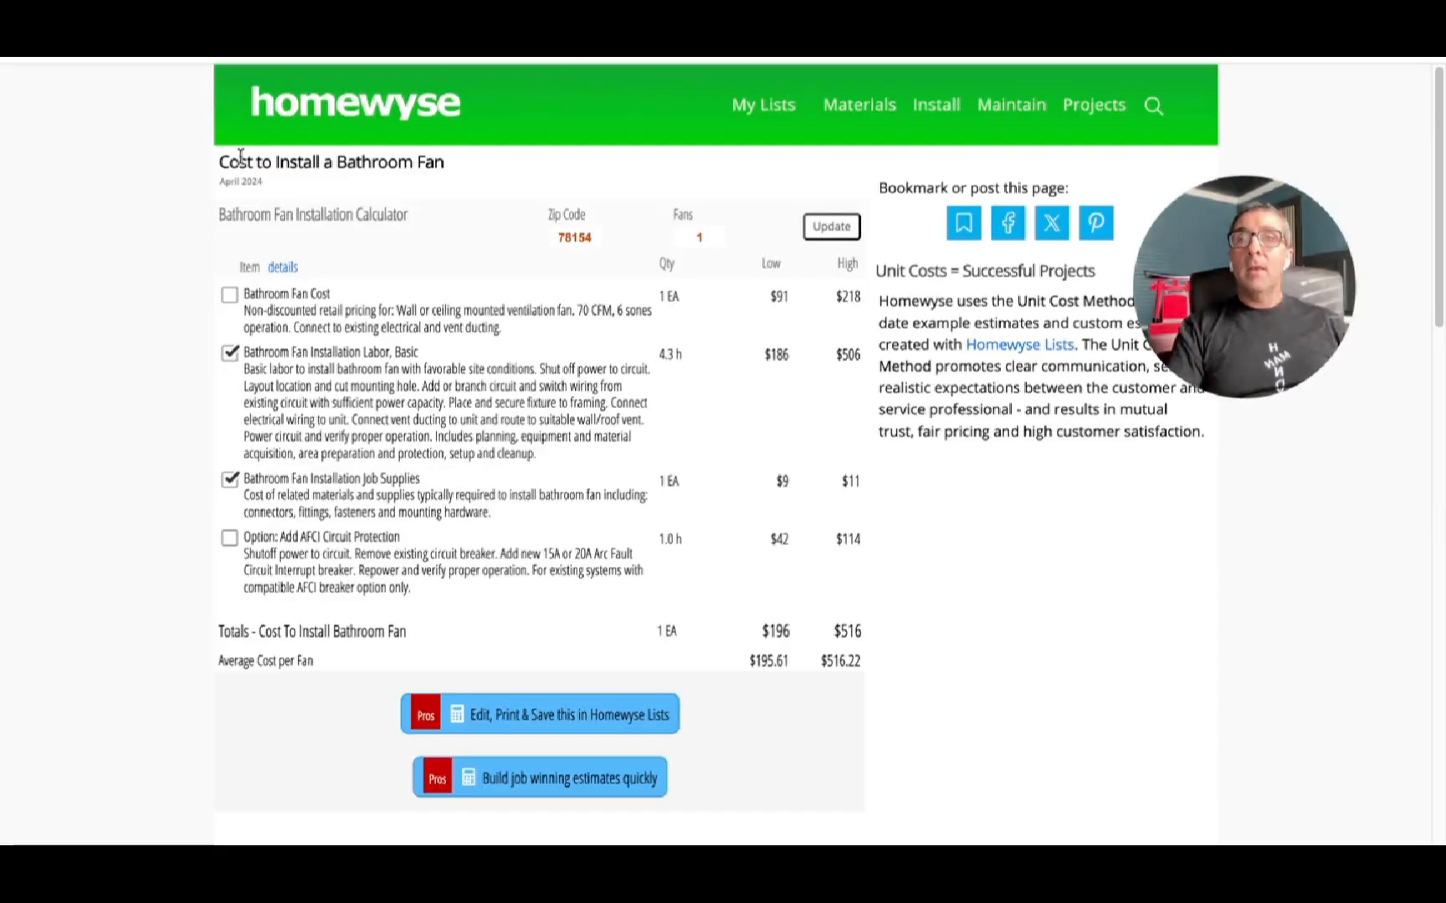
mouse_move(325, 241)
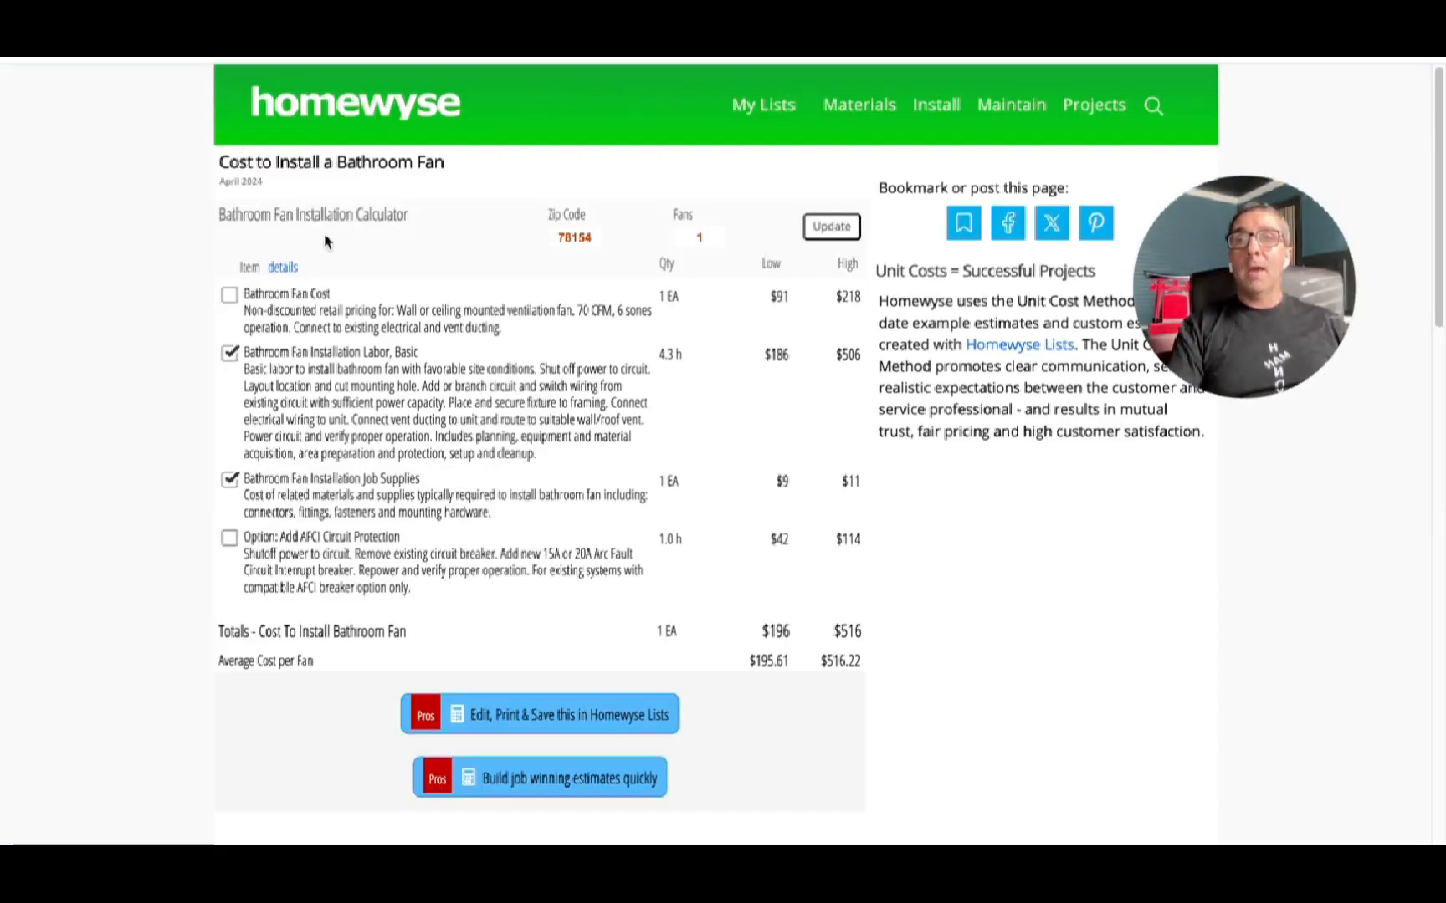
mouse_move(392, 403)
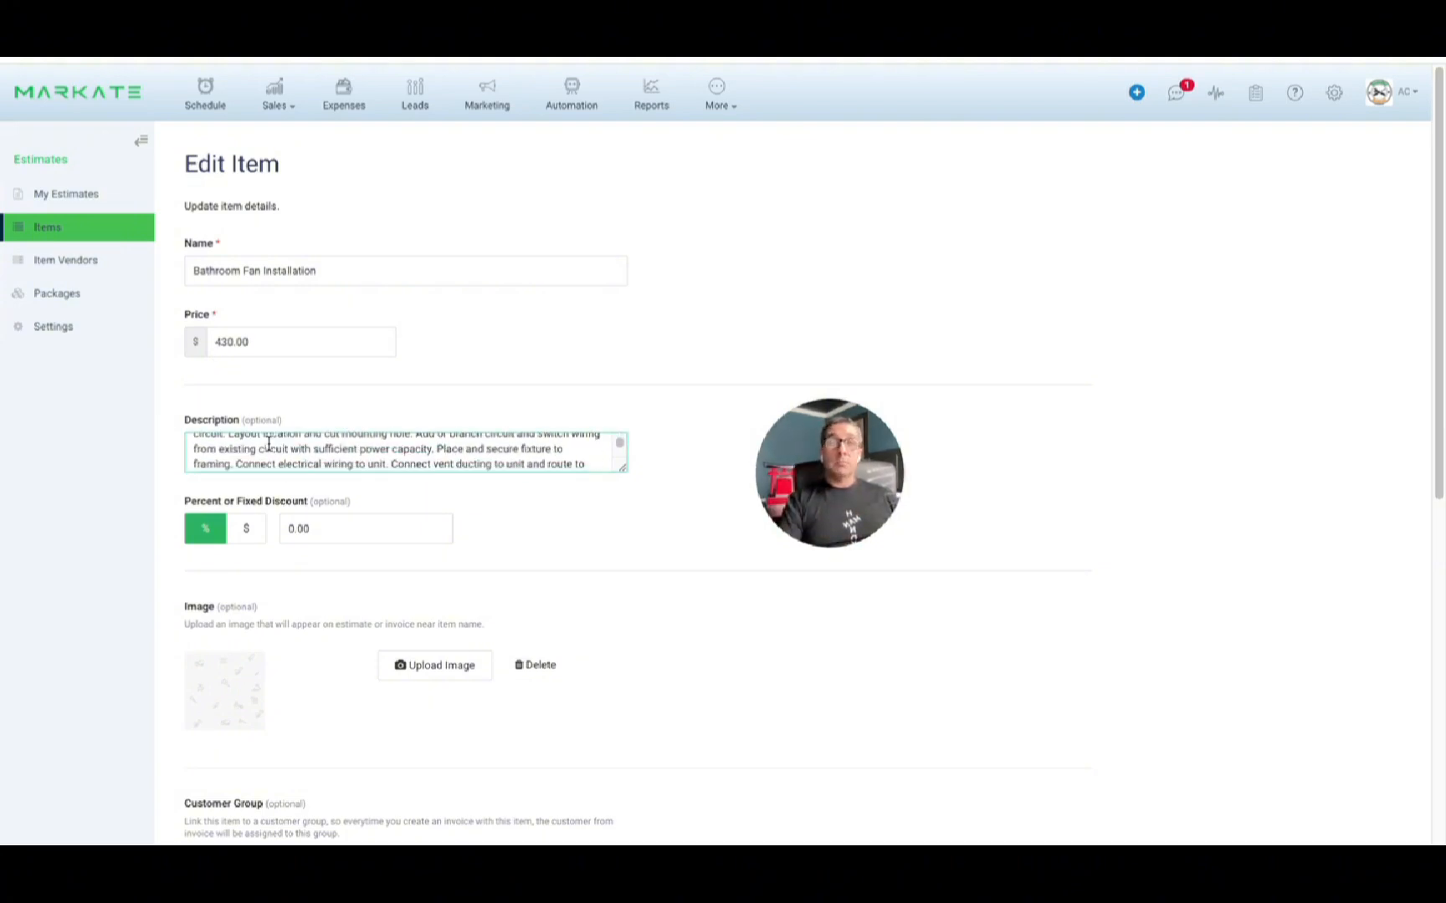
mouse_move(324, 396)
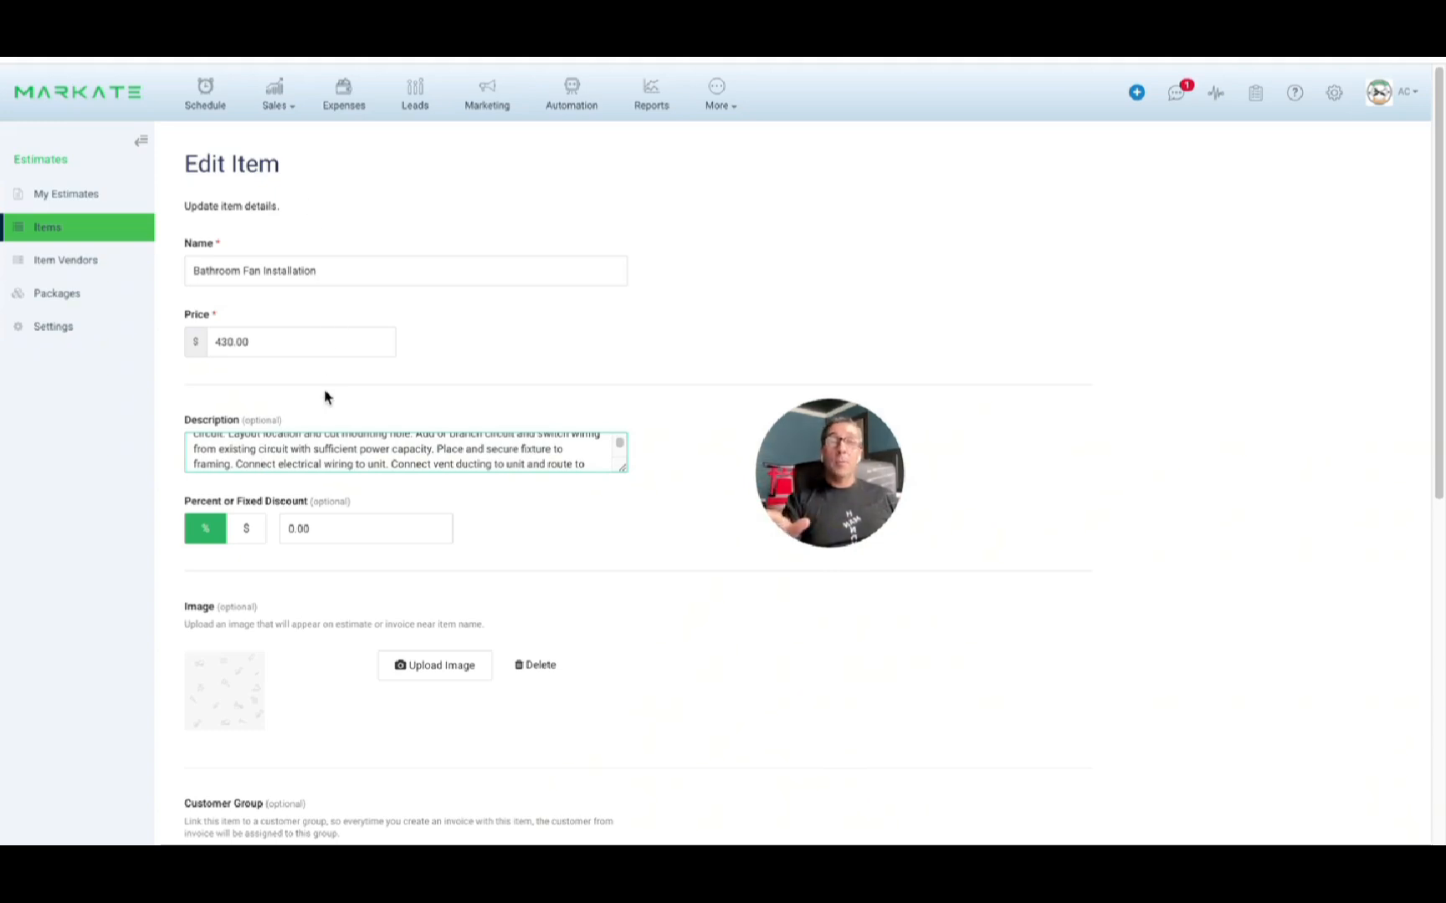
- Save the Bathroom Fan Installation item so Markate lists it as an updated $430 service
scroll("down", 3)
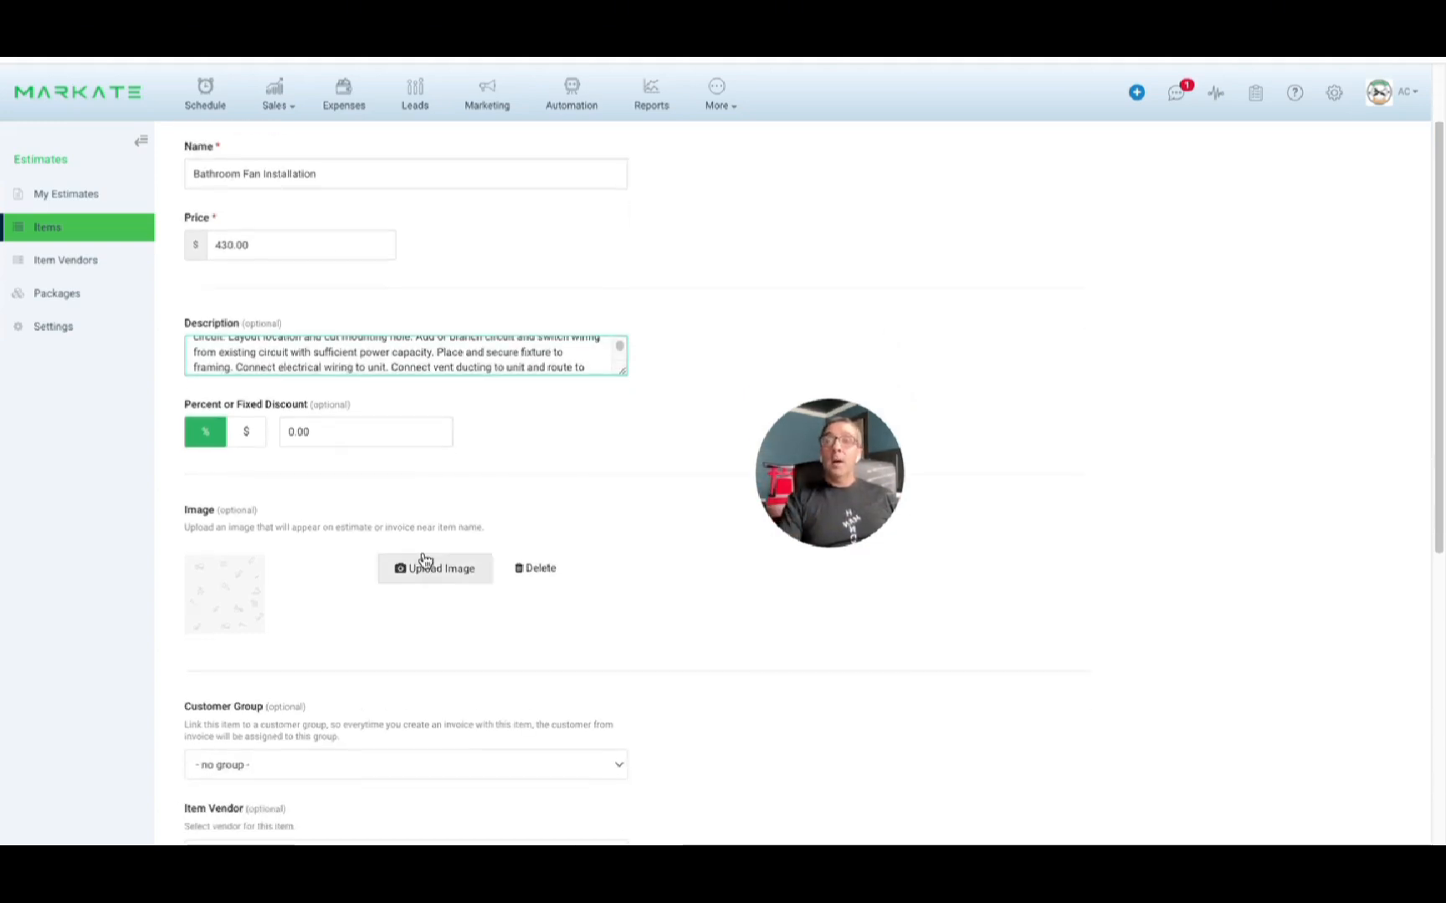
scroll("down", 3)
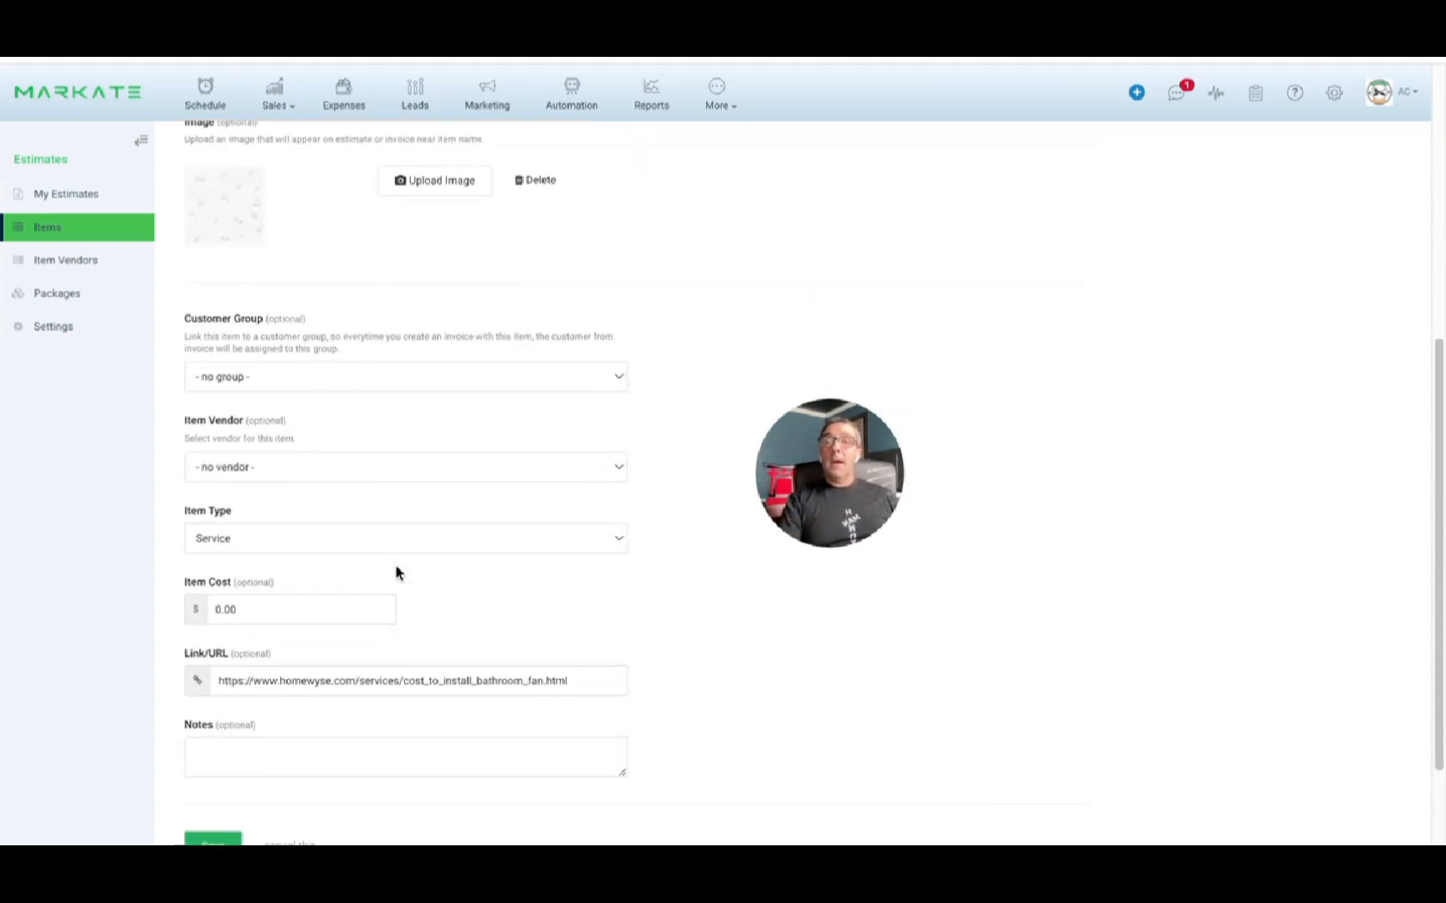
scroll("down", 3)
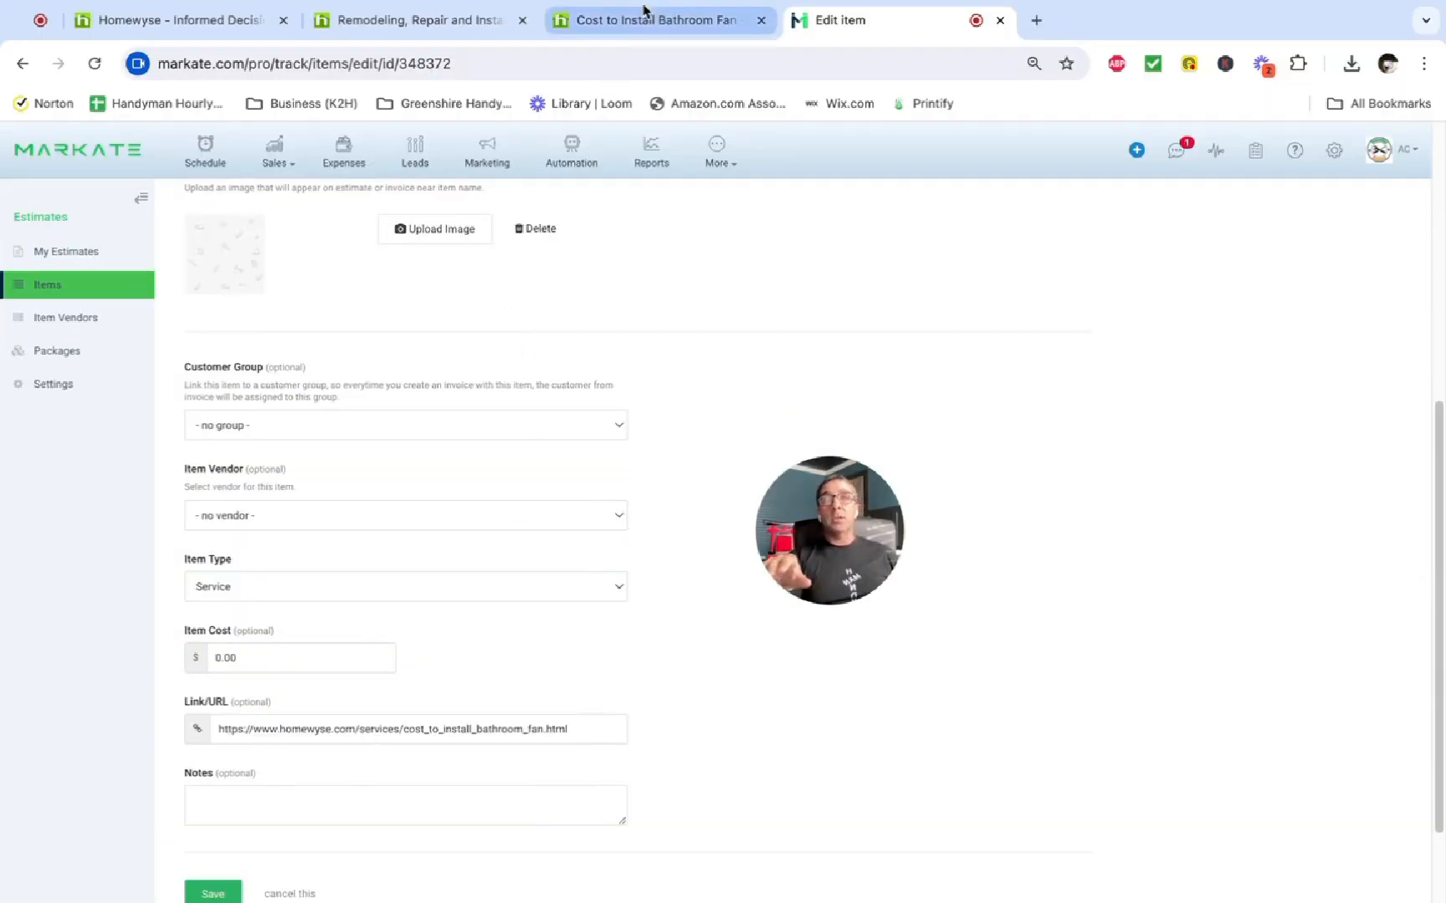
left_click(659, 20)
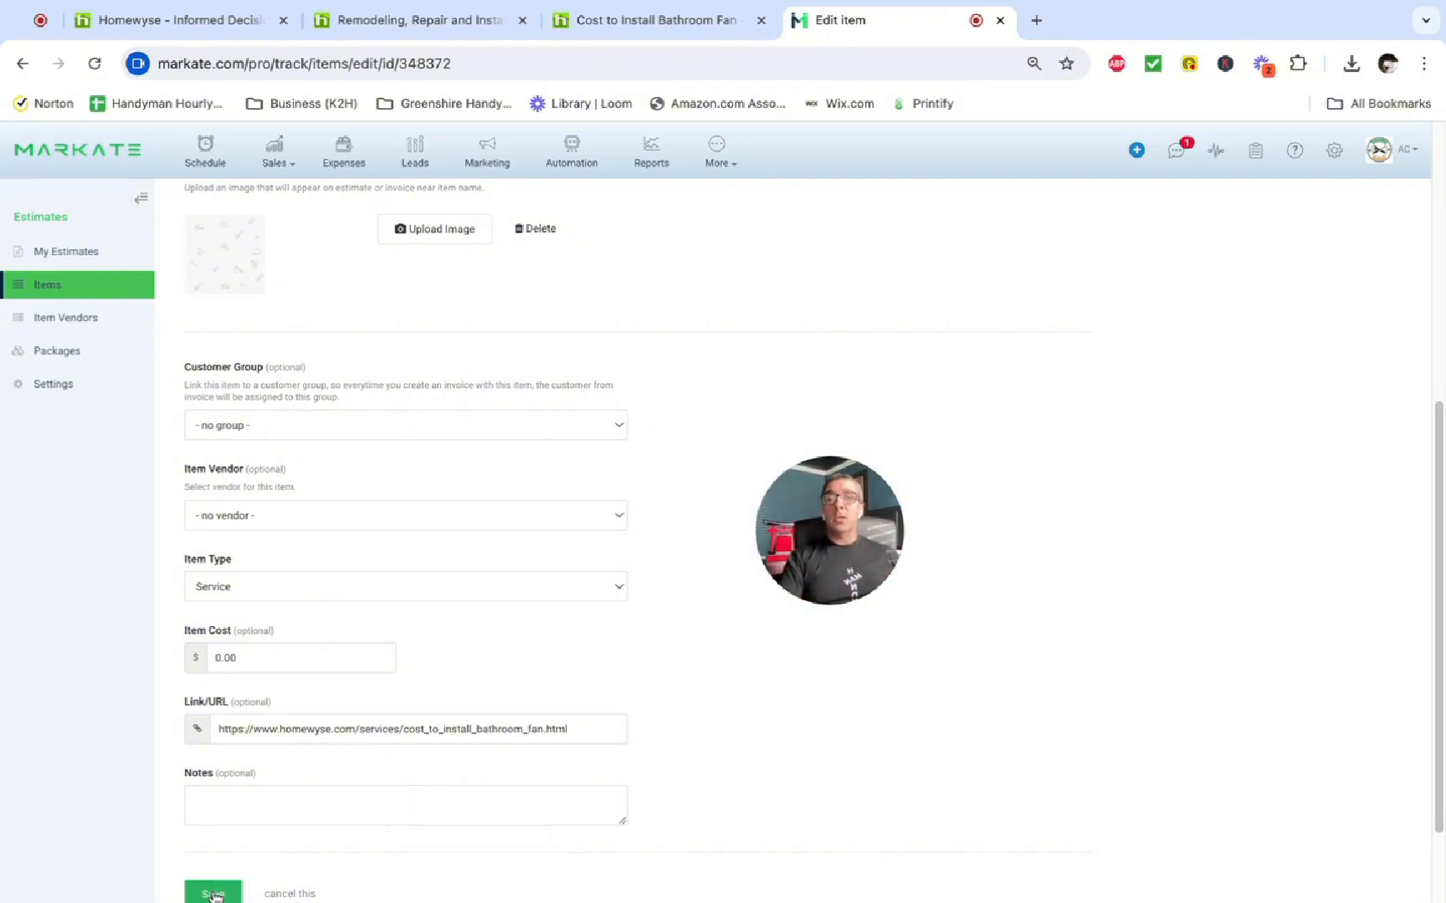
left_click(212, 892)
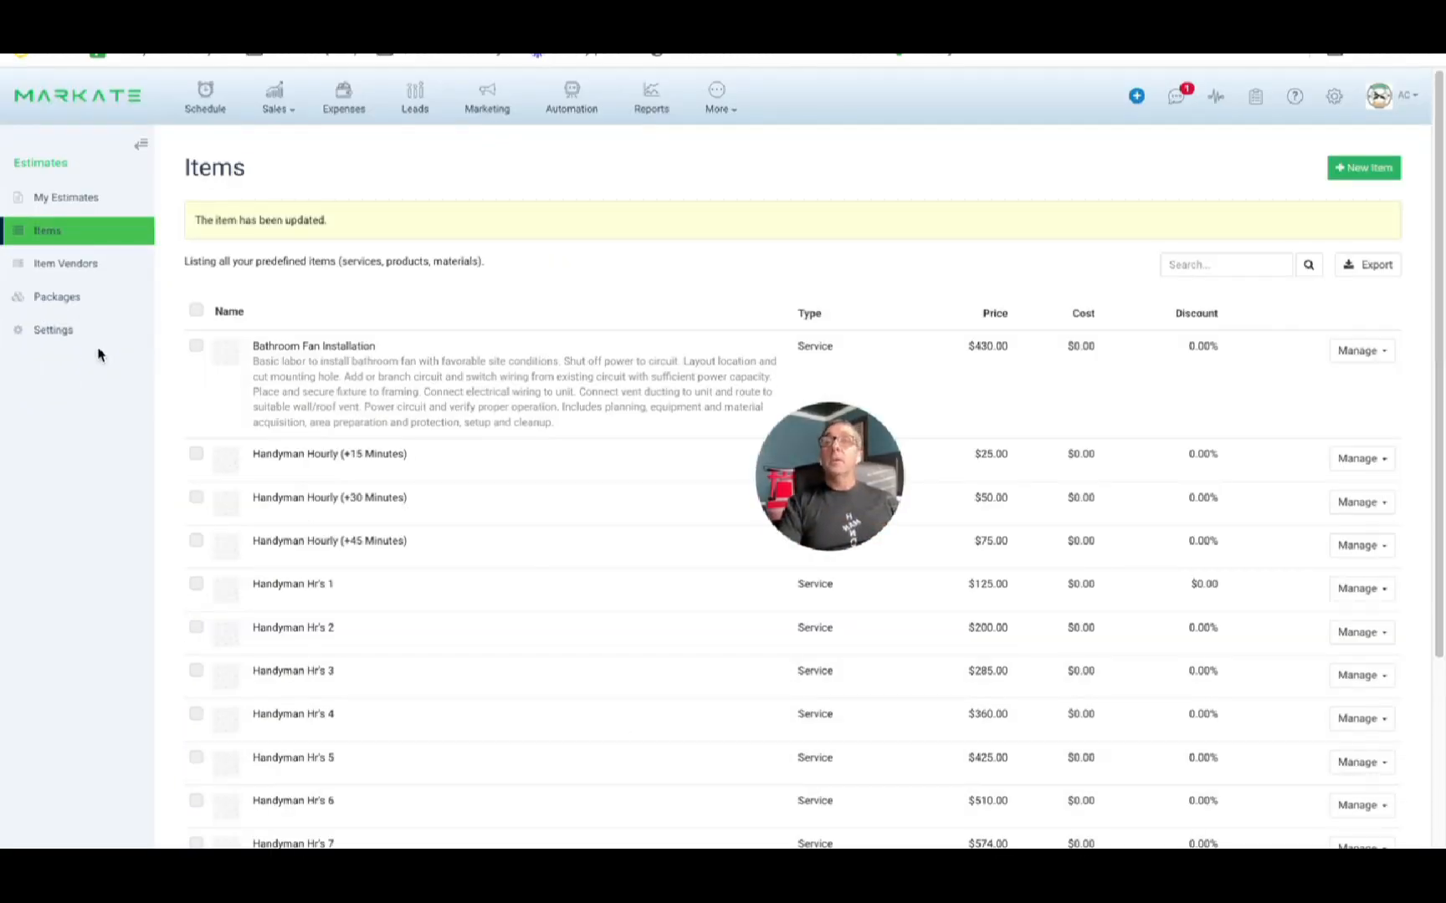
- From My Estimates, create a new Standard Estimate, draft EST-000271
left_click(65, 195)
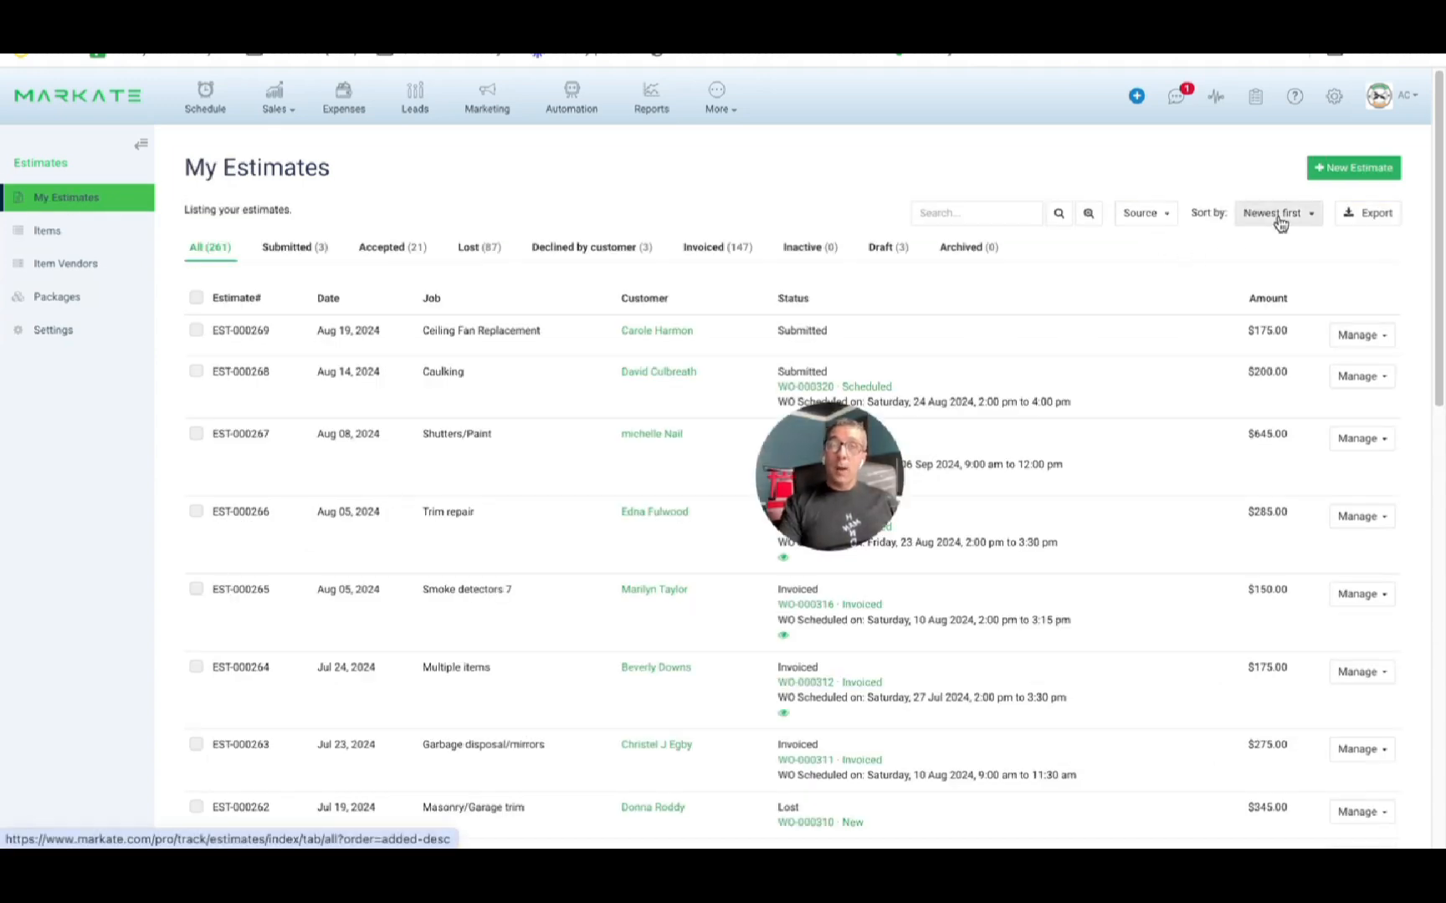
left_click(1352, 168)
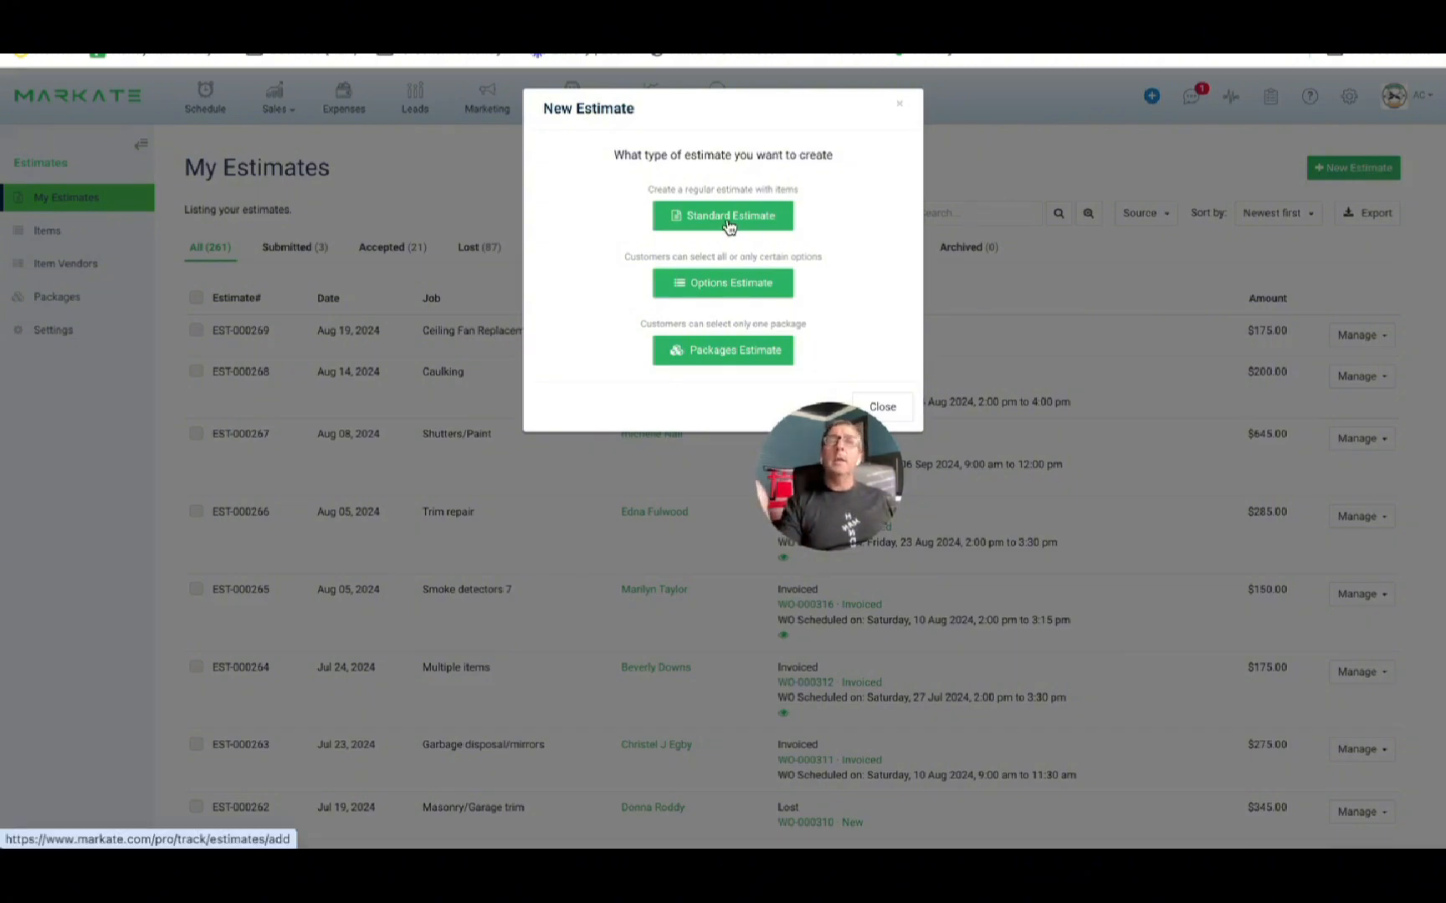
left_click(721, 214)
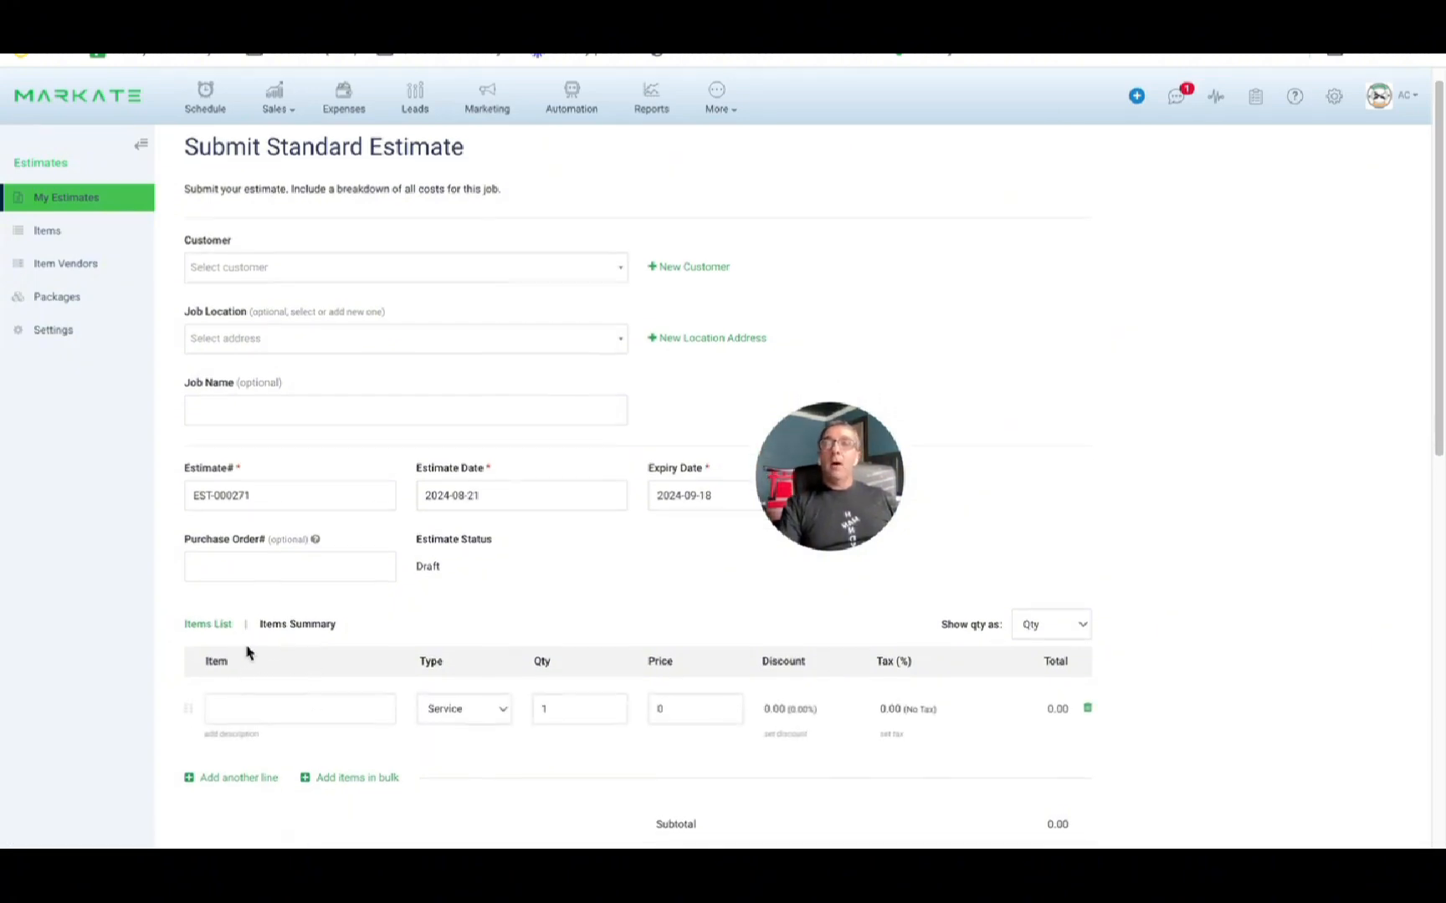
- Pick Bathroom Fan Installation as the first line item, making the subtotal $430.00
scroll("down", 3)
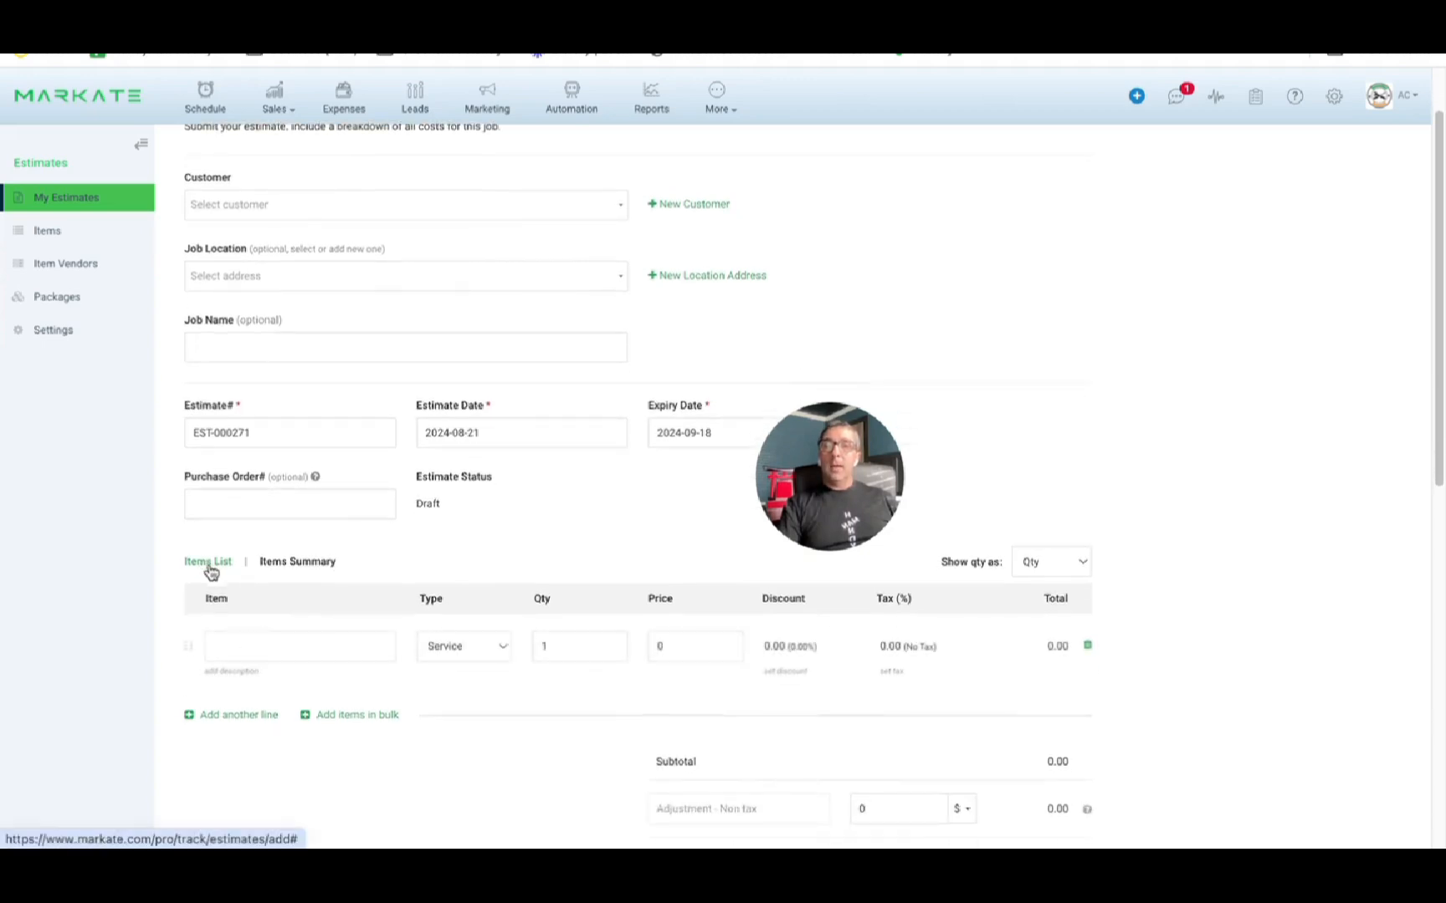
left_click(300, 645)
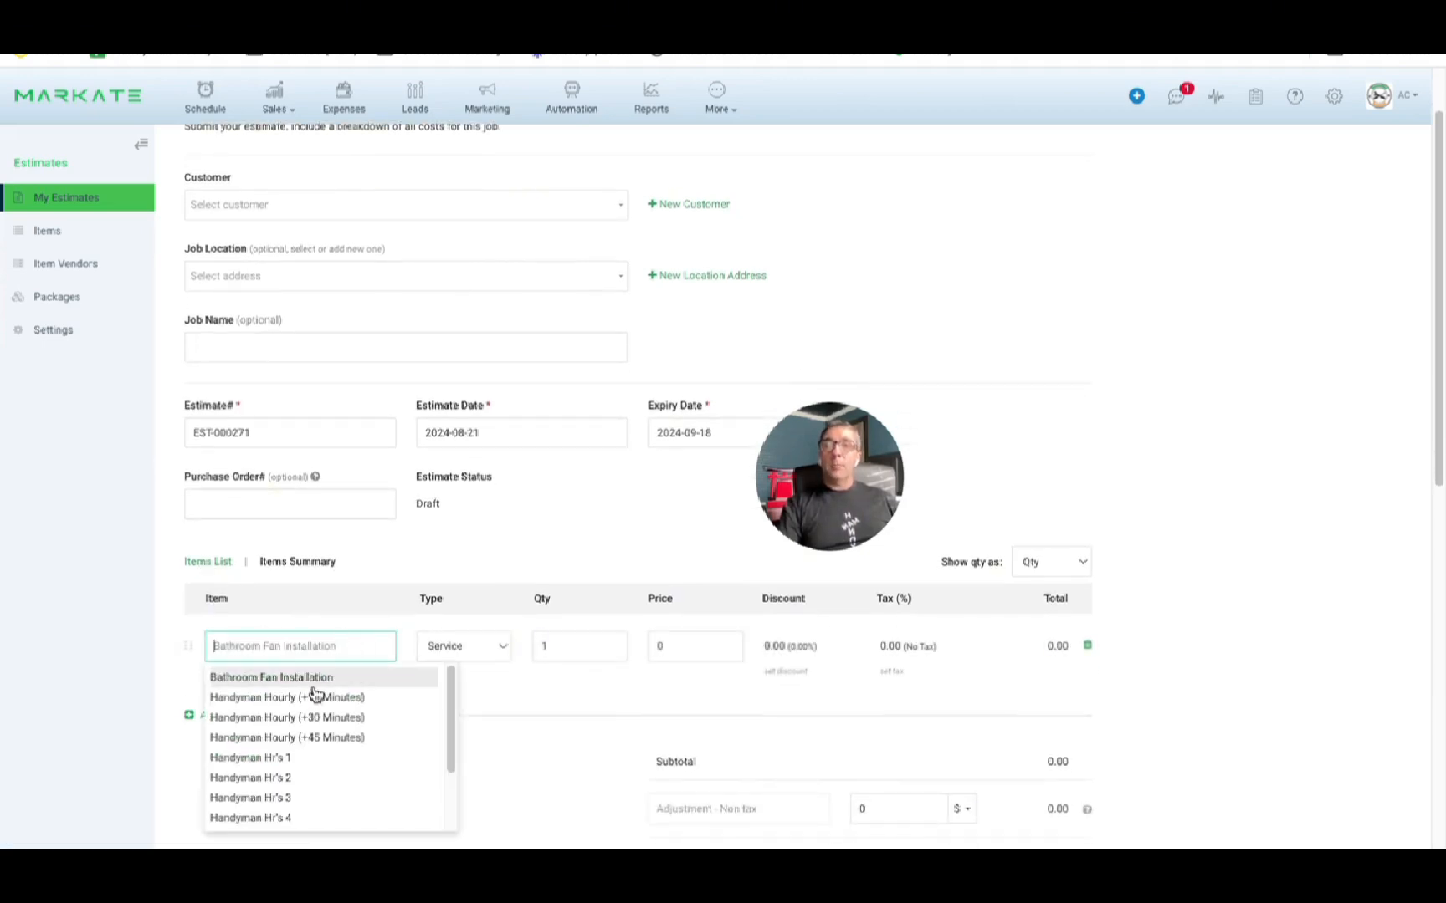
left_click(271, 676)
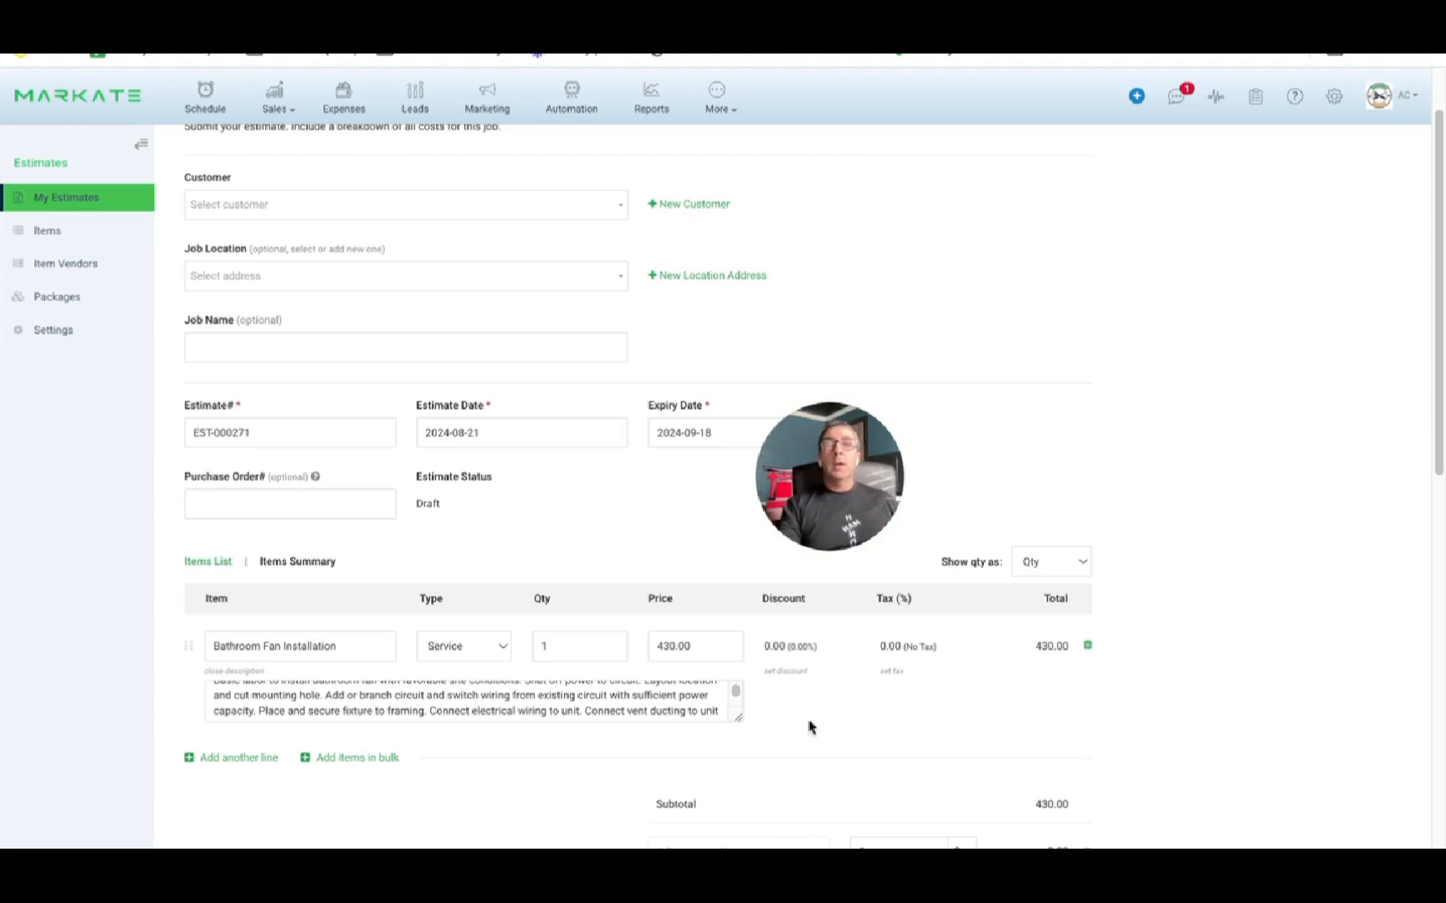
scroll("down", 3)
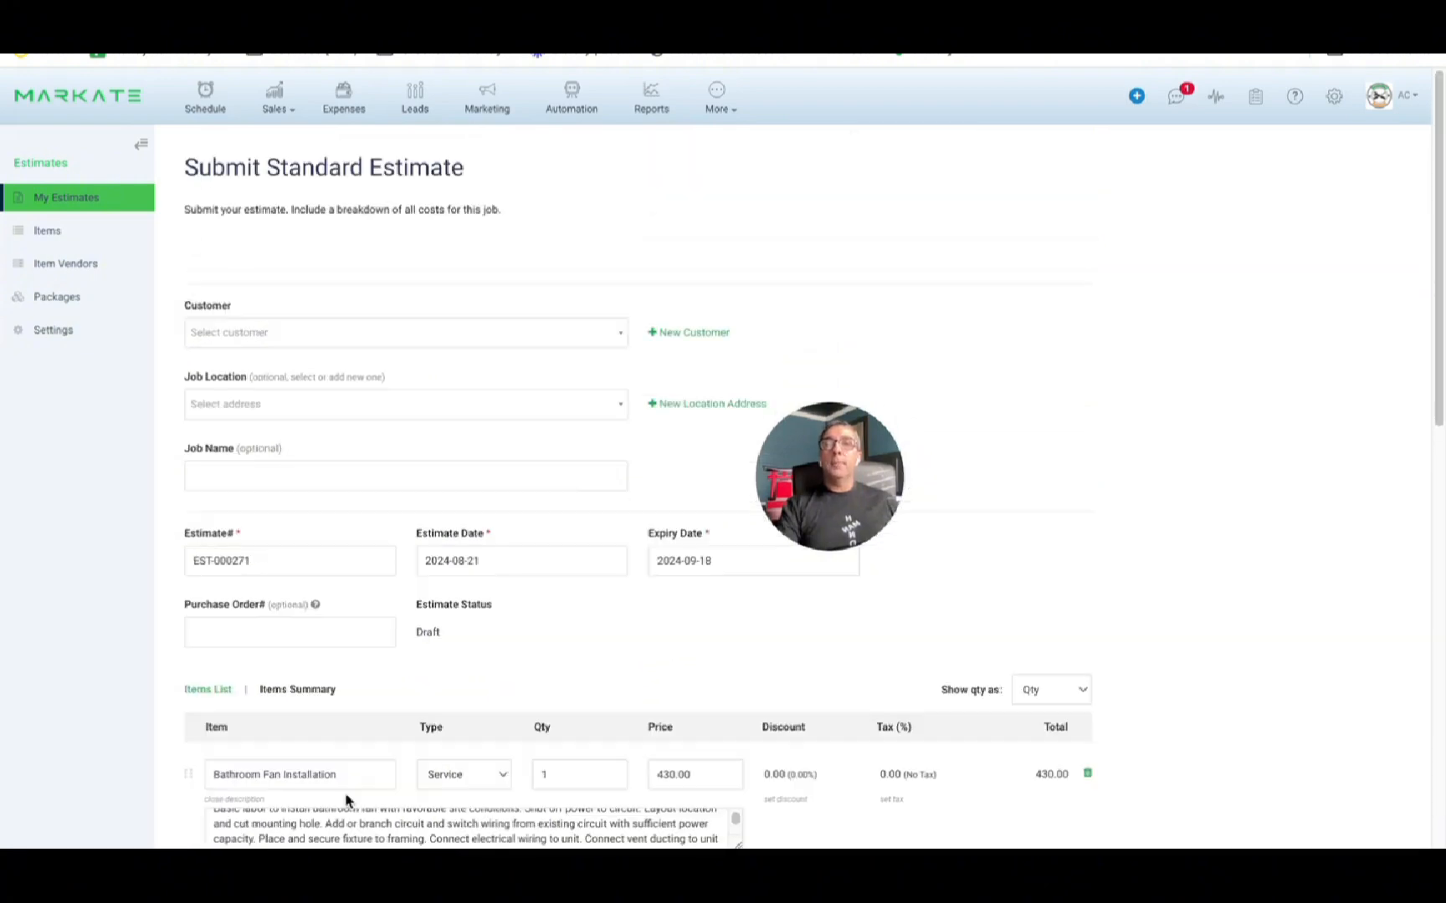
scroll("down", 3)
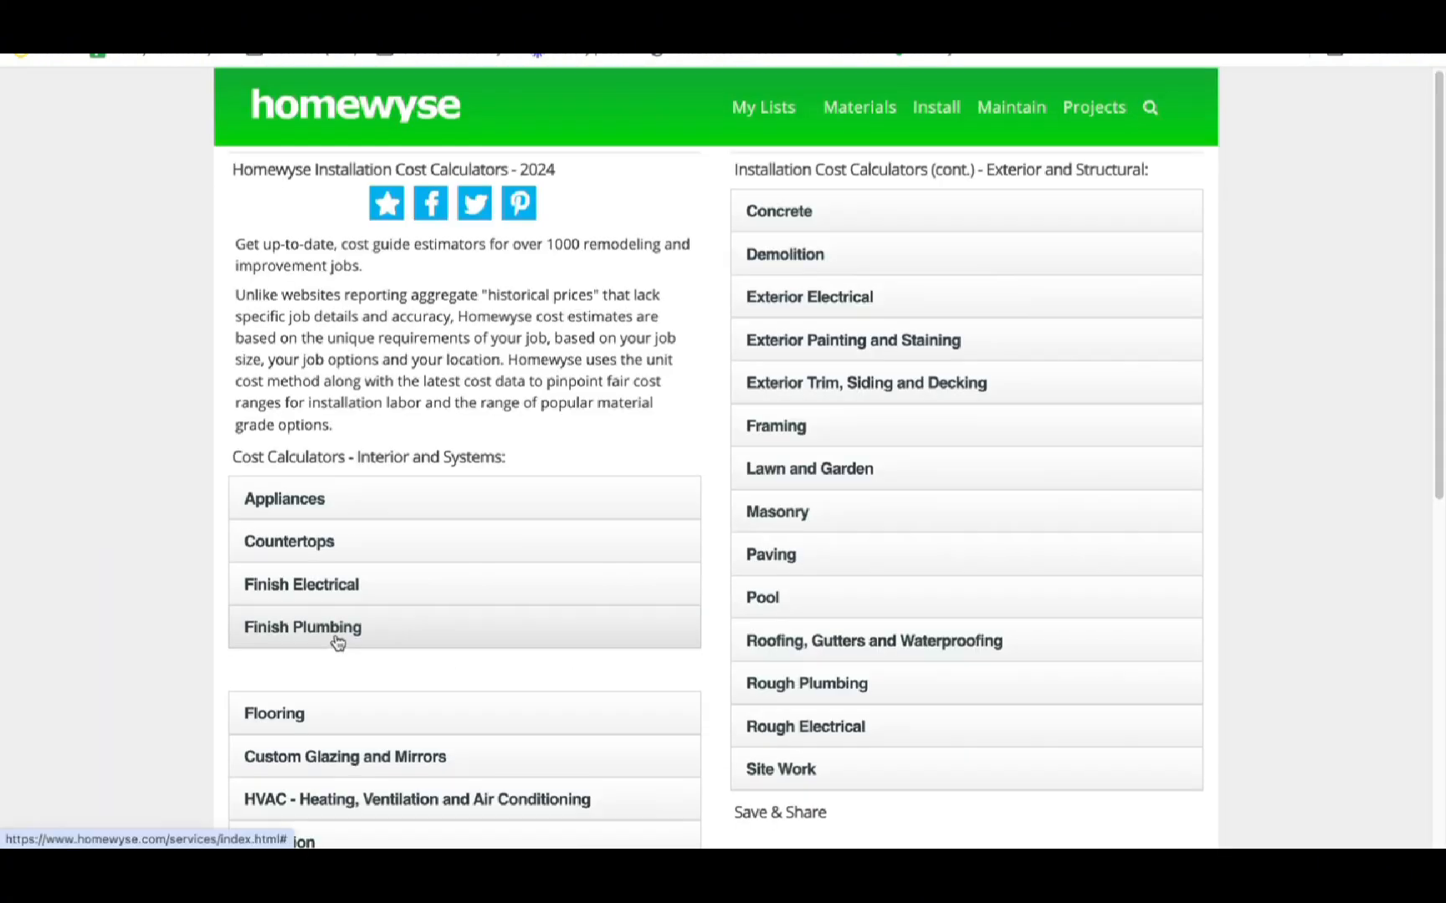
- Expand Finish Plumbing and open Install Bathroom Faucet ($365–$545 at zip 78154)
scroll("down", 3)
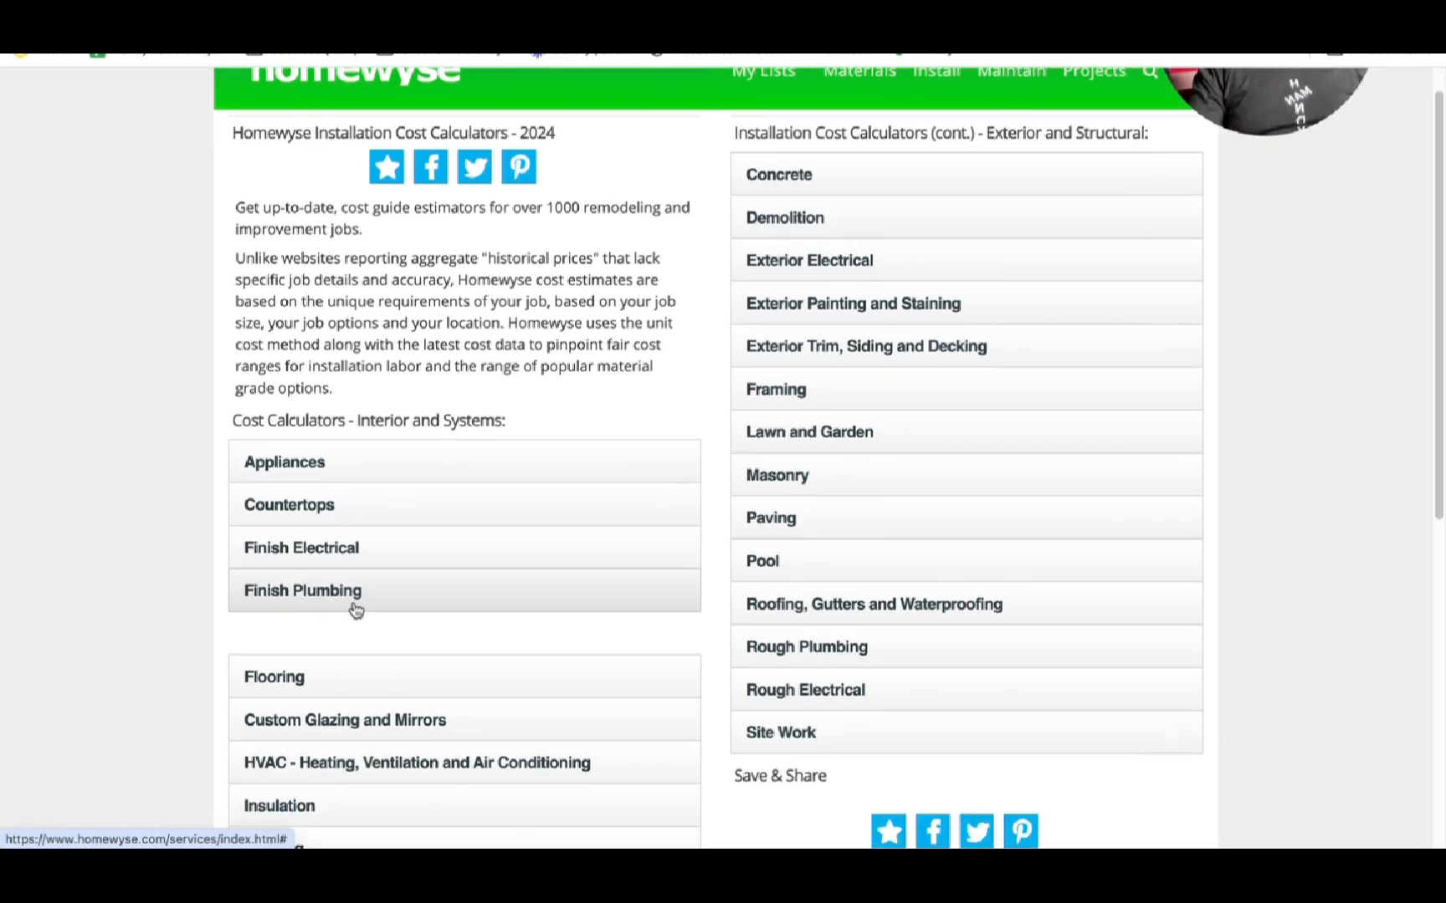
left_click(301, 591)
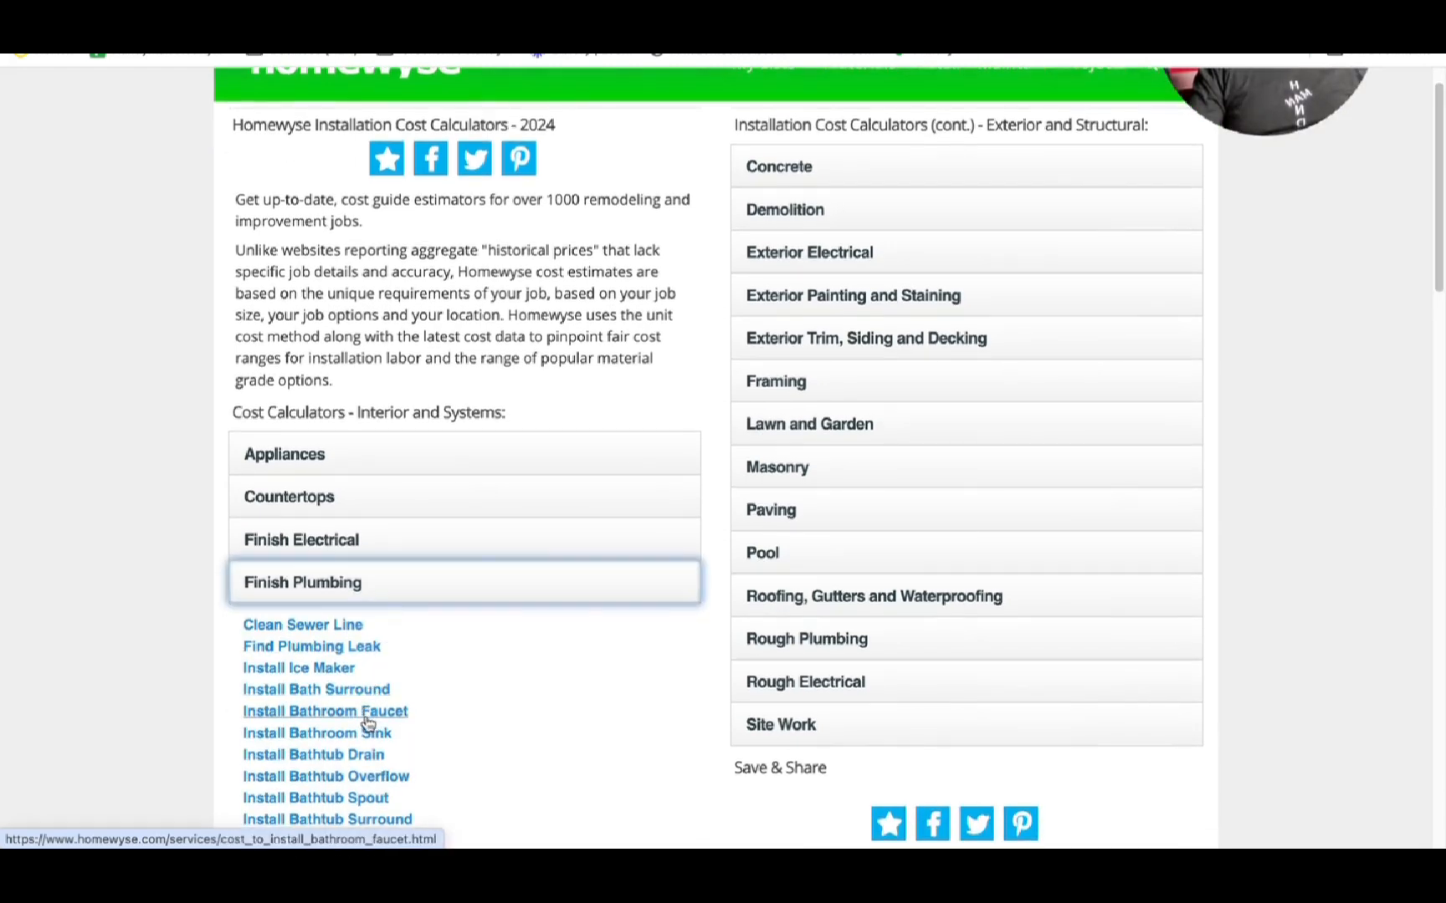
left_click(325, 711)
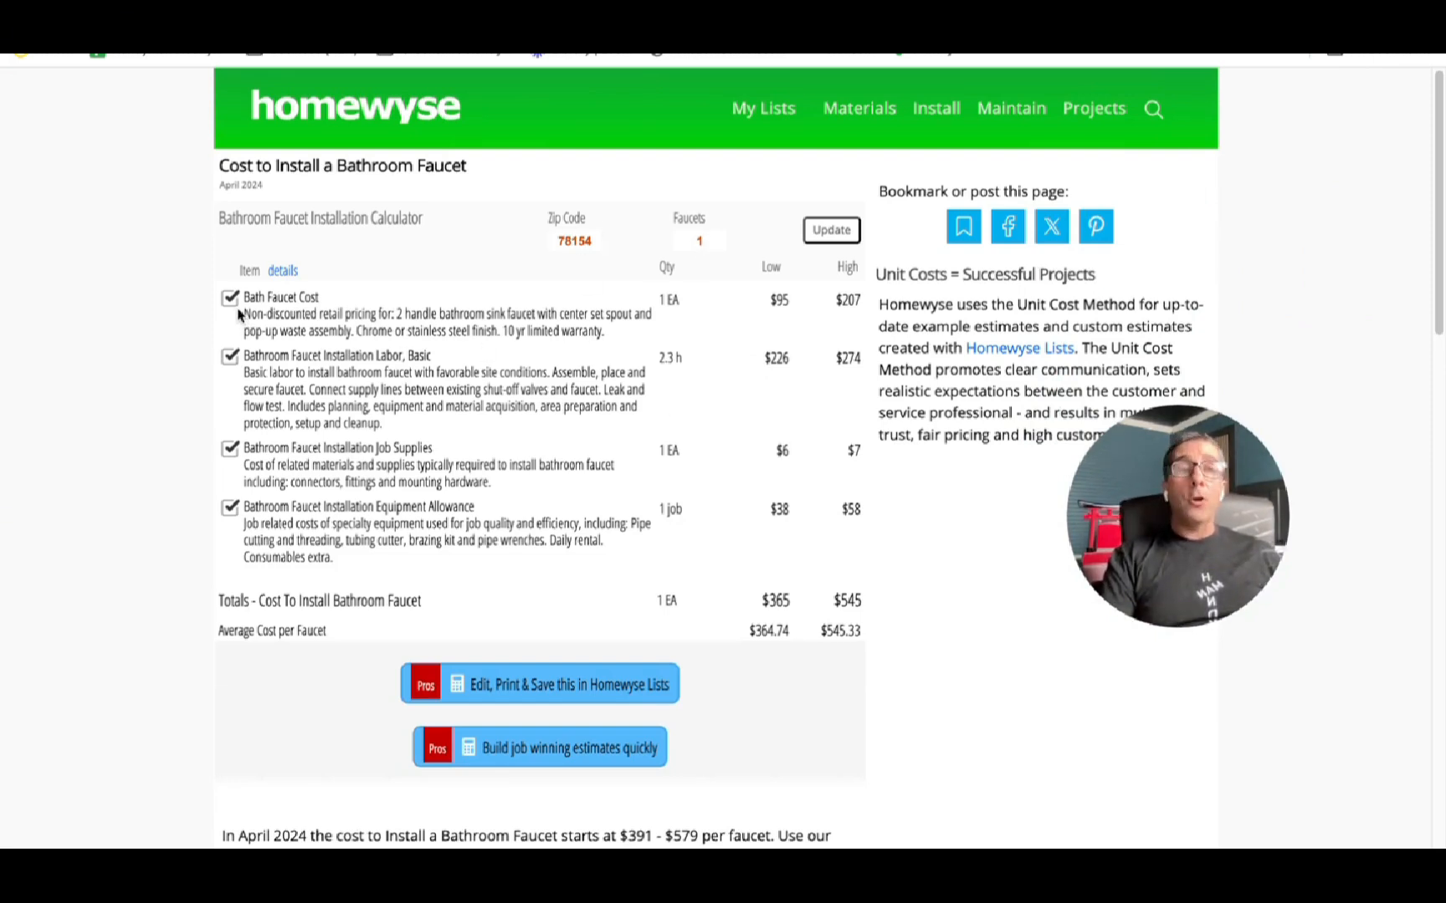
- Exclude Bath Faucet Cost and Equipment Allowance so the faucet job totals $232–$280
left_click(229, 297)
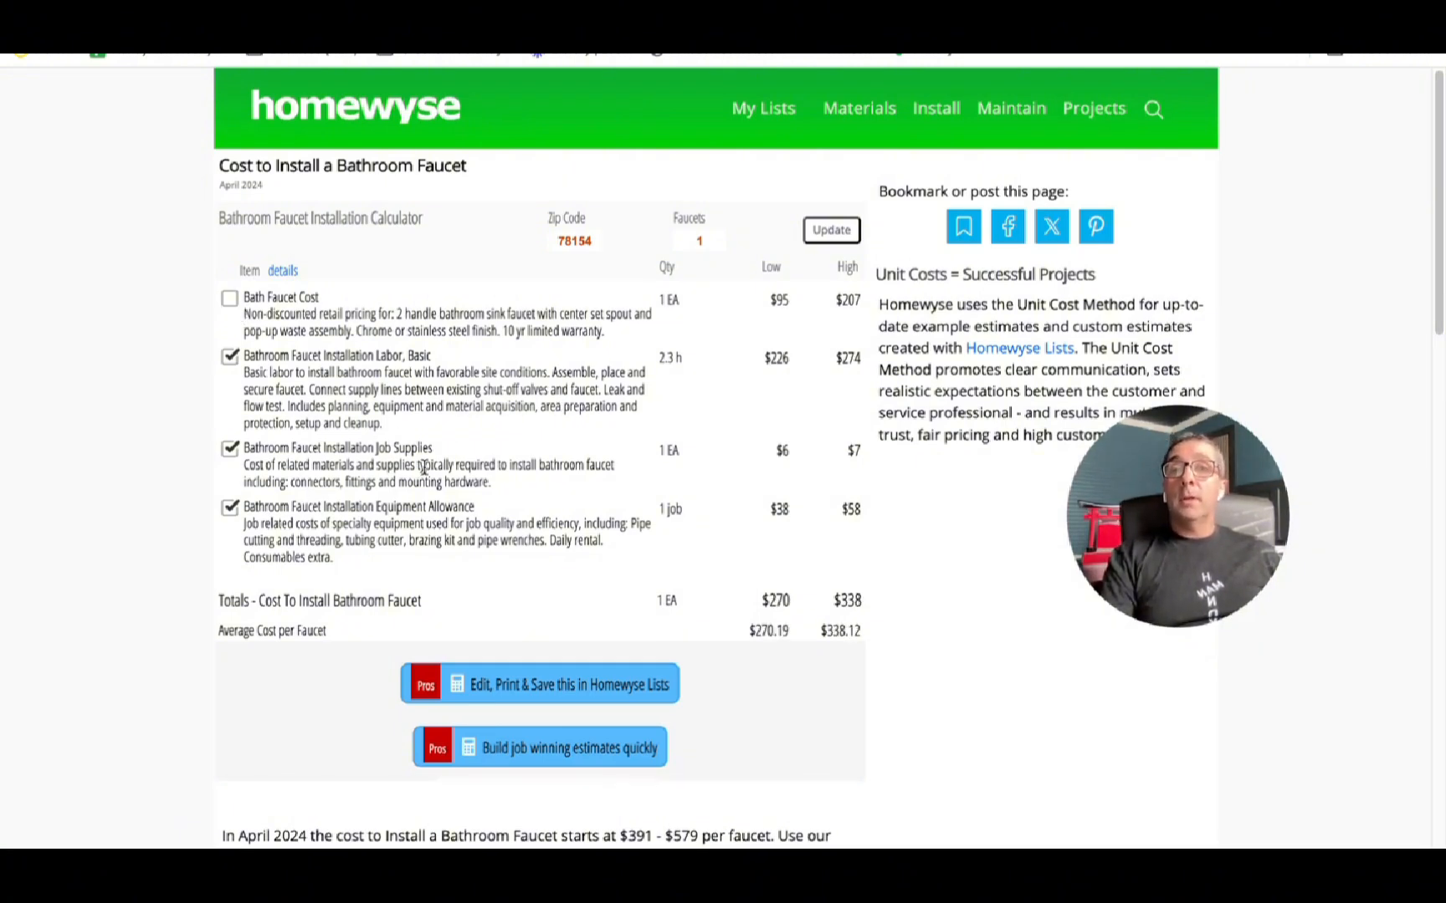
mouse_move(562, 575)
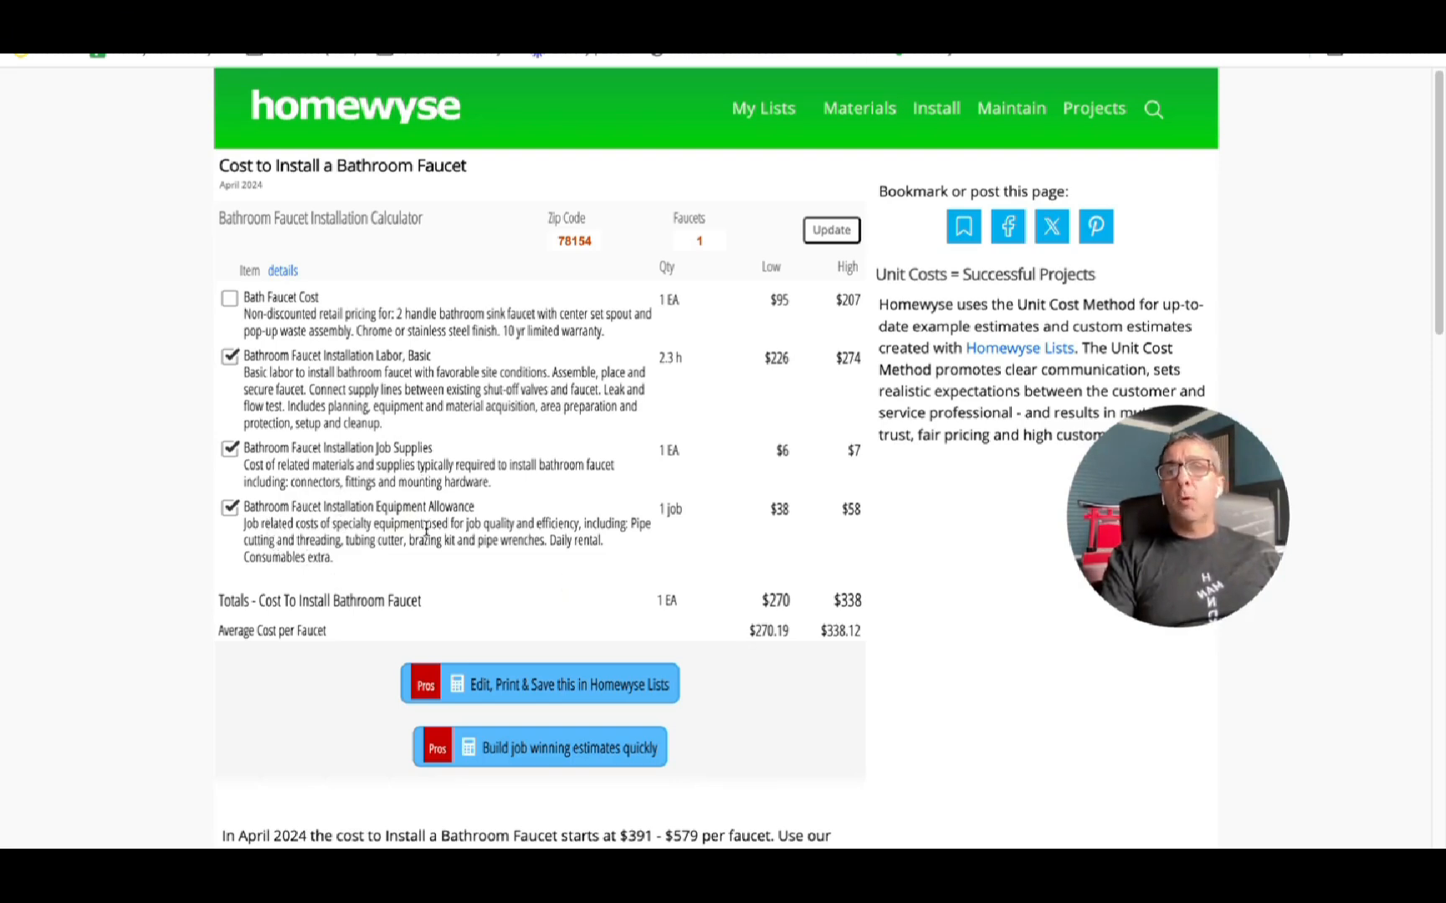
left_click(229, 507)
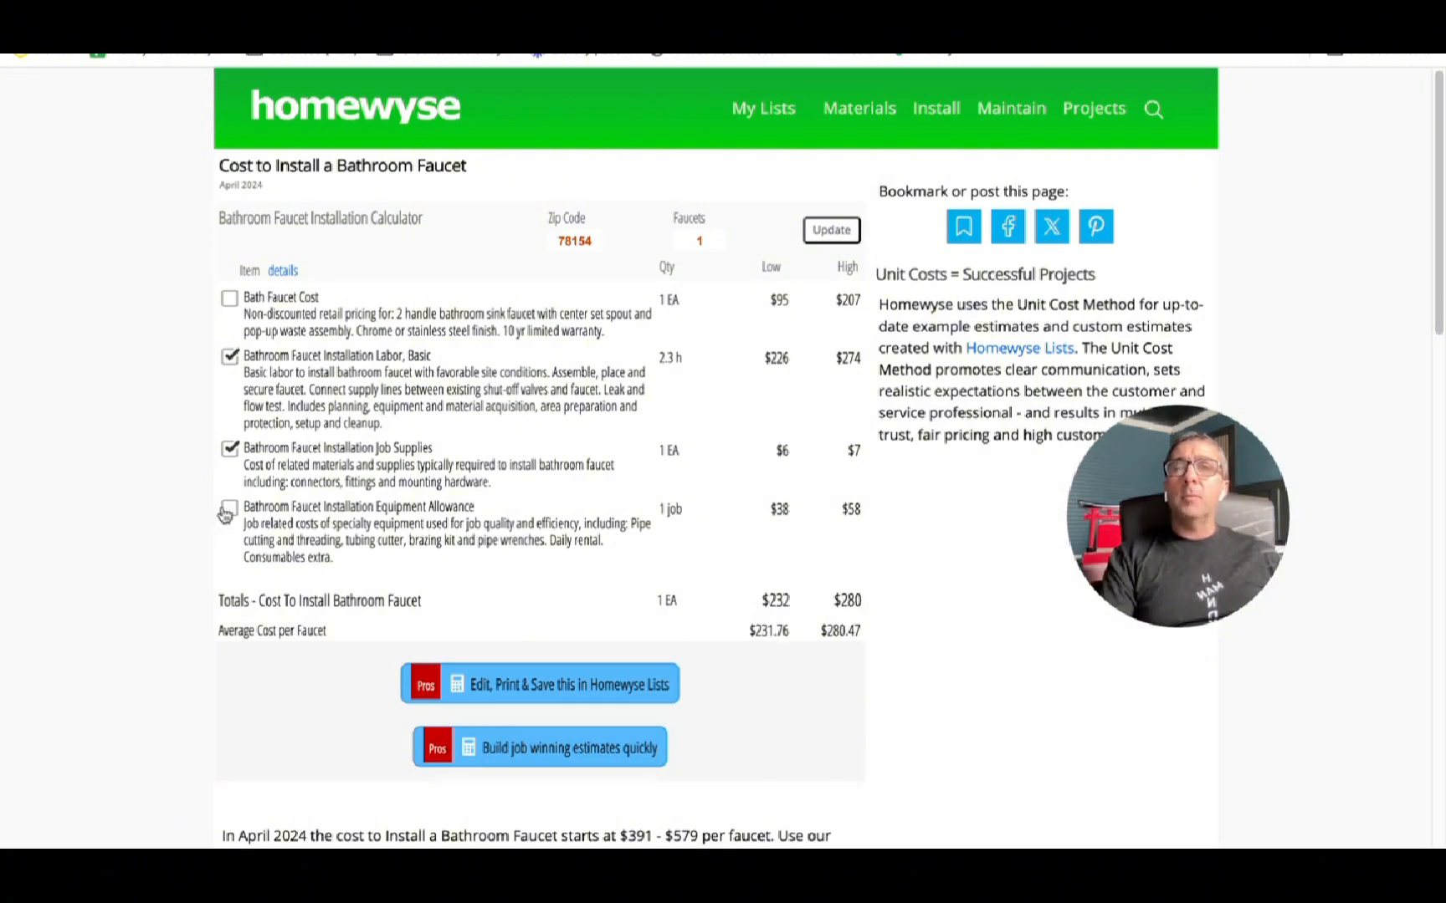
left_click(229, 510)
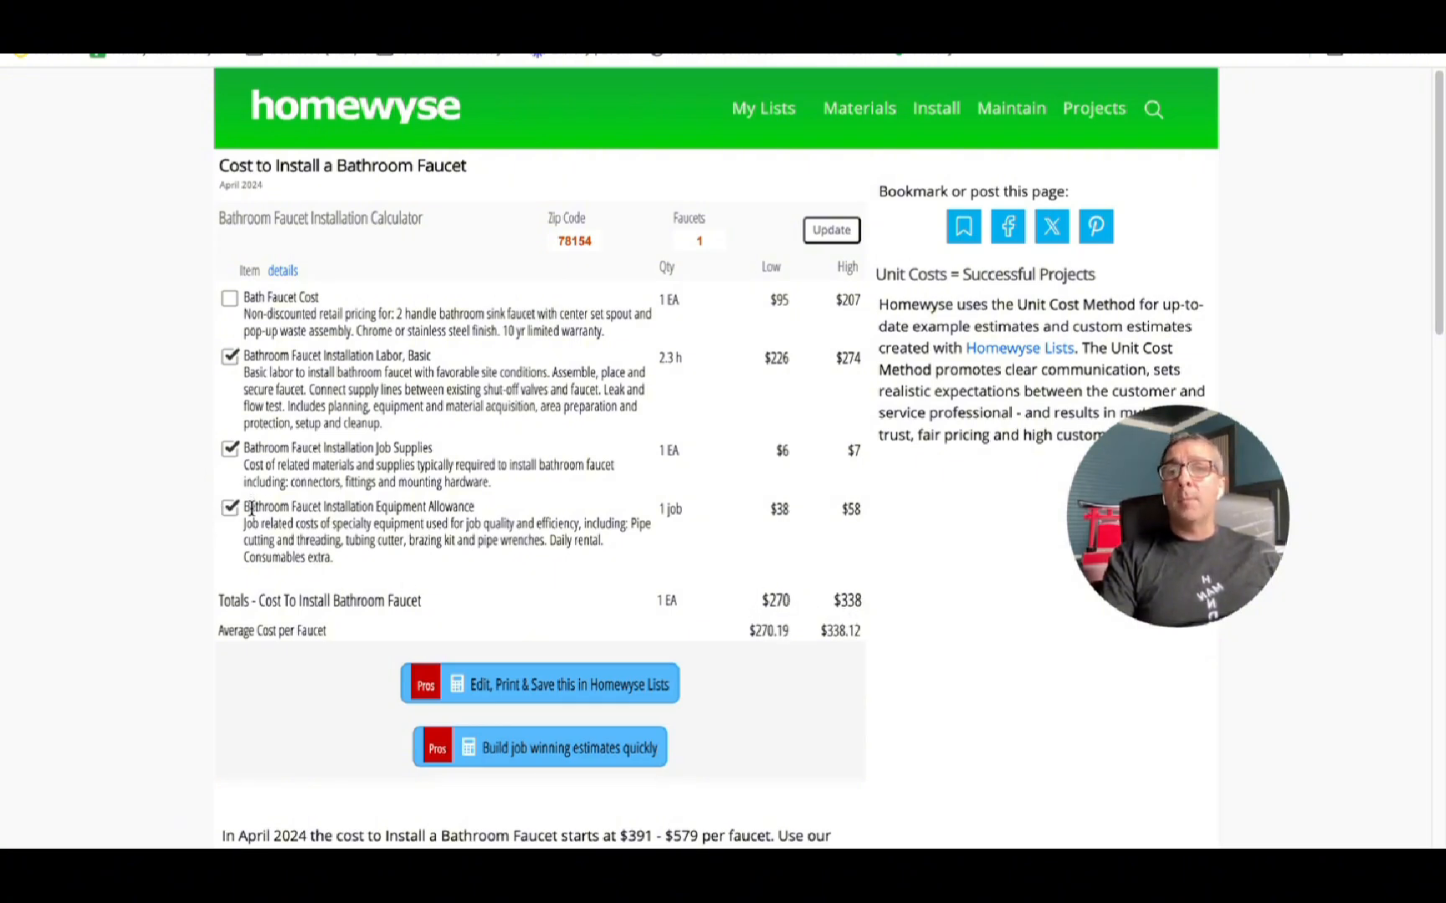
left_click(230, 508)
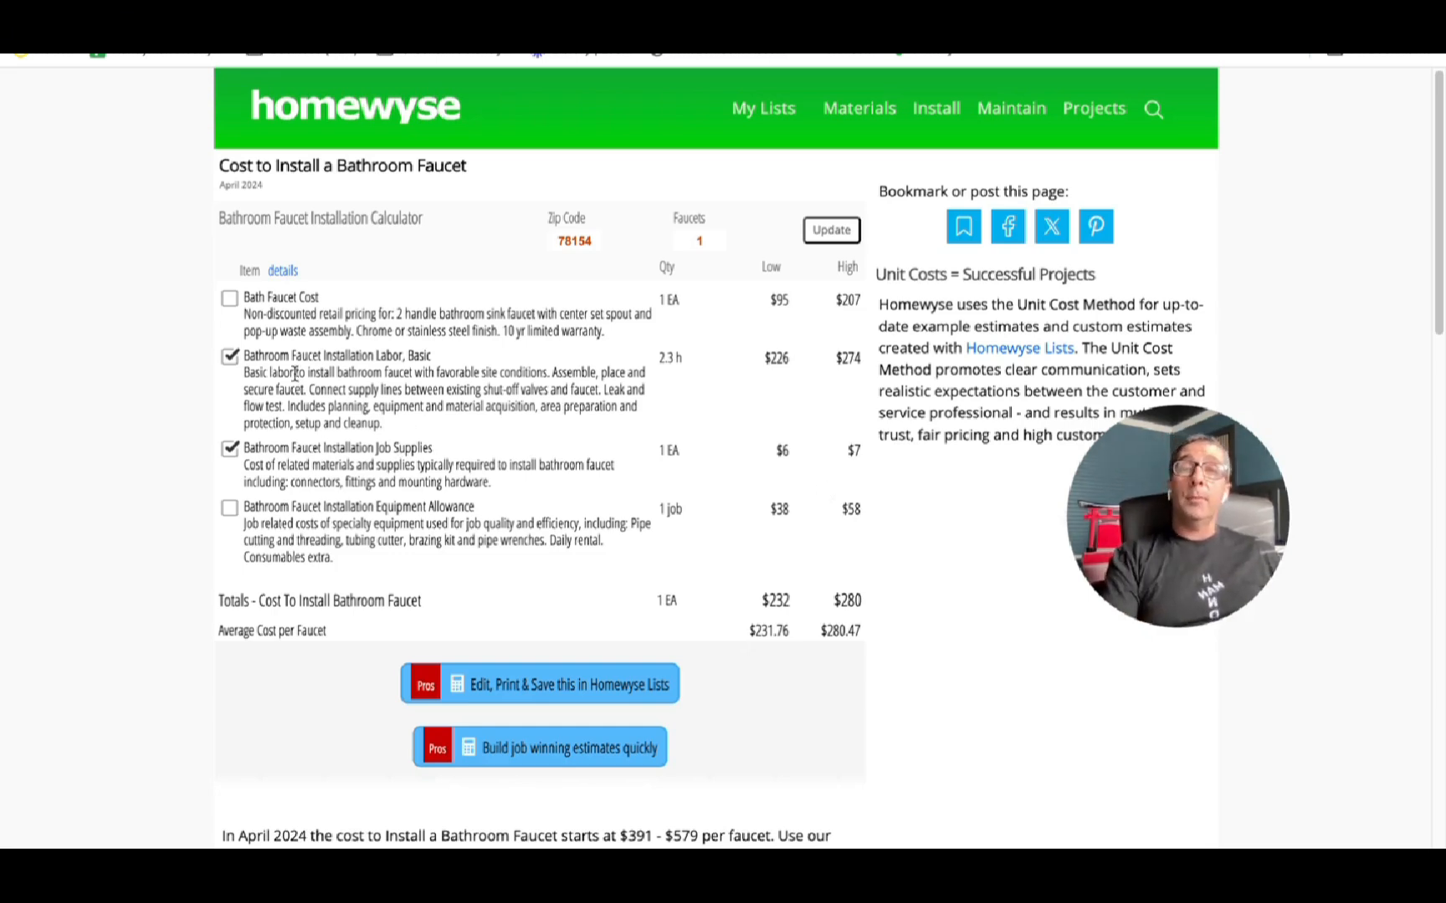
mouse_move(422, 187)
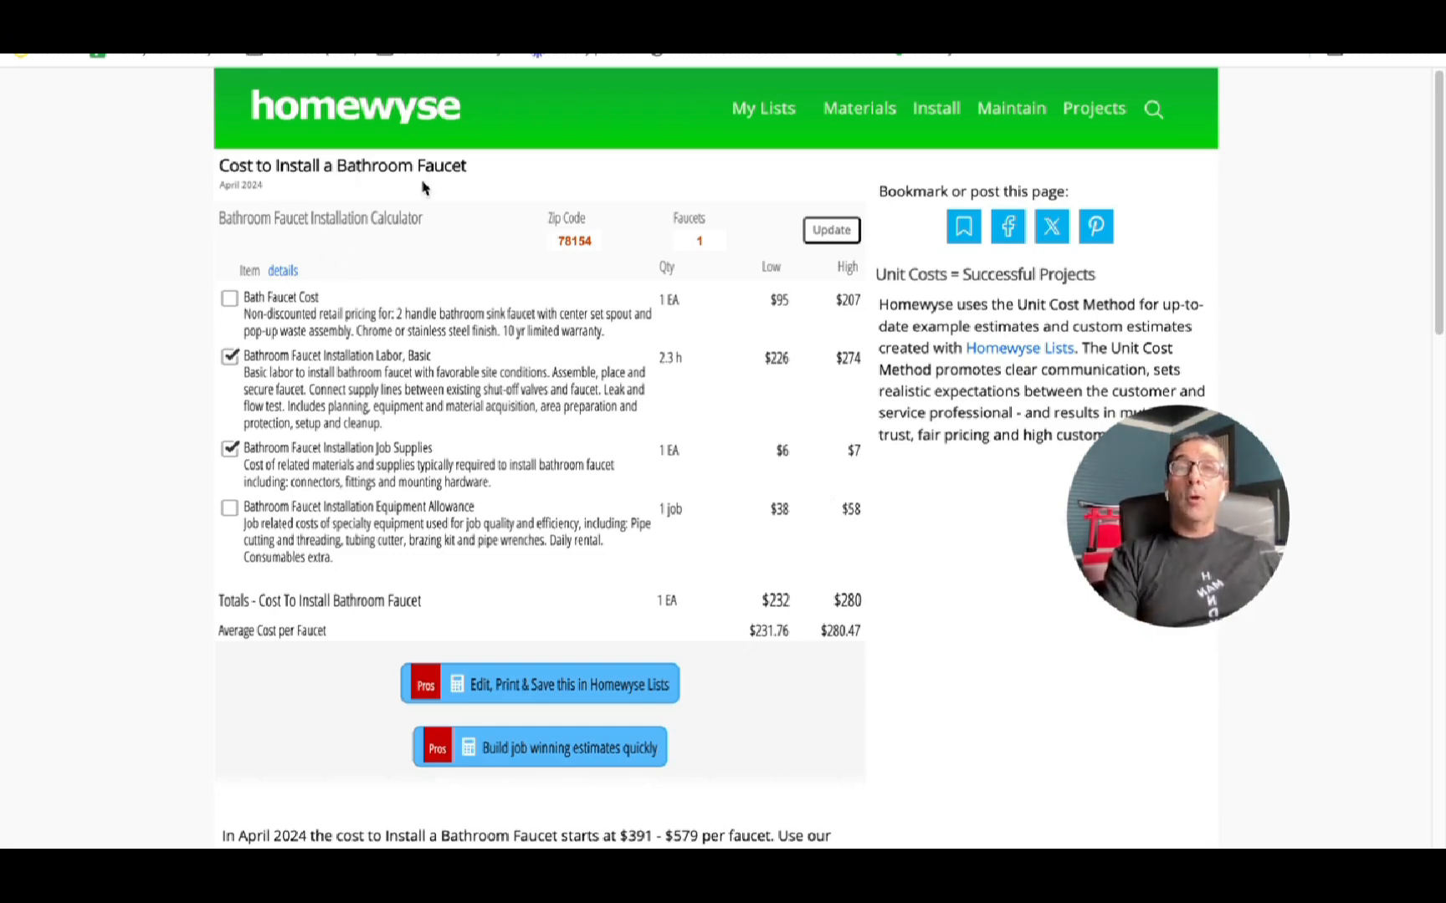
left_click_drag(242, 371, 378, 424)
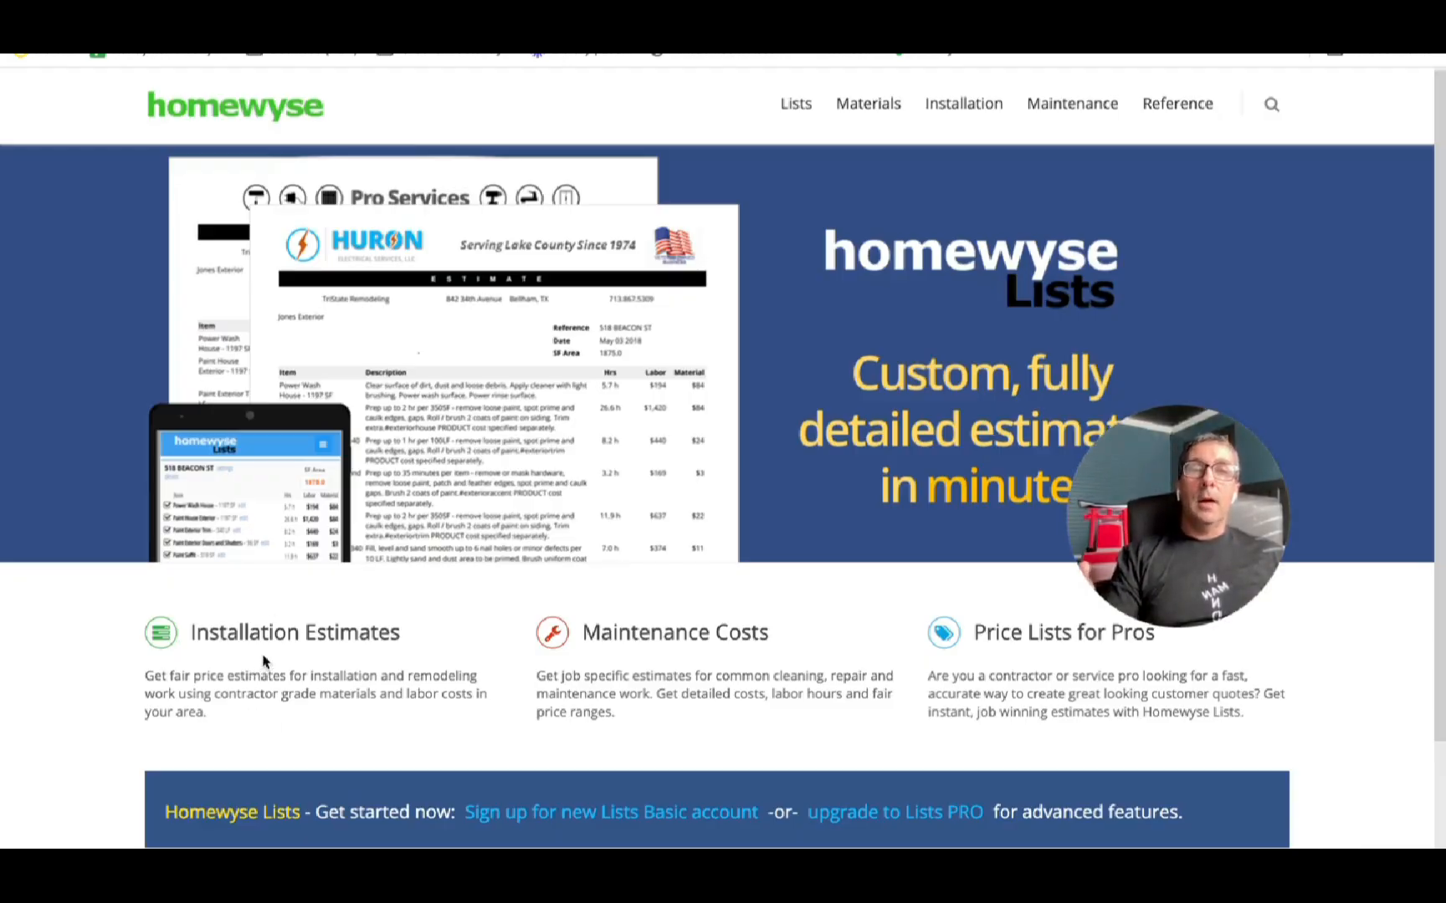
mouse_move(669, 643)
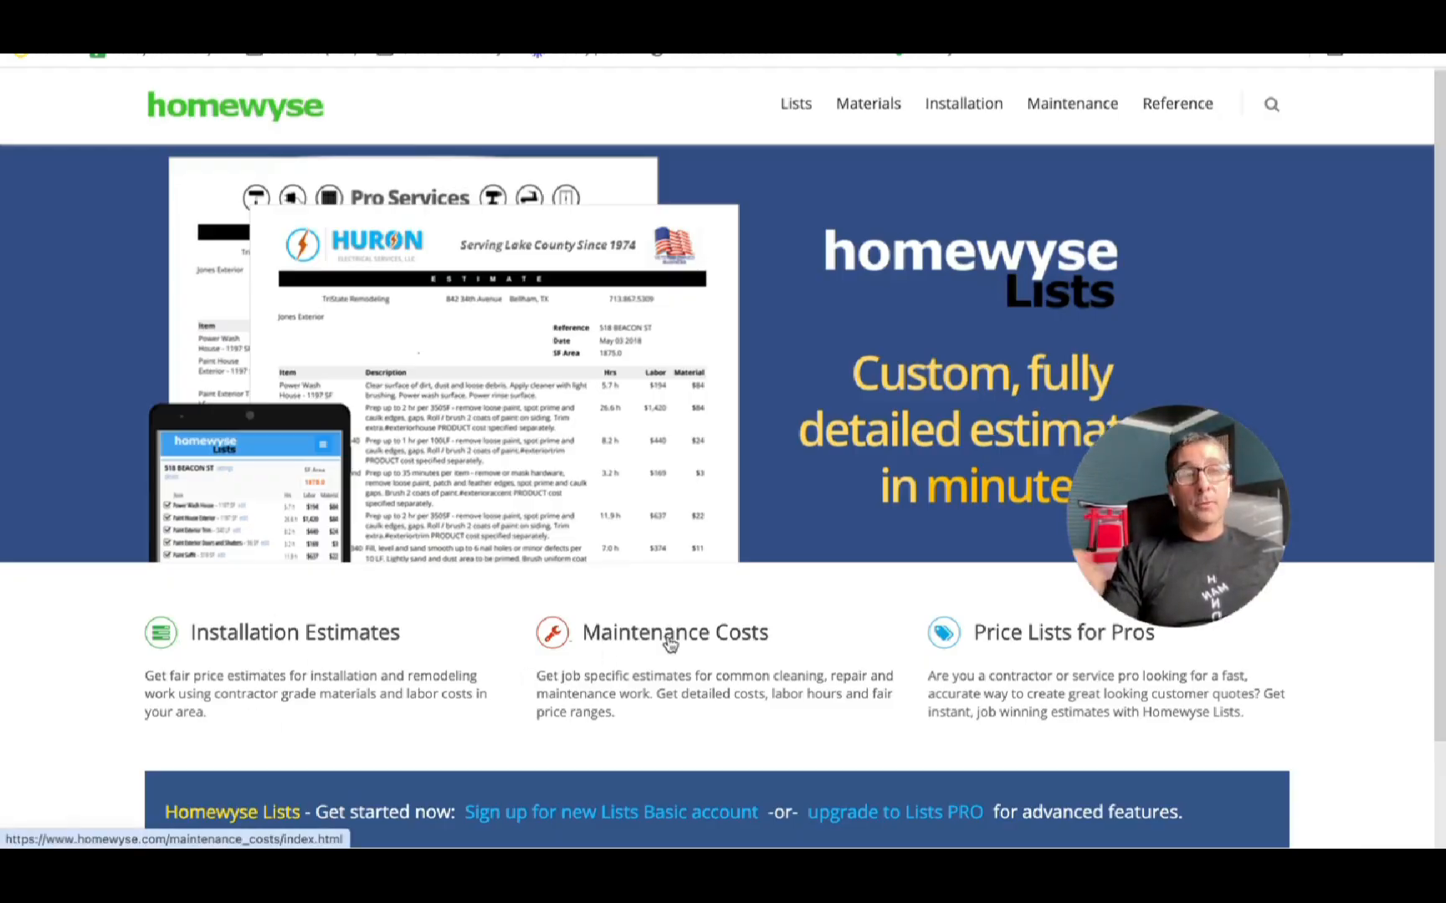
- Under Maintenance Costs, open Cost to Repair Fence Board from Exterior Repair and Maintenance
left_click(672, 633)
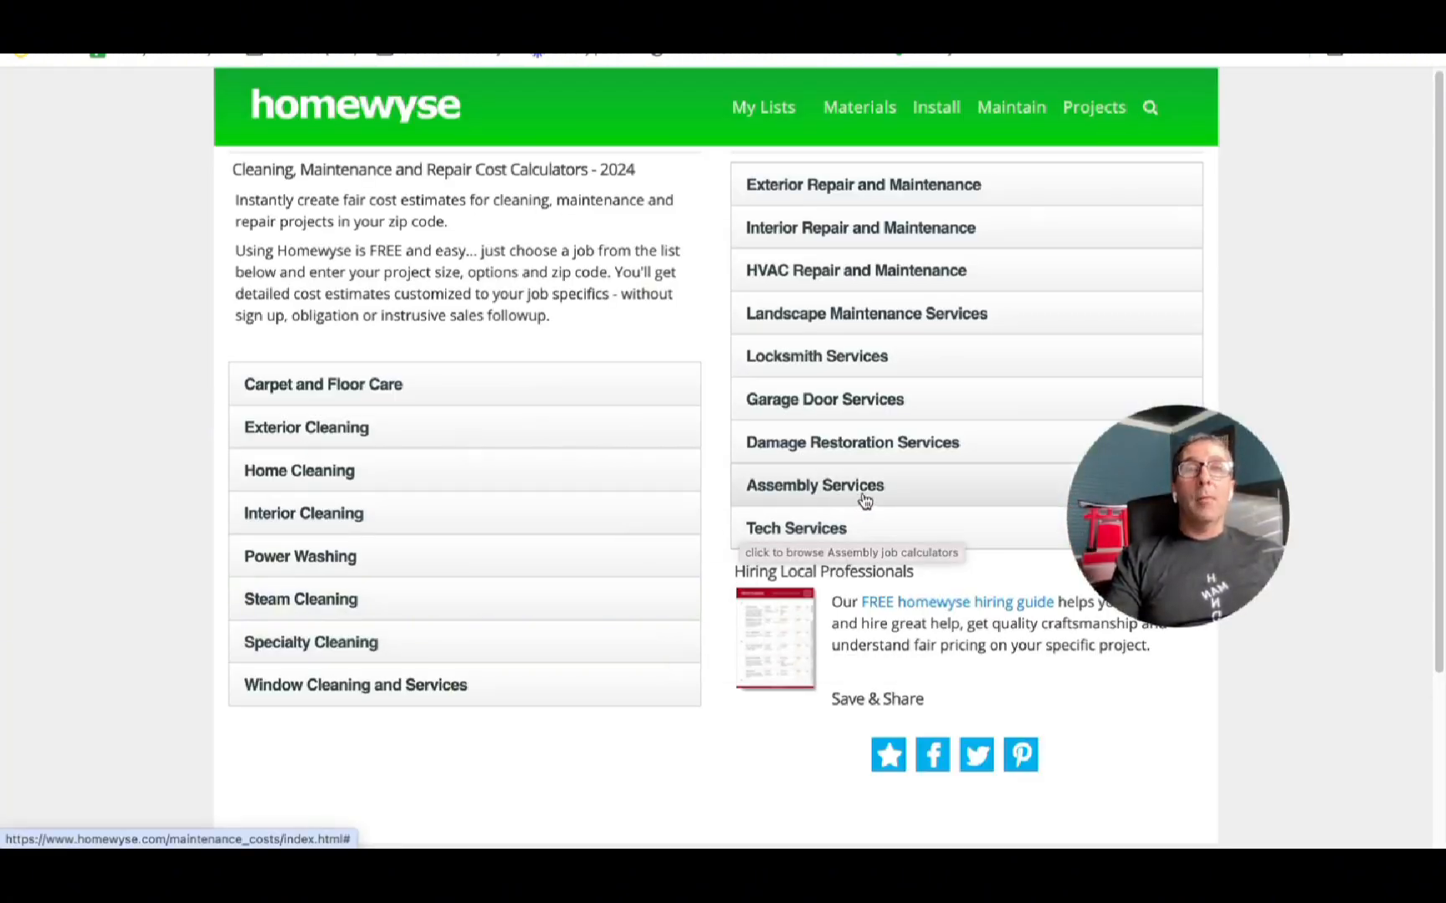
mouse_move(860, 227)
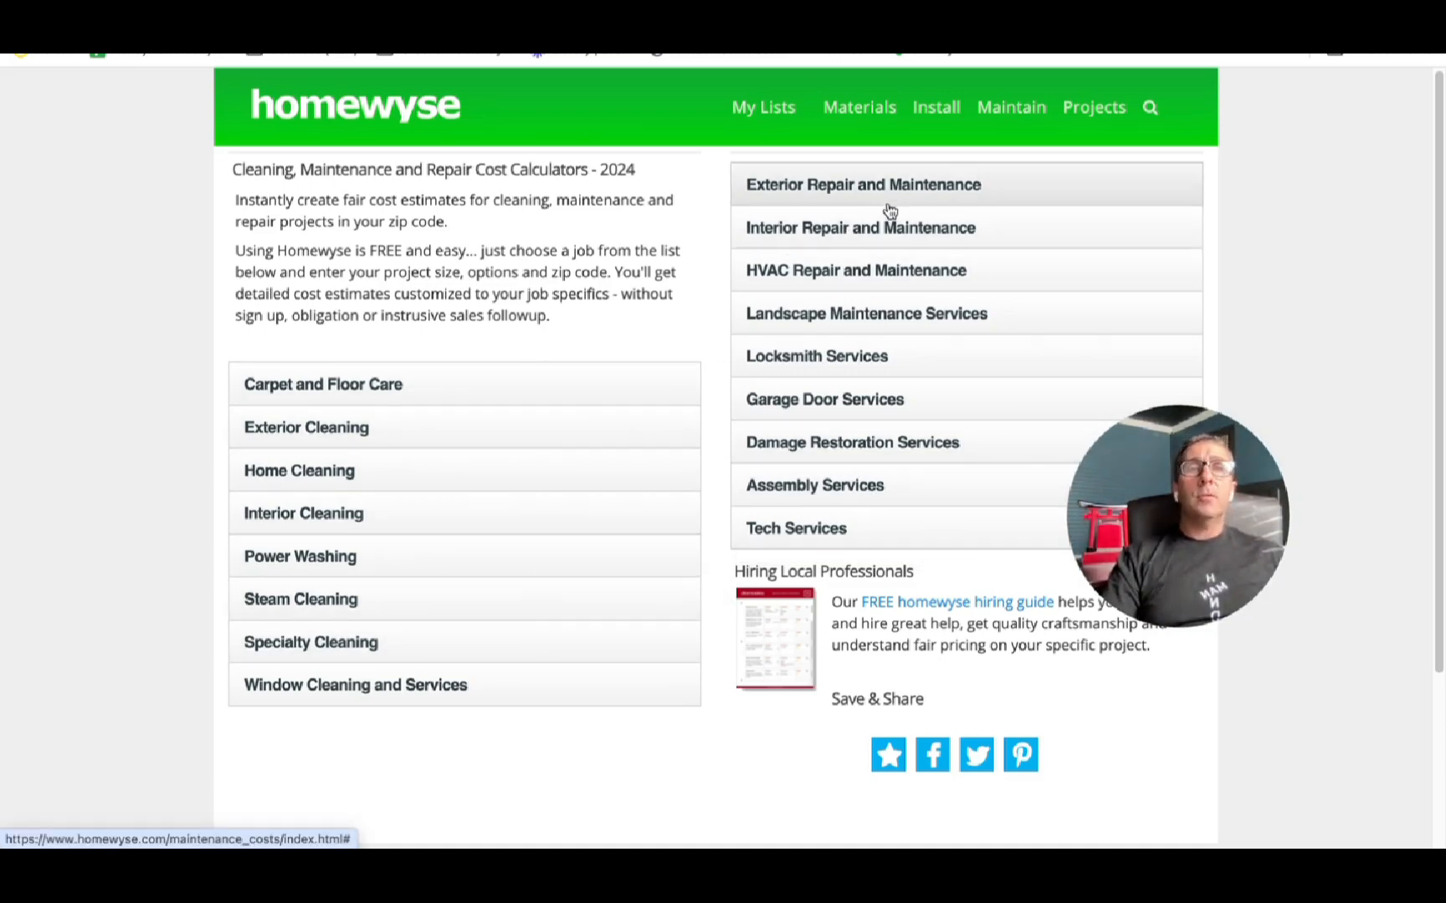
left_click(861, 184)
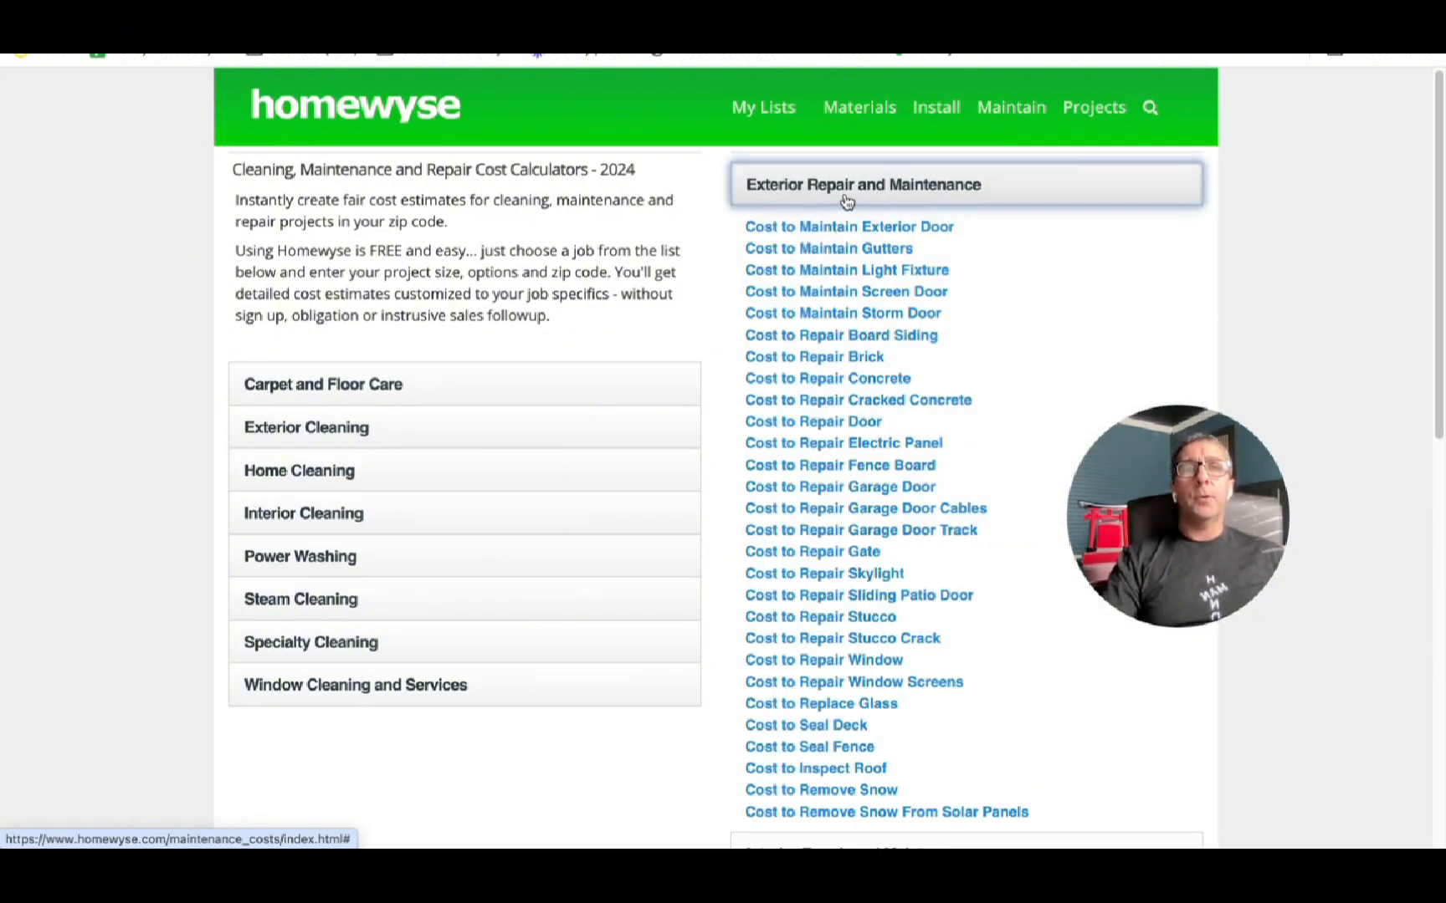
mouse_move(847, 204)
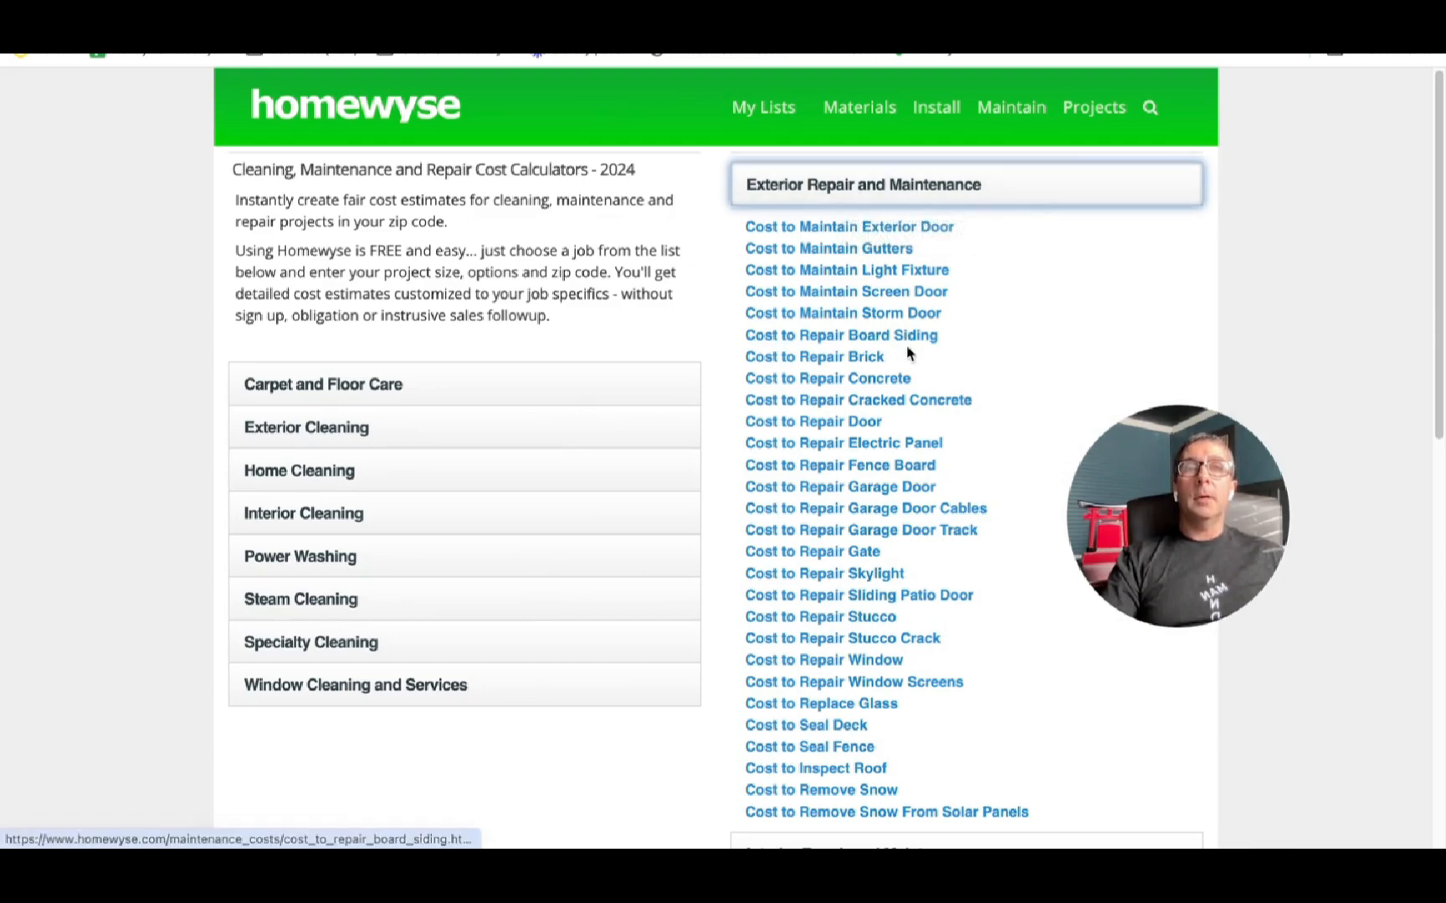
mouse_move(805, 726)
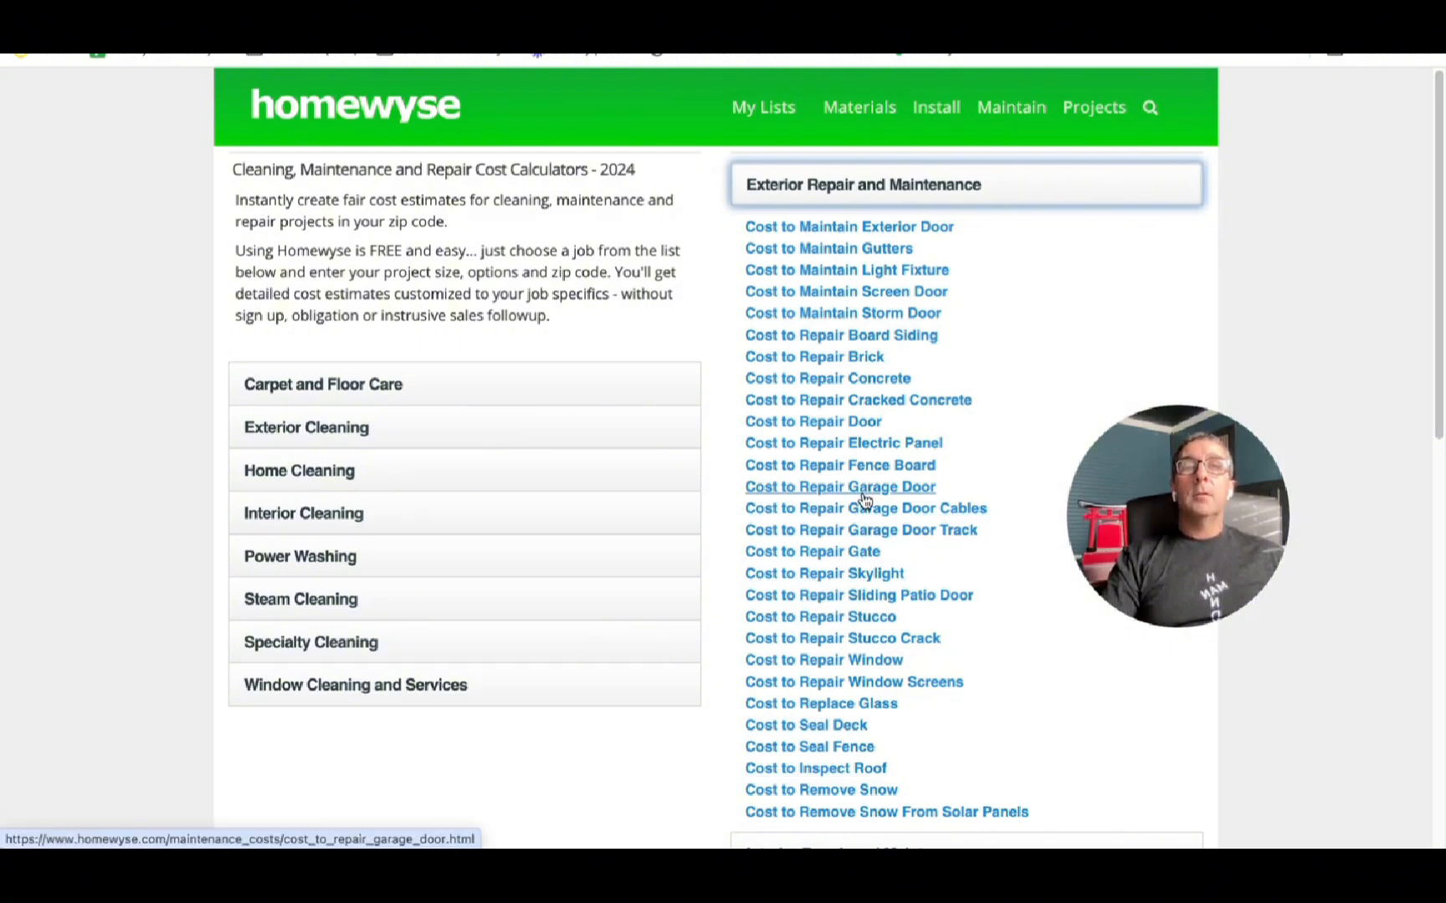
left_click(838, 465)
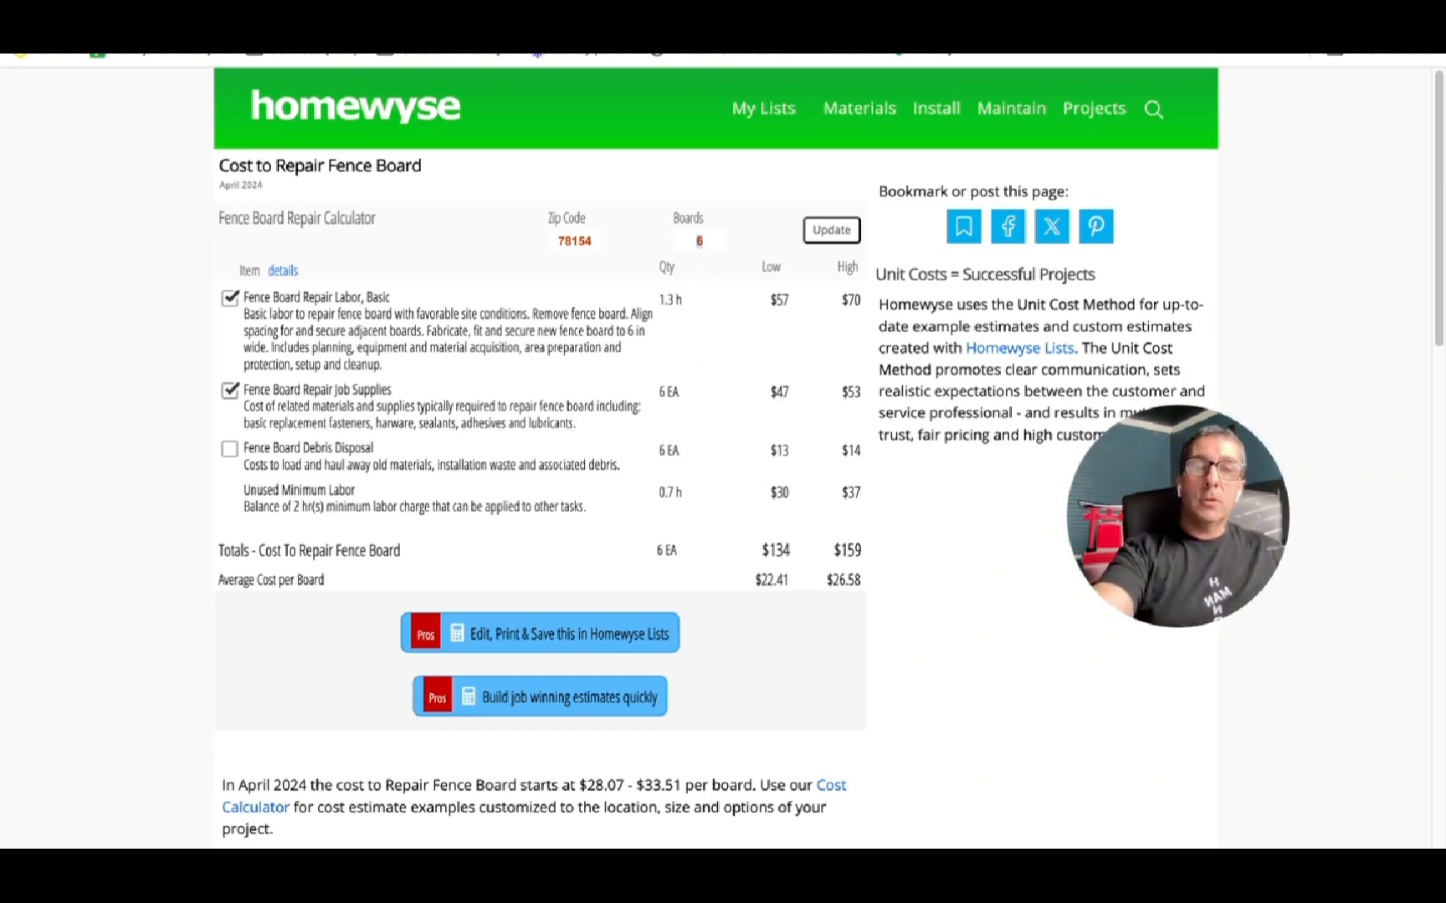
- Set Boards to 2 and include Fence Board Debris Disposal, totalling $107–$129
left_click(829, 229)
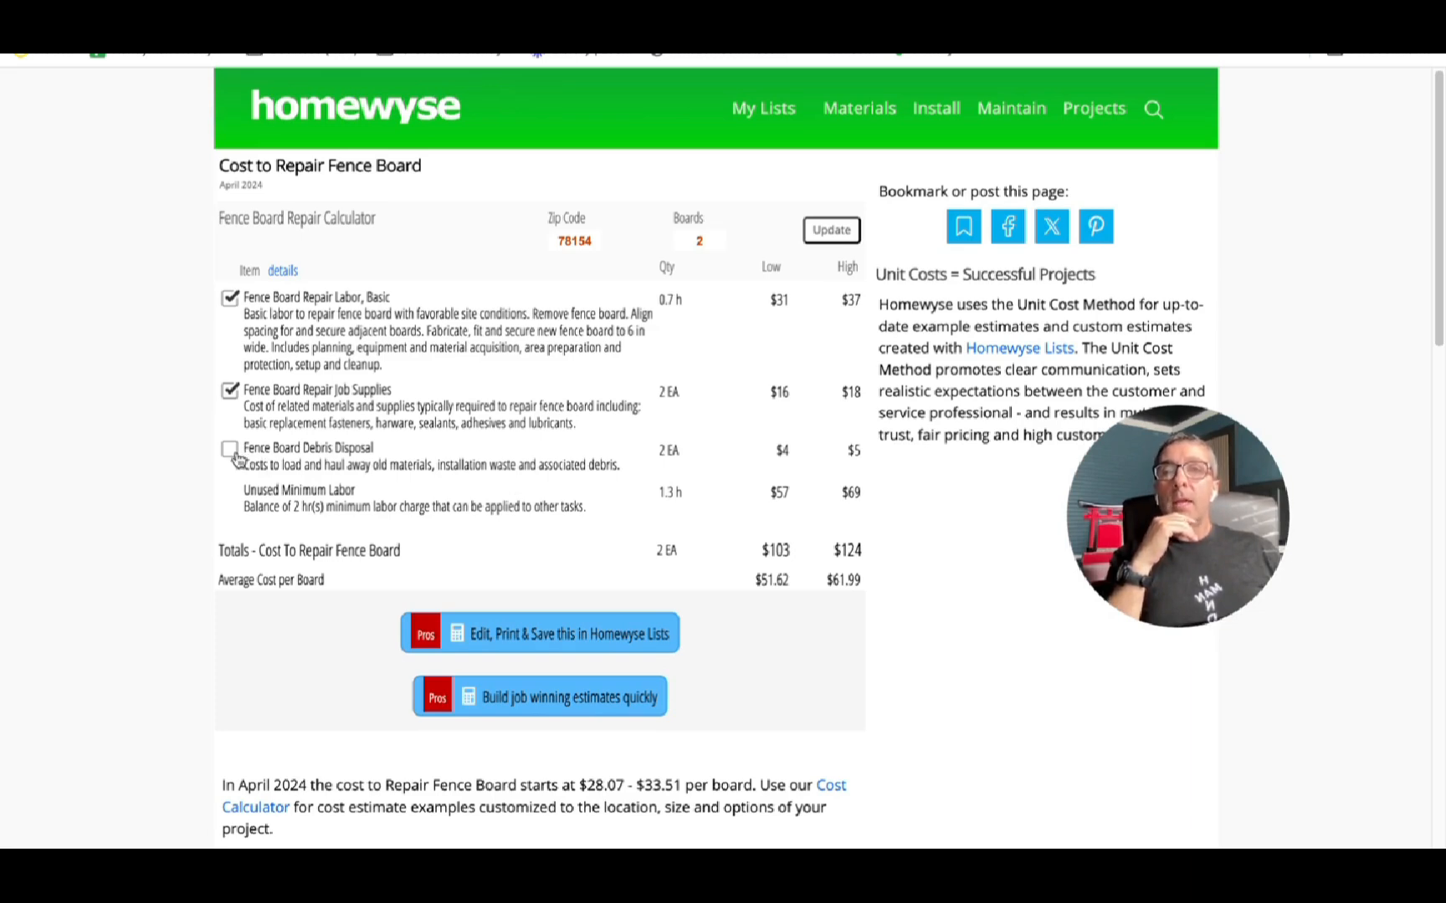
left_click(231, 450)
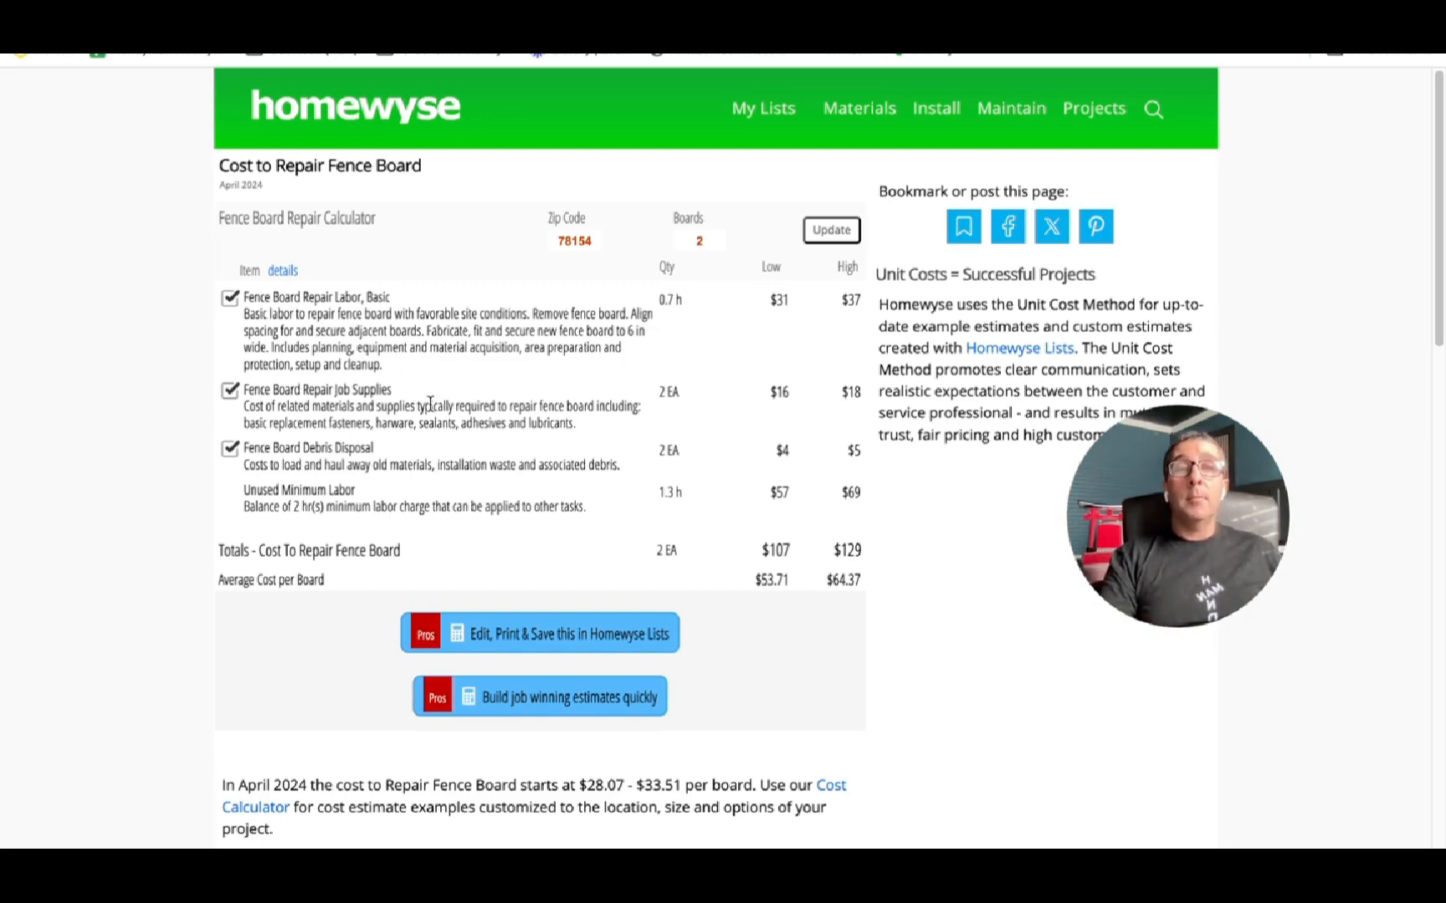
mouse_move(824, 709)
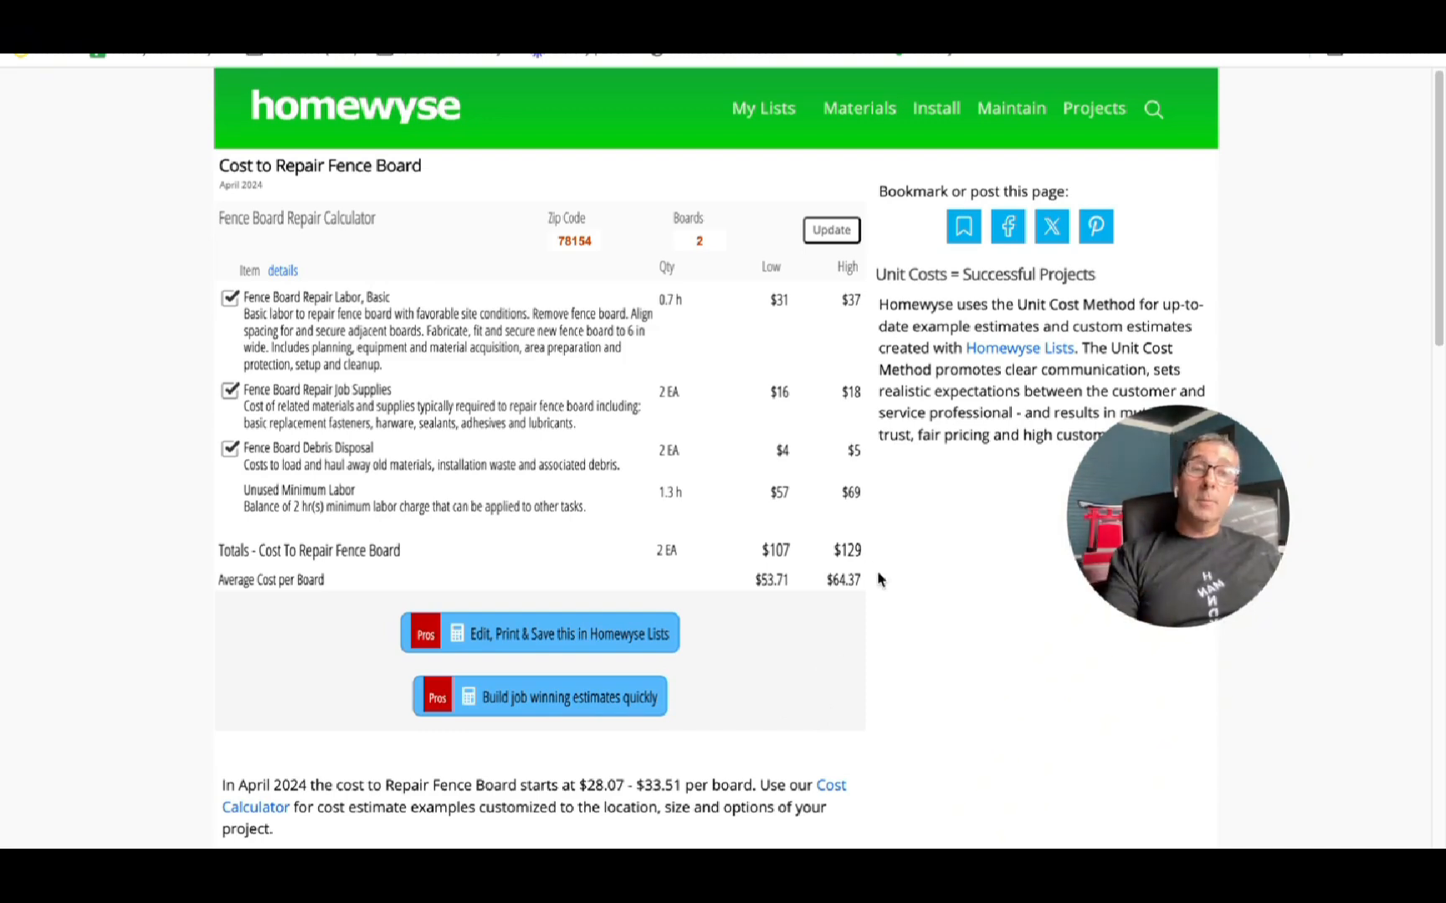
mouse_move(830, 557)
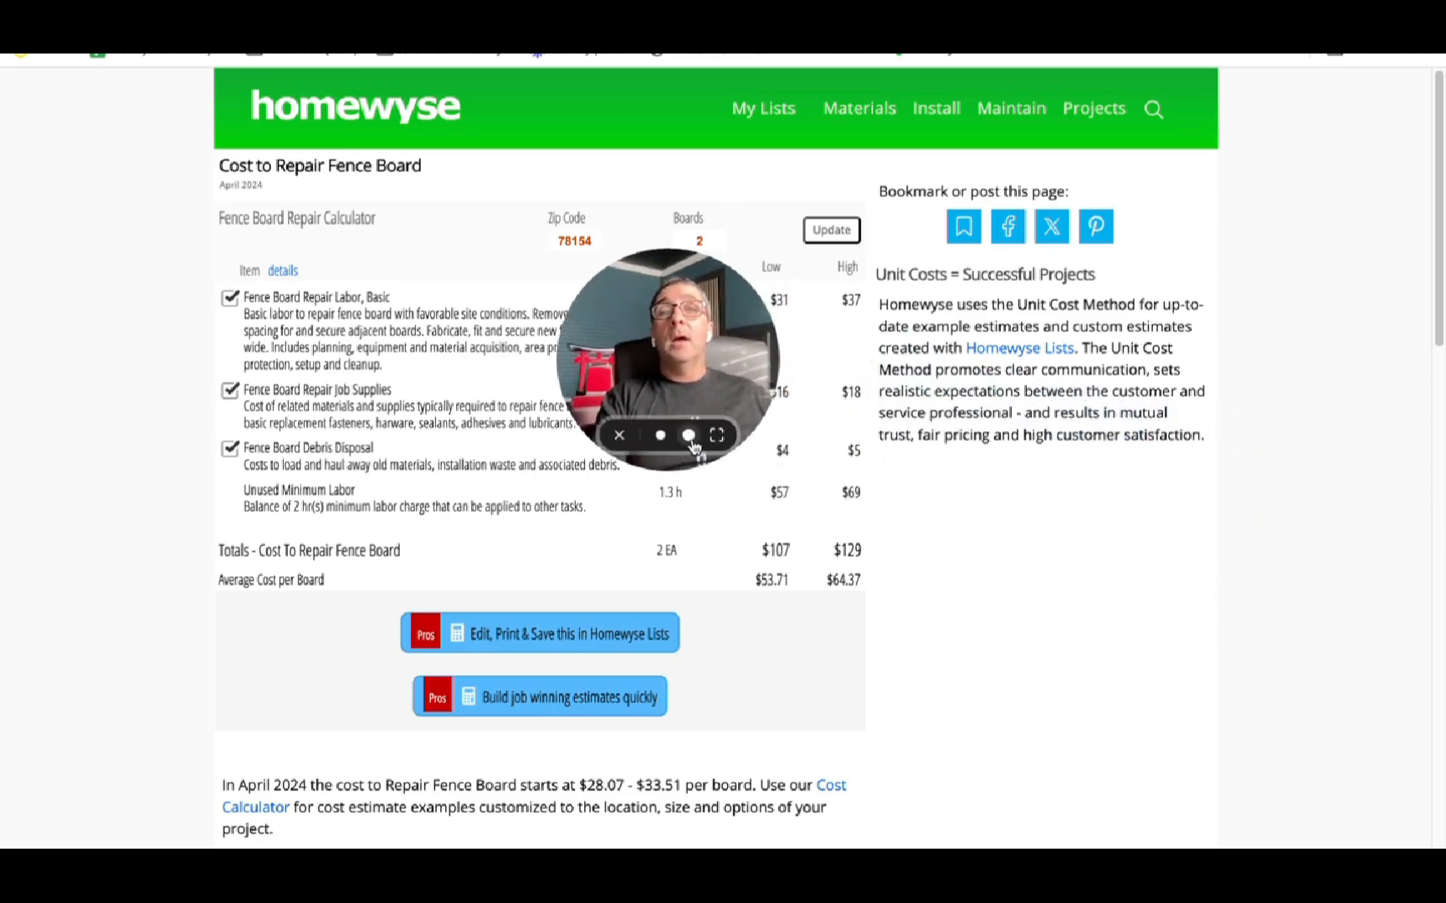
left_click(718, 435)
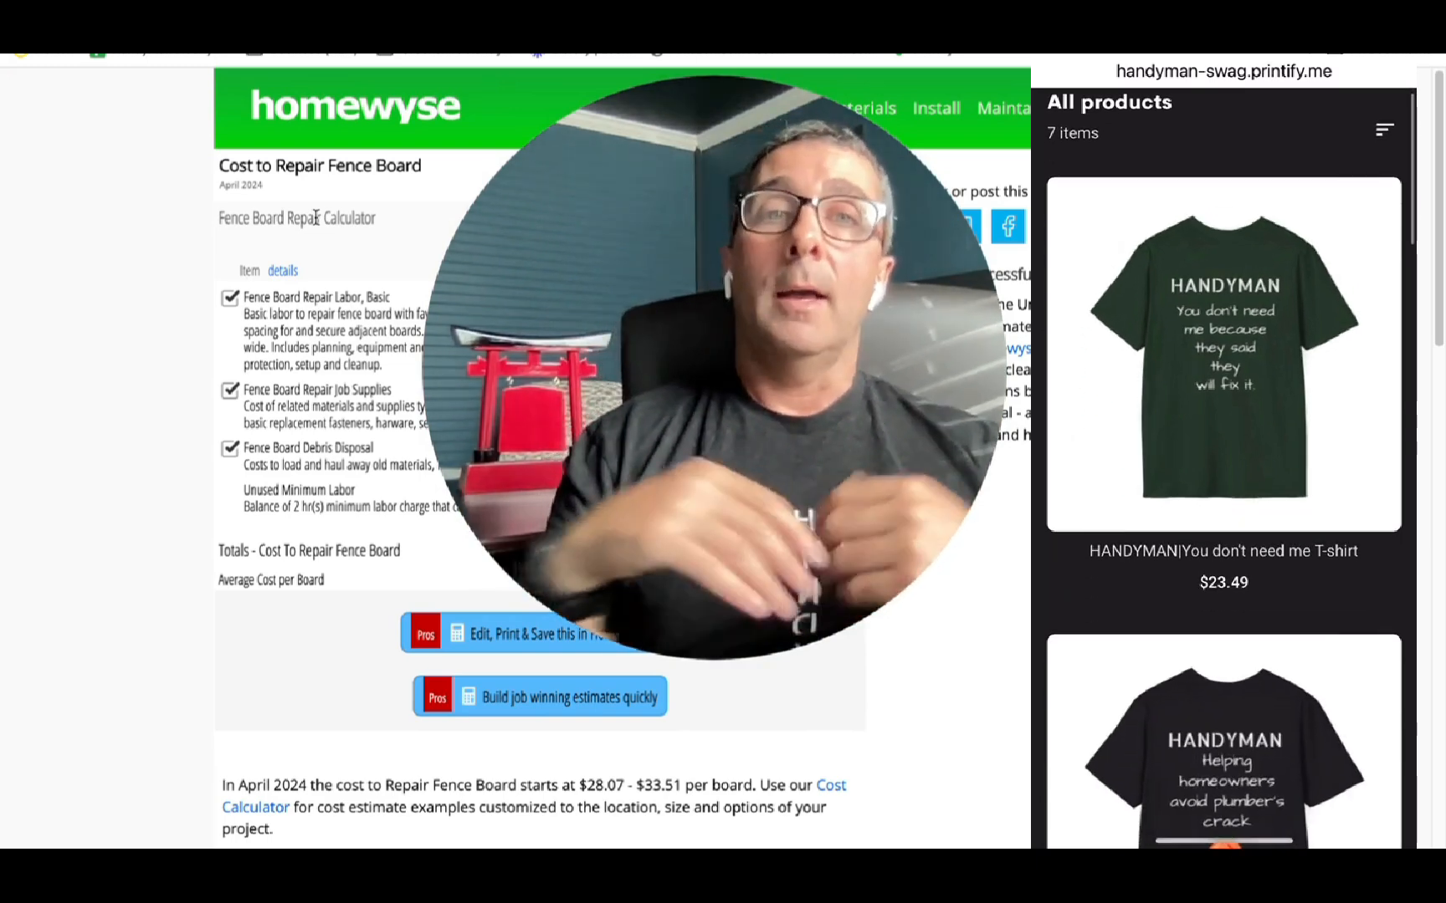
- Scroll through the swag store's handyman T-shirt lineup, including designs at $19.94 and $28.60
scroll("down", 3)
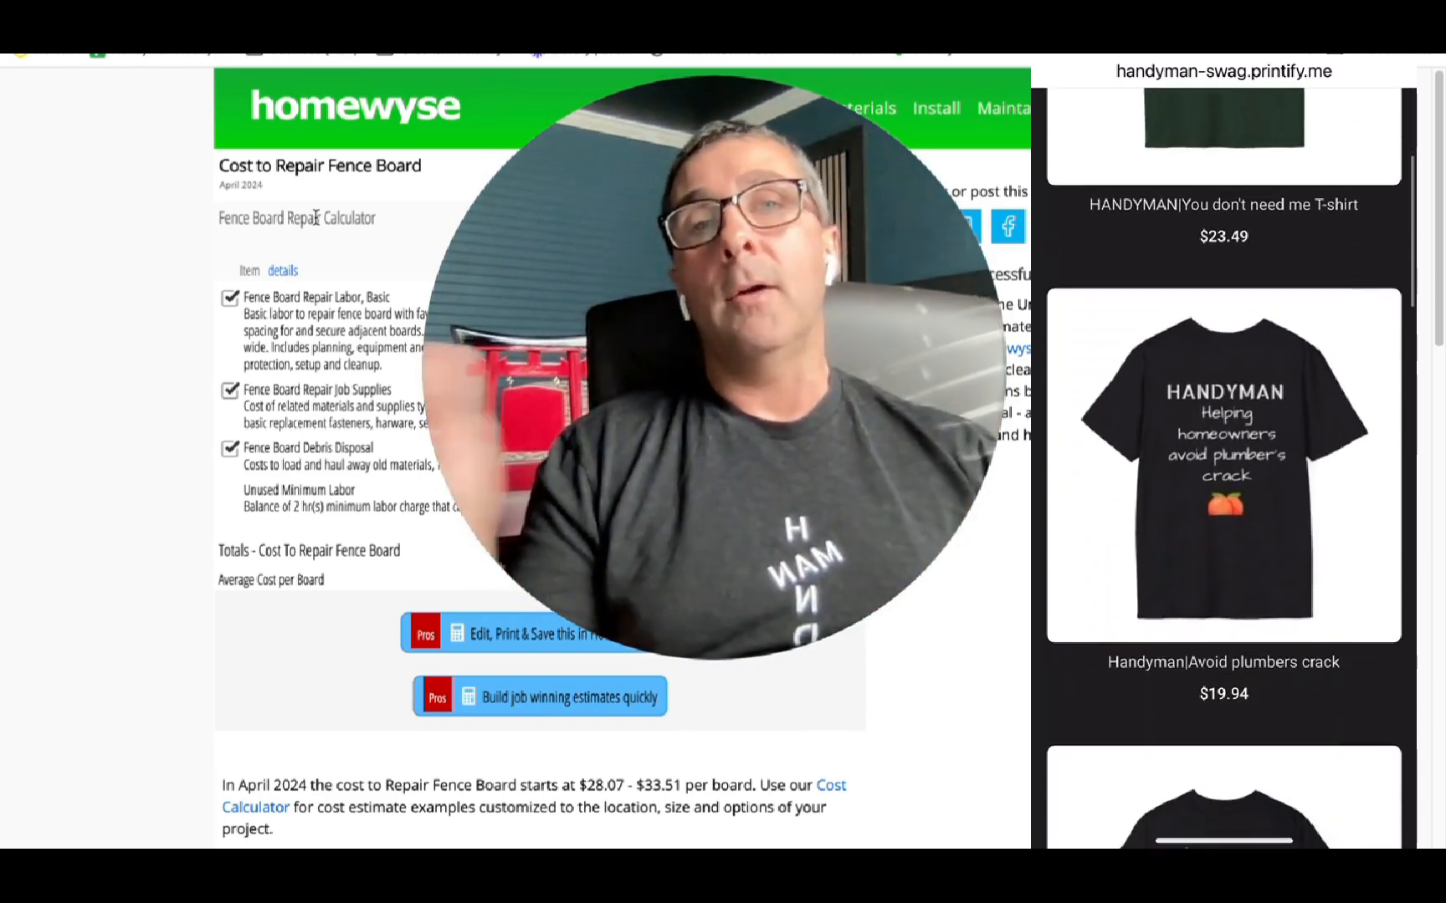
scroll("down", 3)
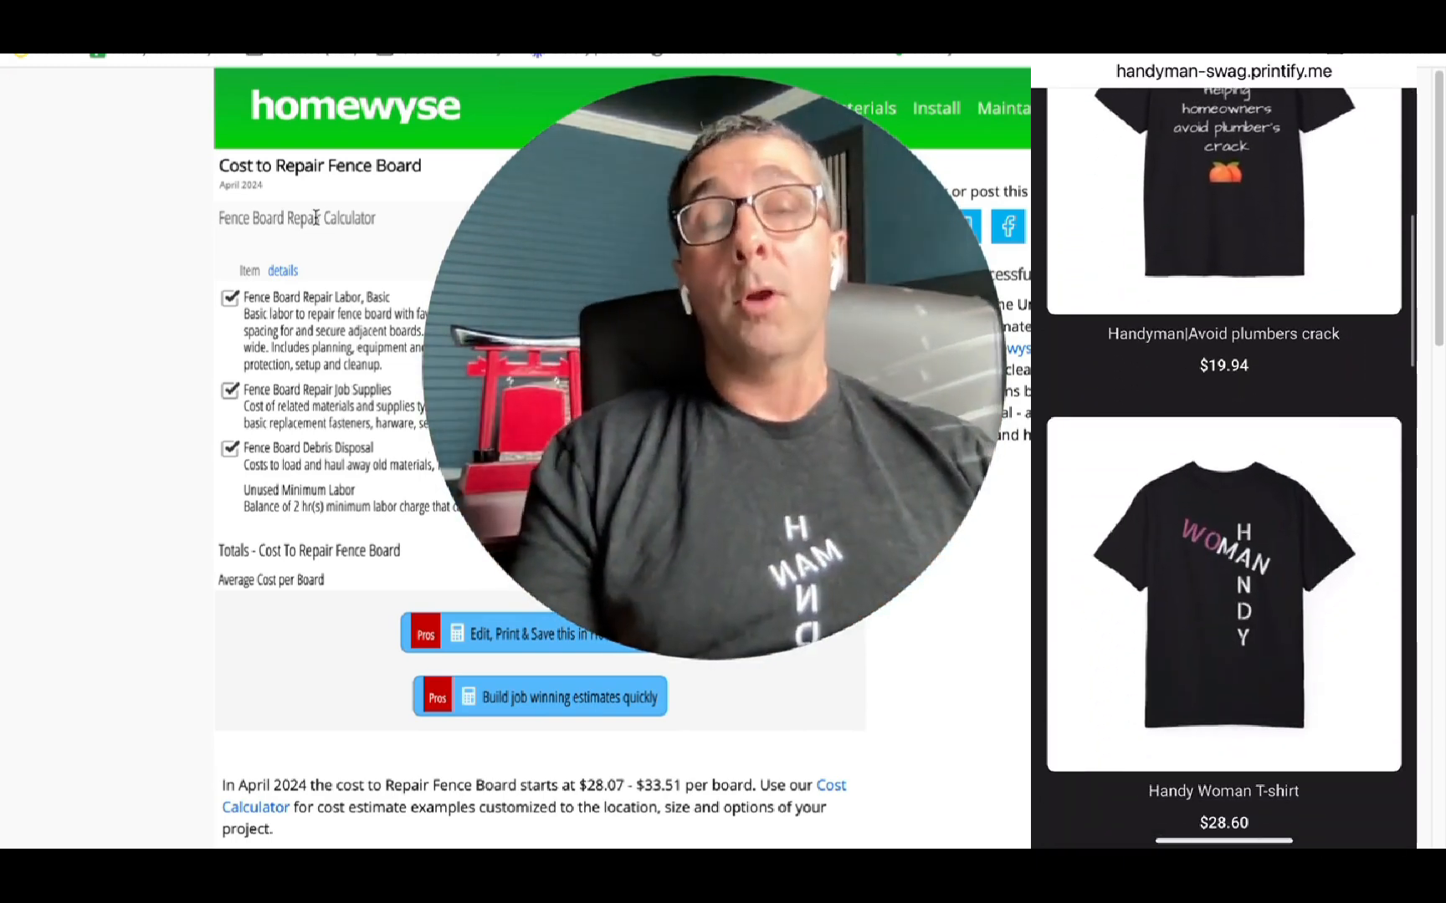
scroll("down", 3)
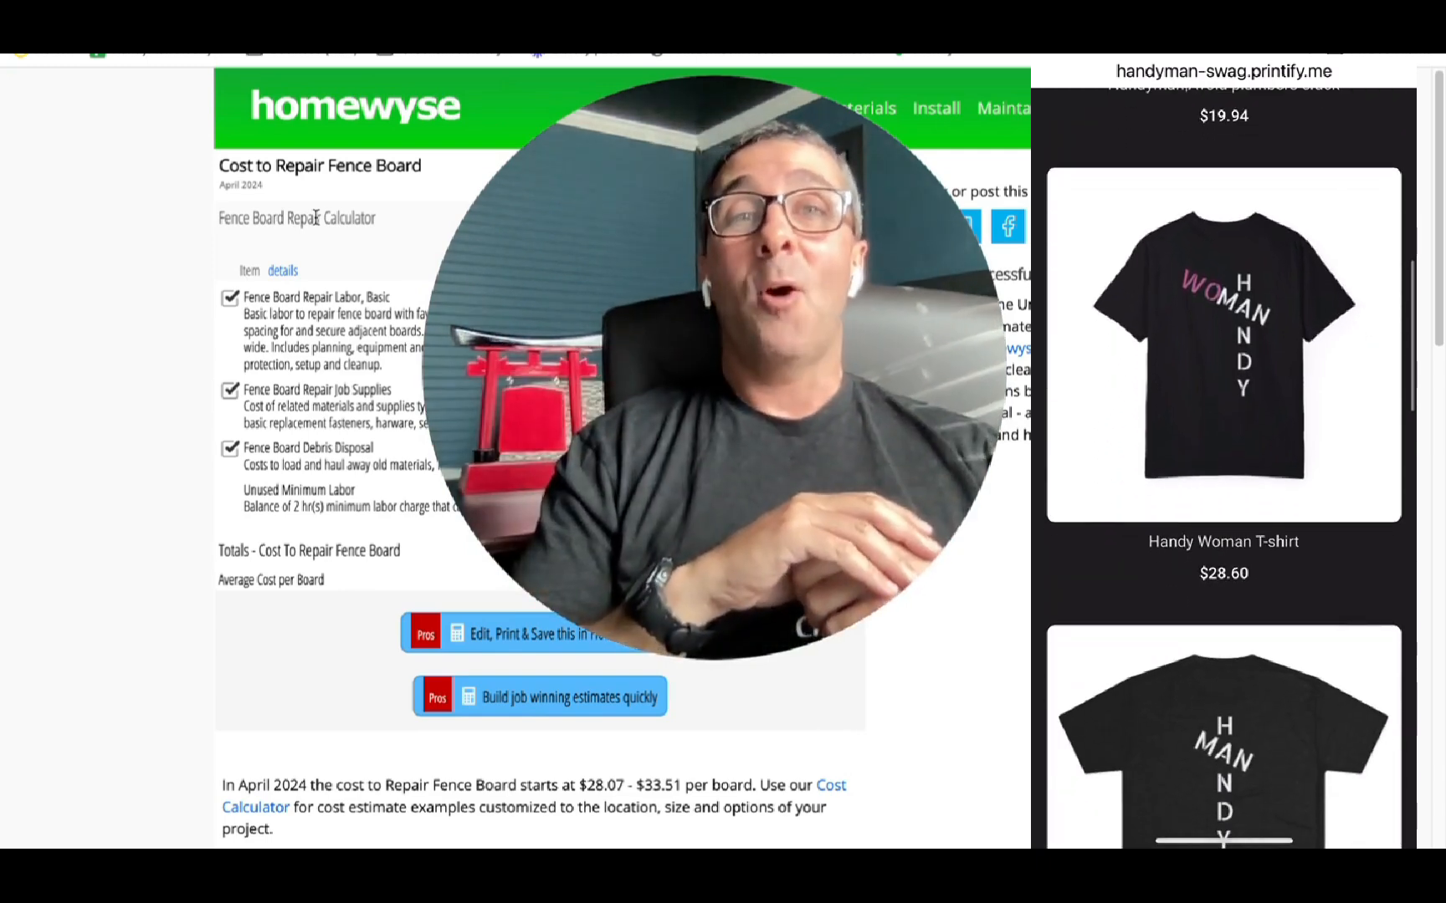